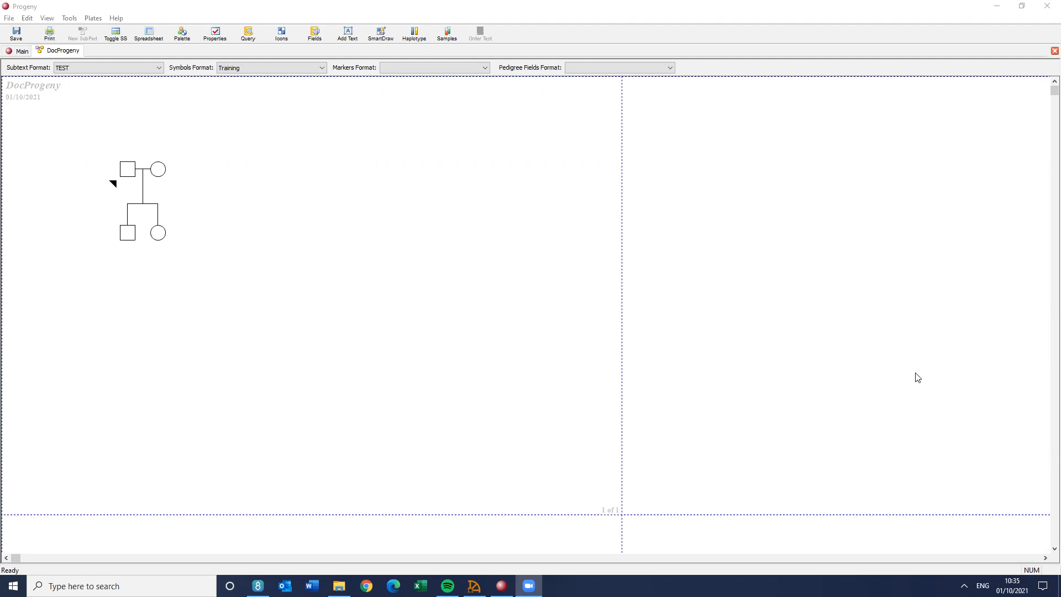
{"action": "mouse_move", "coordinate": [623, 221]}
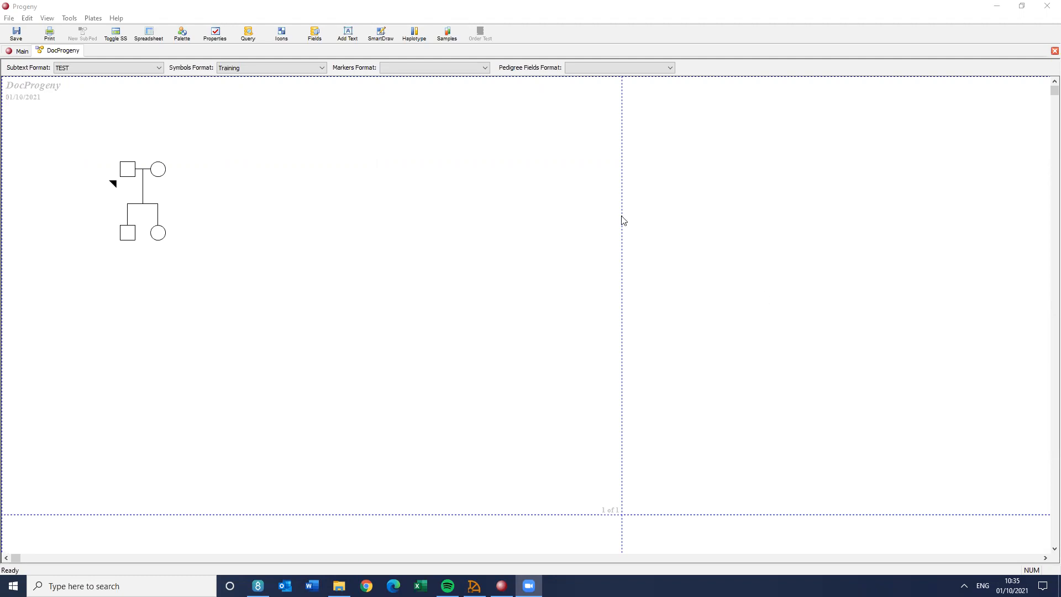
{"action": "mouse_move", "coordinate": [430, 146]}
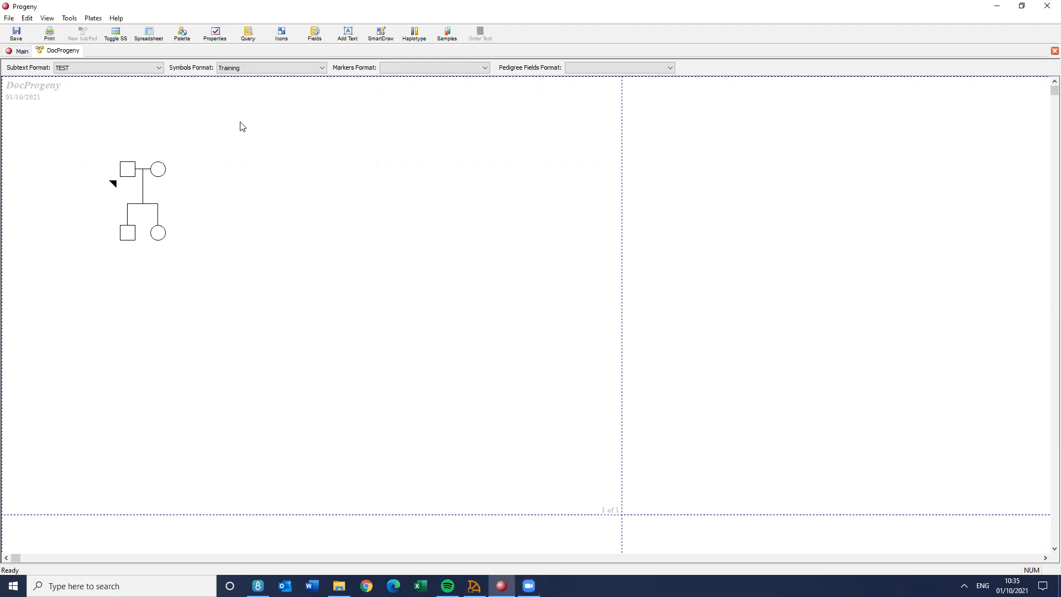
Toggle the father's deceased status in the pedigree, finally setting him back to alive.
{"action": "left_click", "coordinate": [127, 169]}
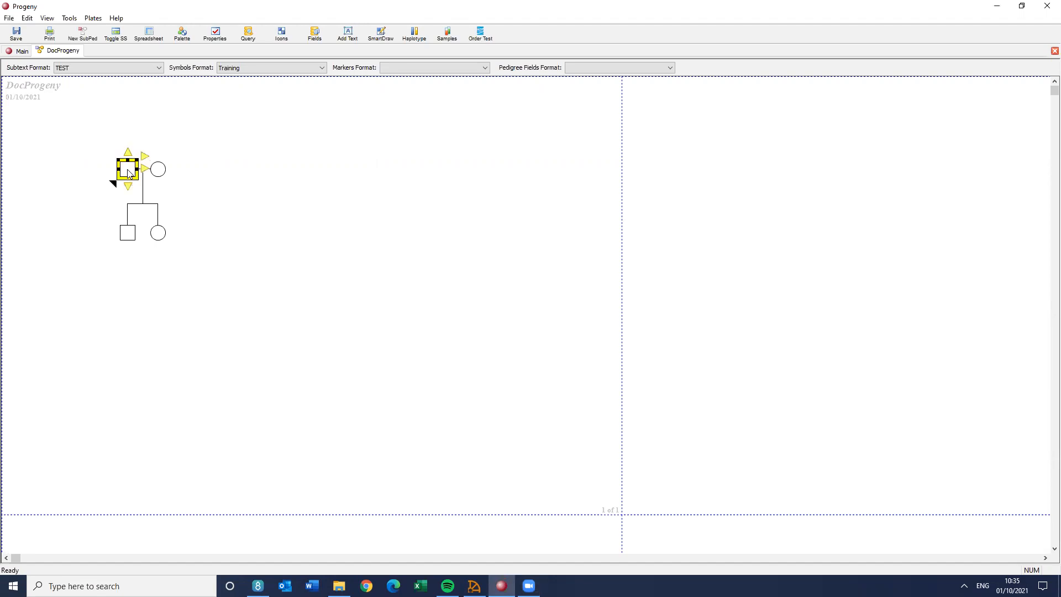
{"action": "right_click", "coordinate": [127, 169]}
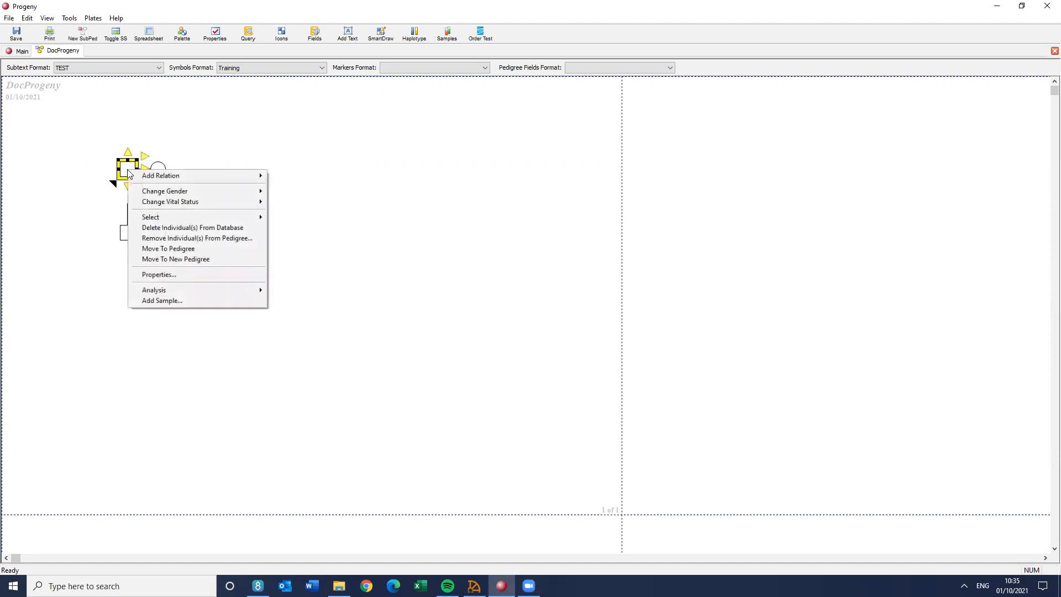
{"action": "mouse_move", "coordinate": [170, 202]}
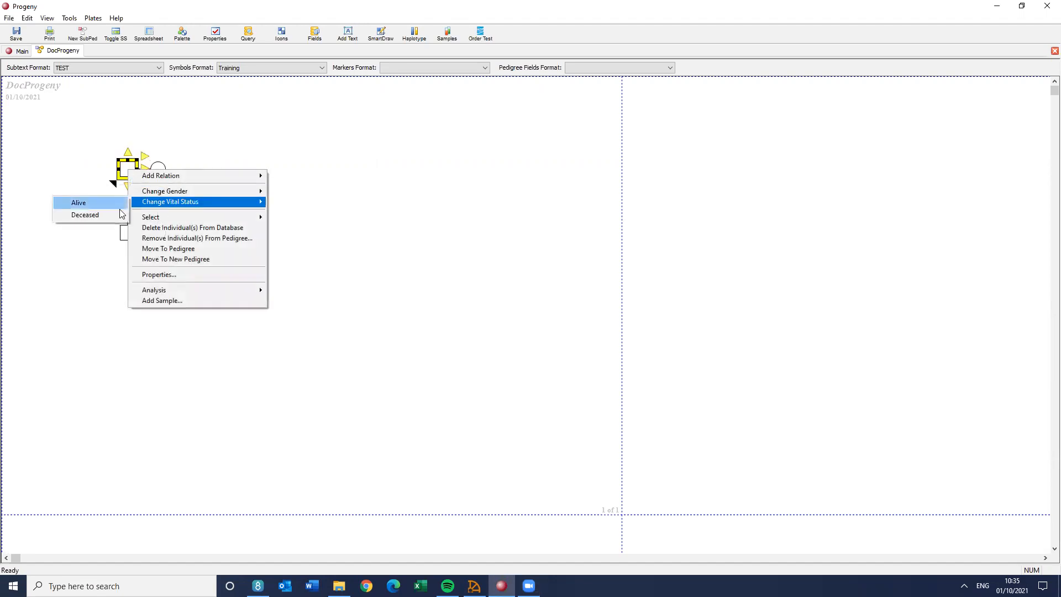
{"action": "left_click", "coordinate": [85, 215]}
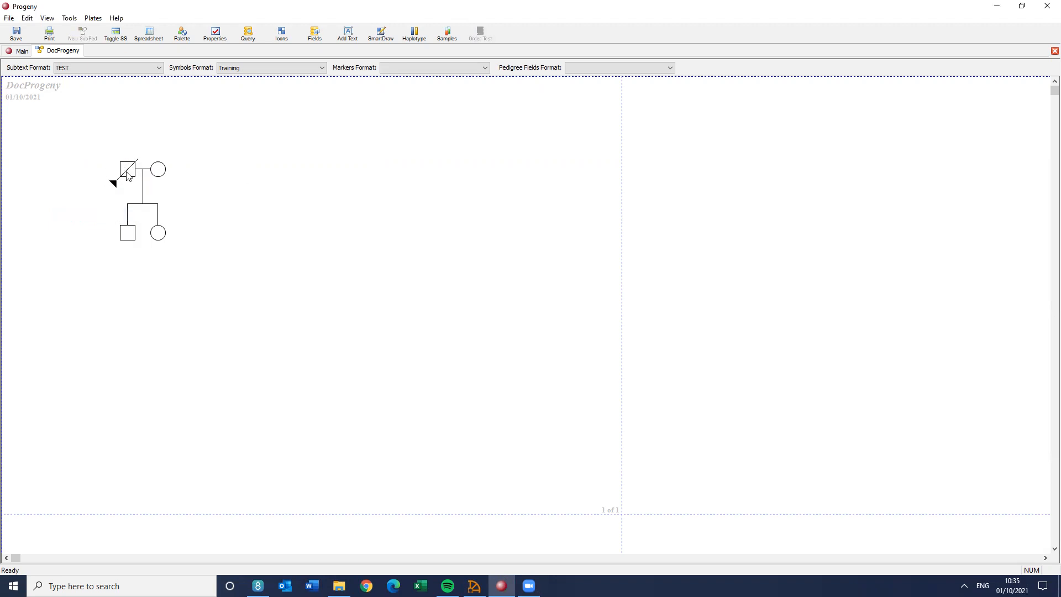
{"action": "left_click", "coordinate": [128, 168]}
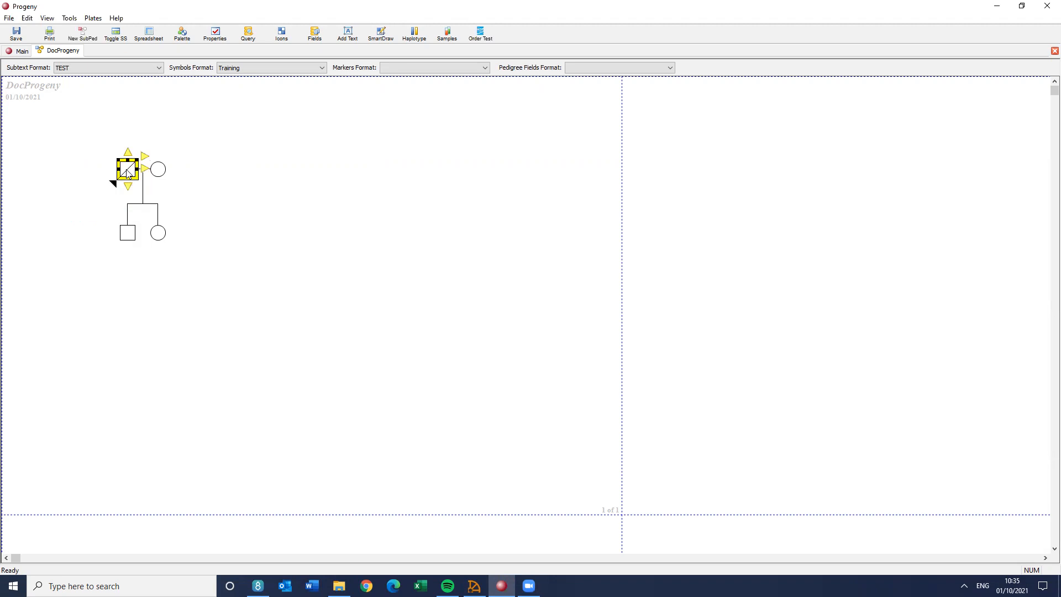
{"action": "right_click", "coordinate": [127, 167]}
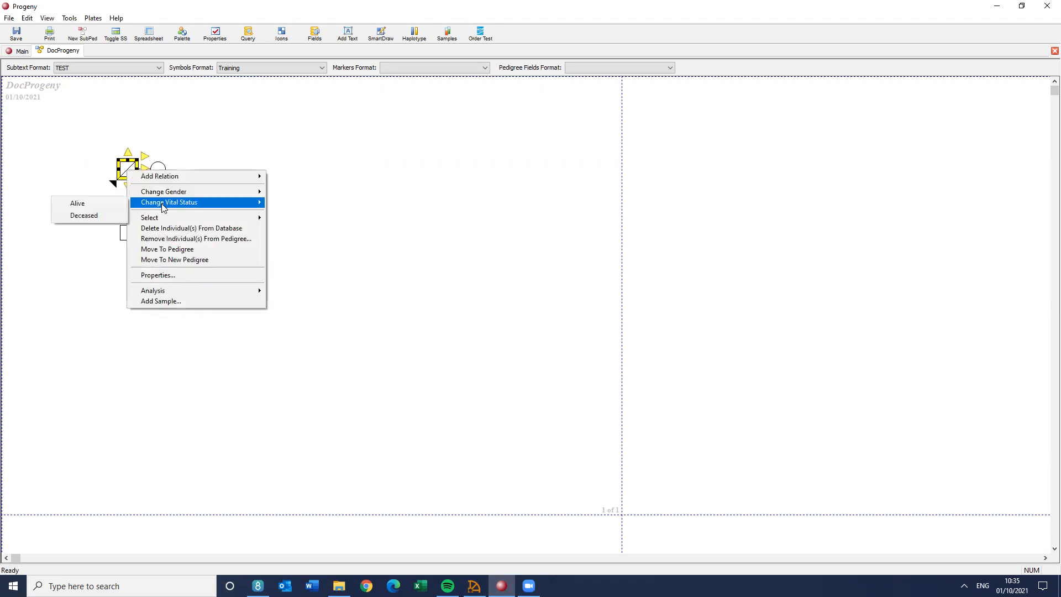
{"action": "left_click", "coordinate": [84, 215]}
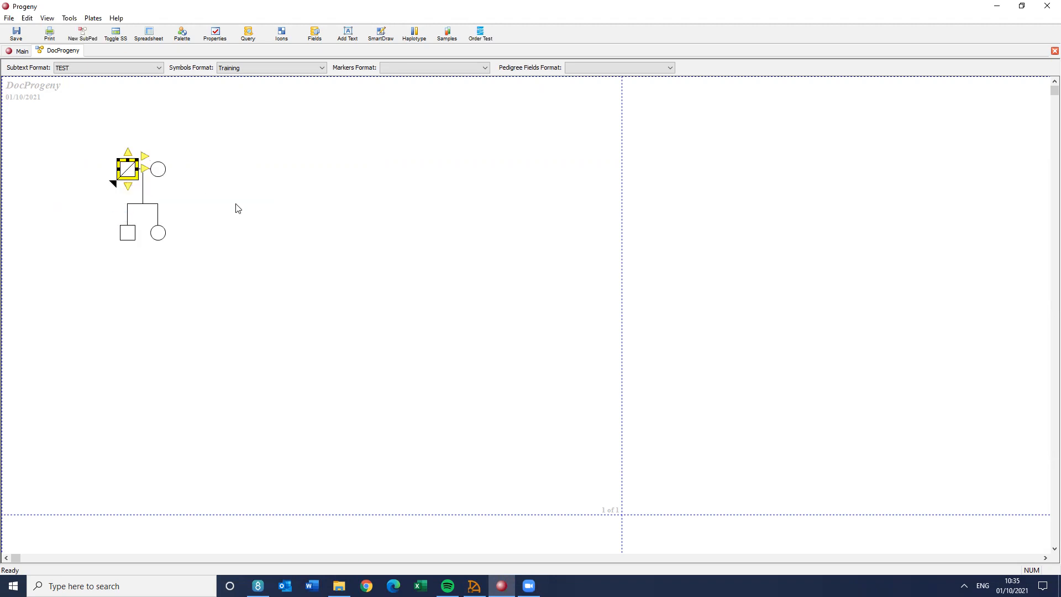
{"action": "right_click", "coordinate": [128, 167]}
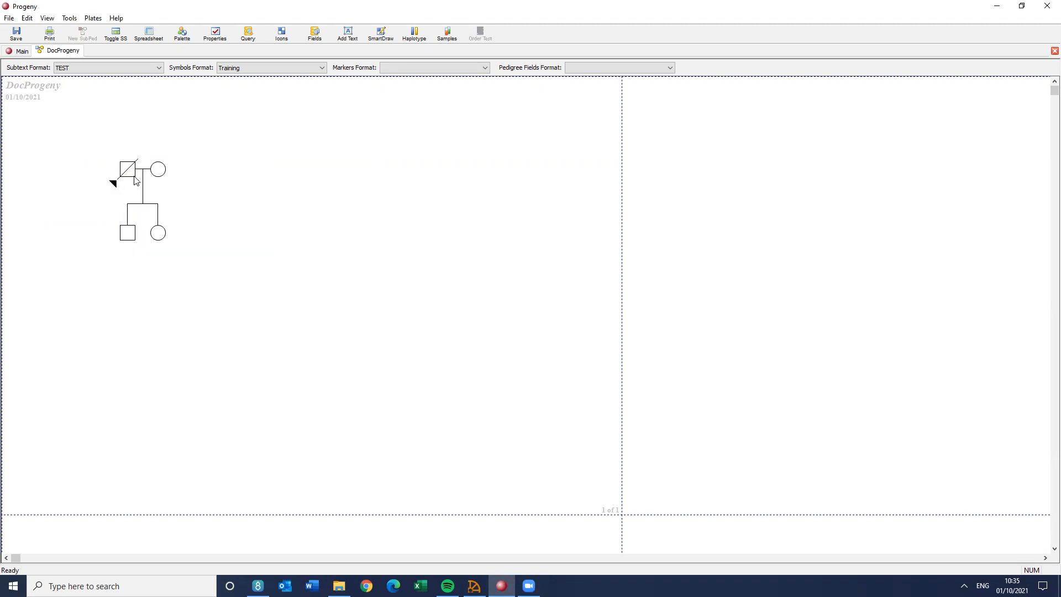
{"action": "right_click", "coordinate": [127, 169]}
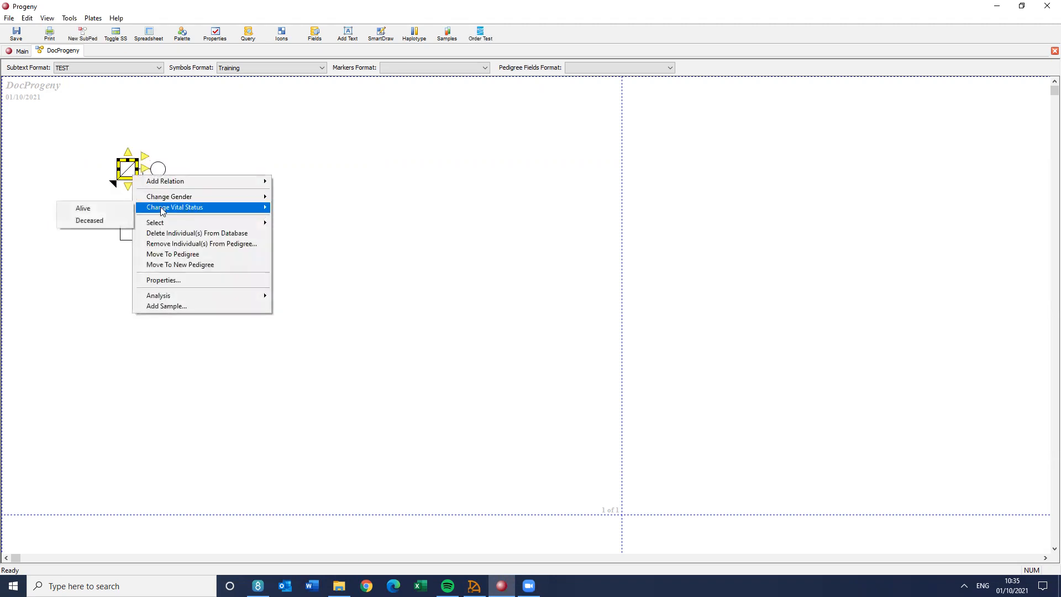
{"action": "left_click", "coordinate": [84, 208]}
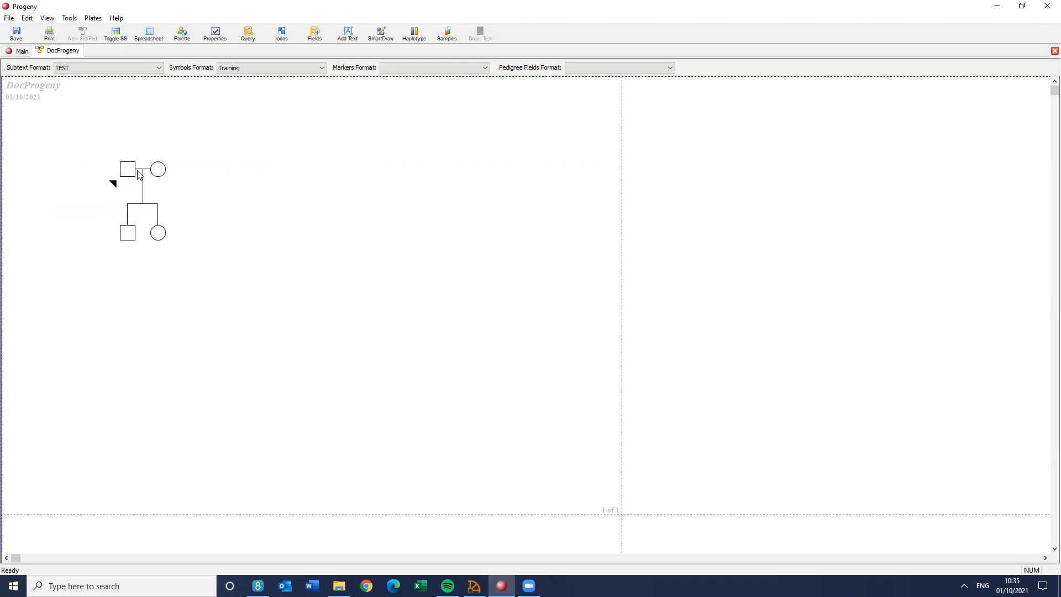
Confirm the father's form shows Deceased 0 with empty Dodsalder and Dodsdatum, then close and save.
{"action": "left_click", "coordinate": [127, 168]}
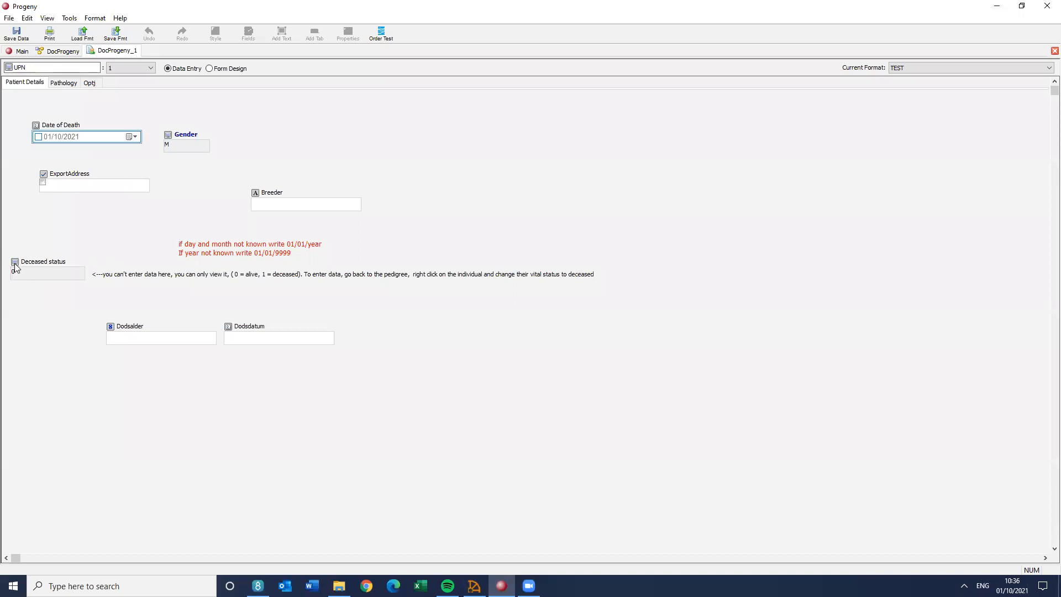
{"action": "left_click", "coordinate": [45, 273]}
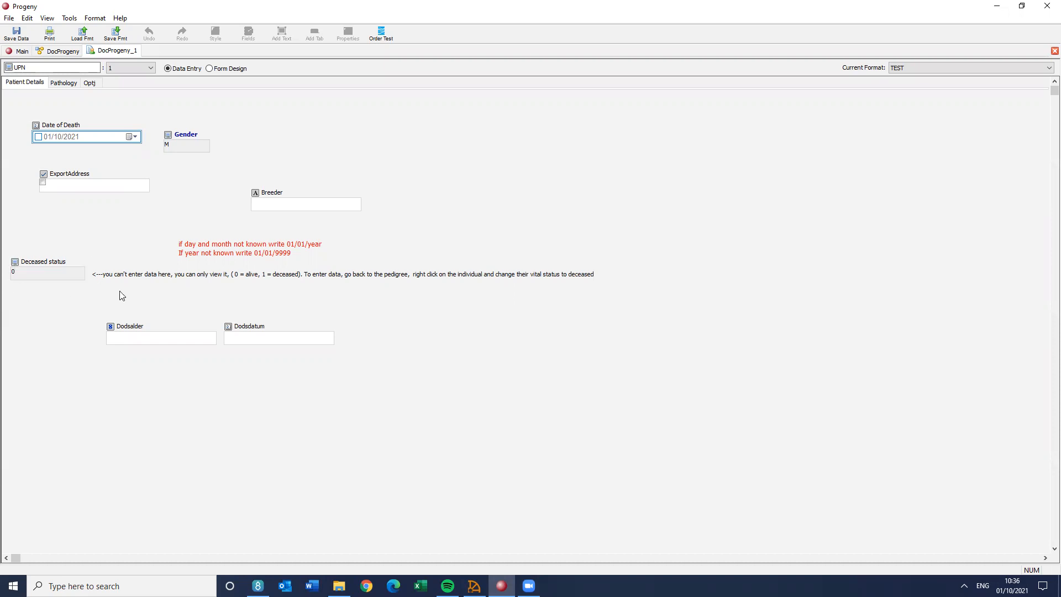
{"action": "mouse_move", "coordinate": [232, 310]}
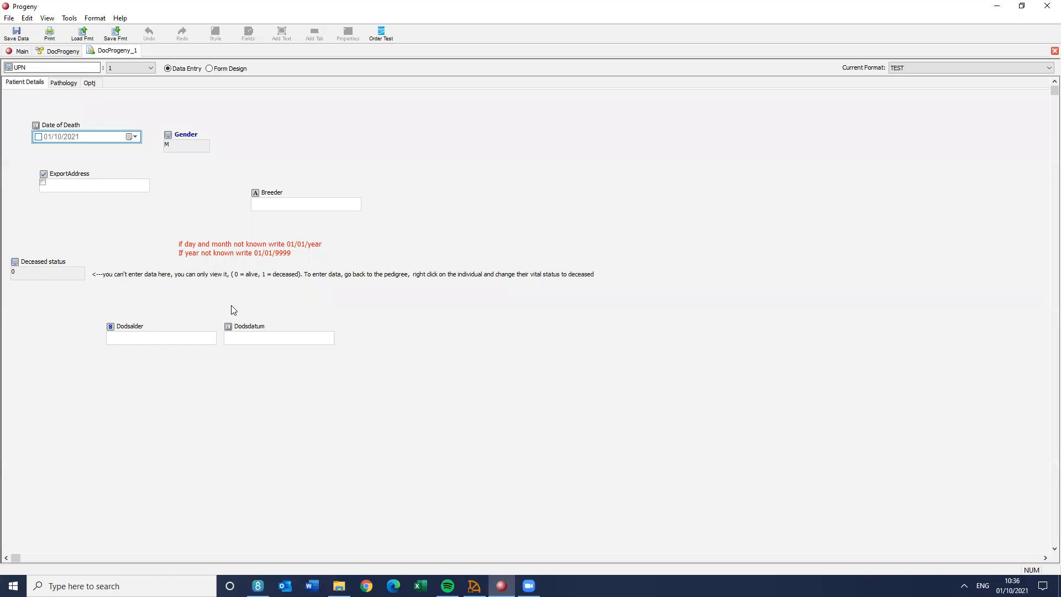
{"action": "mouse_move", "coordinate": [66, 364]}
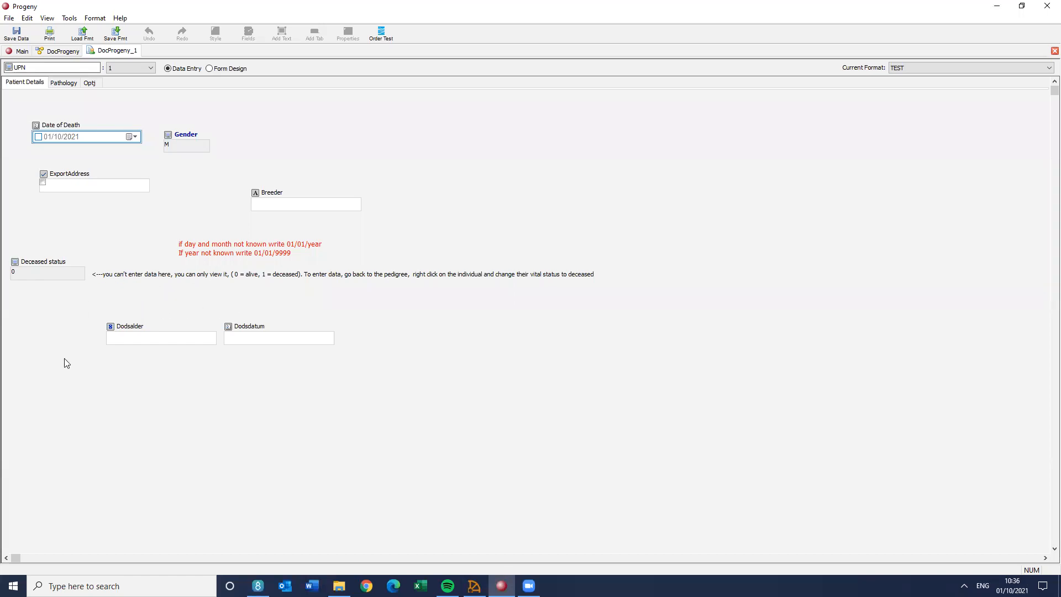
{"action": "mouse_move", "coordinate": [129, 319]}
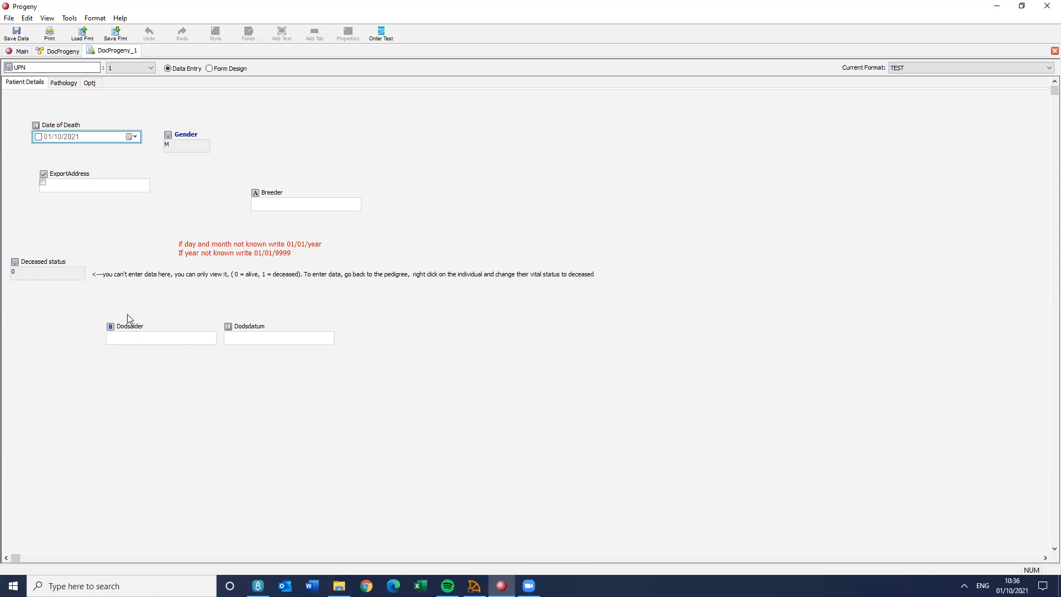
{"action": "mouse_move", "coordinate": [287, 323]}
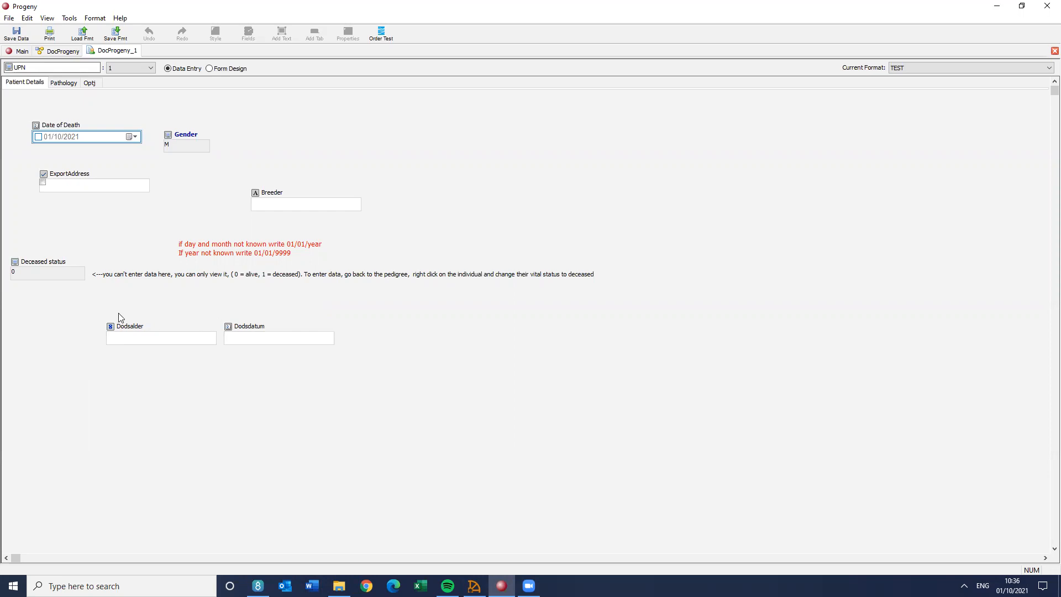
{"action": "mouse_move", "coordinate": [156, 332]}
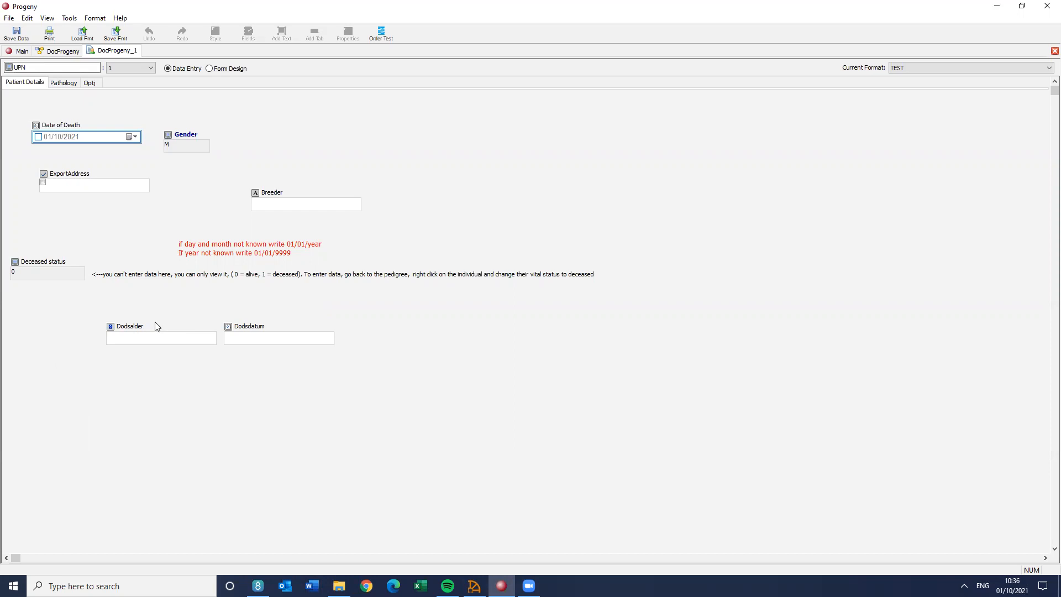
{"action": "mouse_move", "coordinate": [253, 359]}
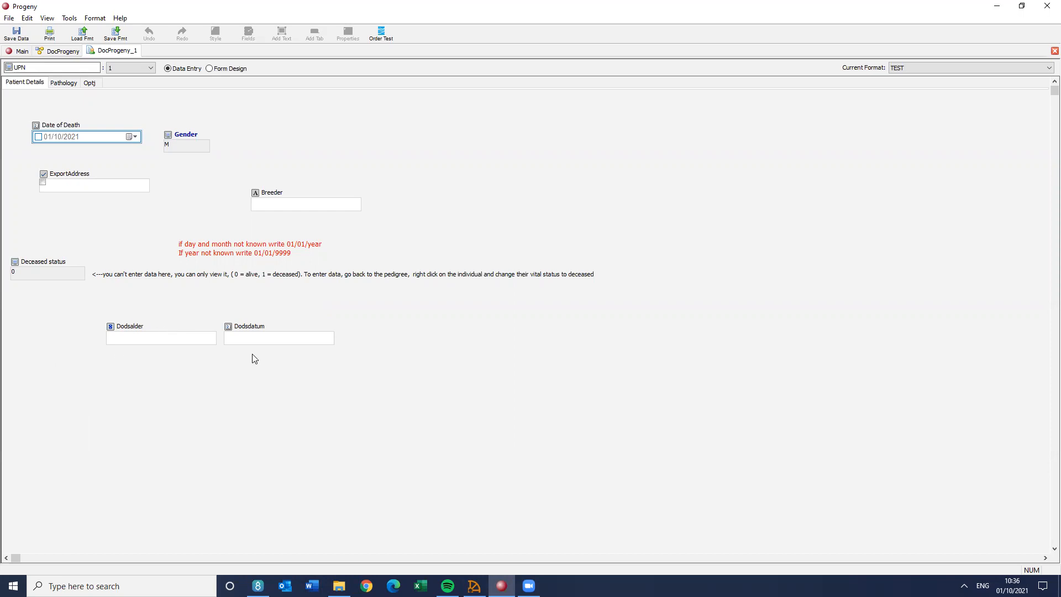
{"action": "mouse_move", "coordinate": [195, 352]}
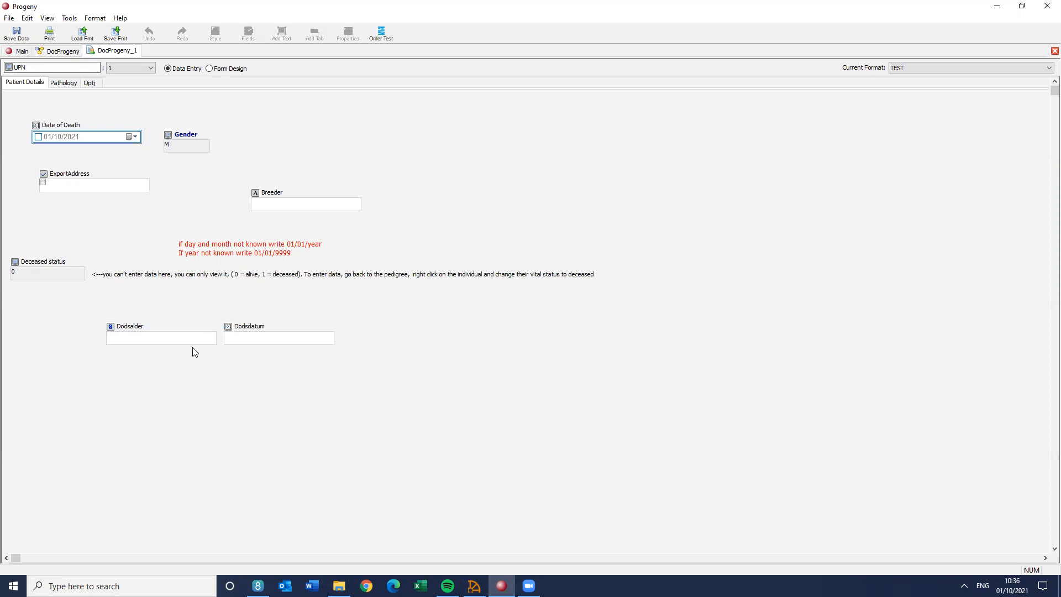
{"action": "mouse_move", "coordinate": [25, 262]}
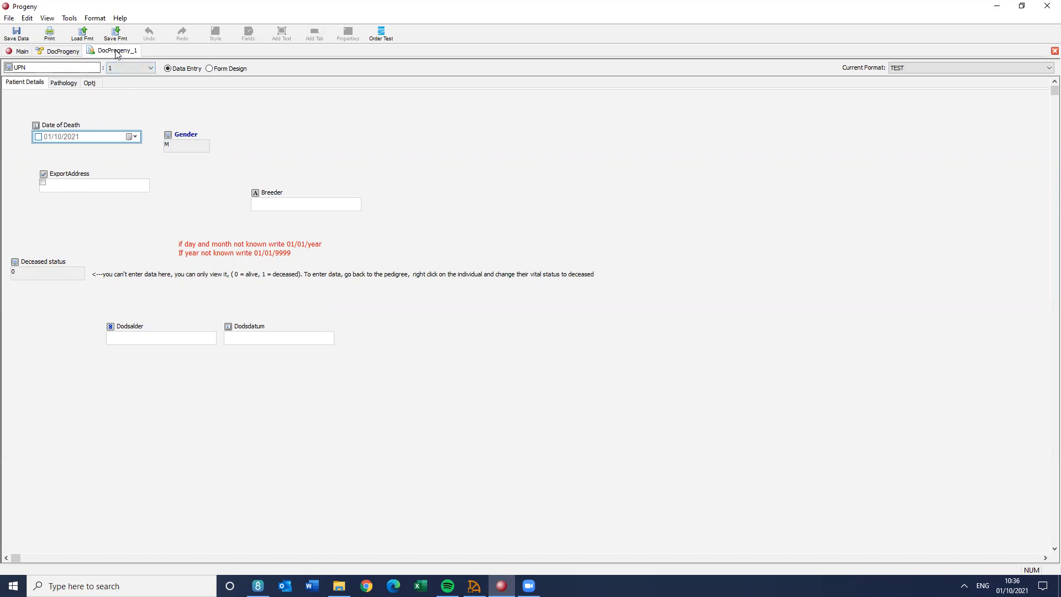
{"action": "right_click", "coordinate": [114, 51]}
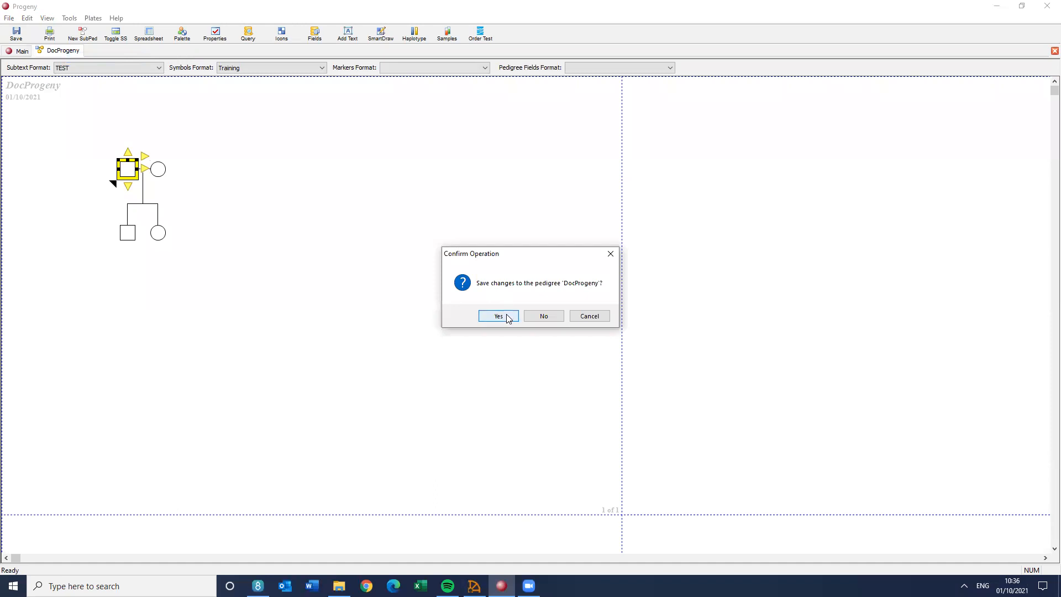
{"action": "left_click", "coordinate": [498, 316]}
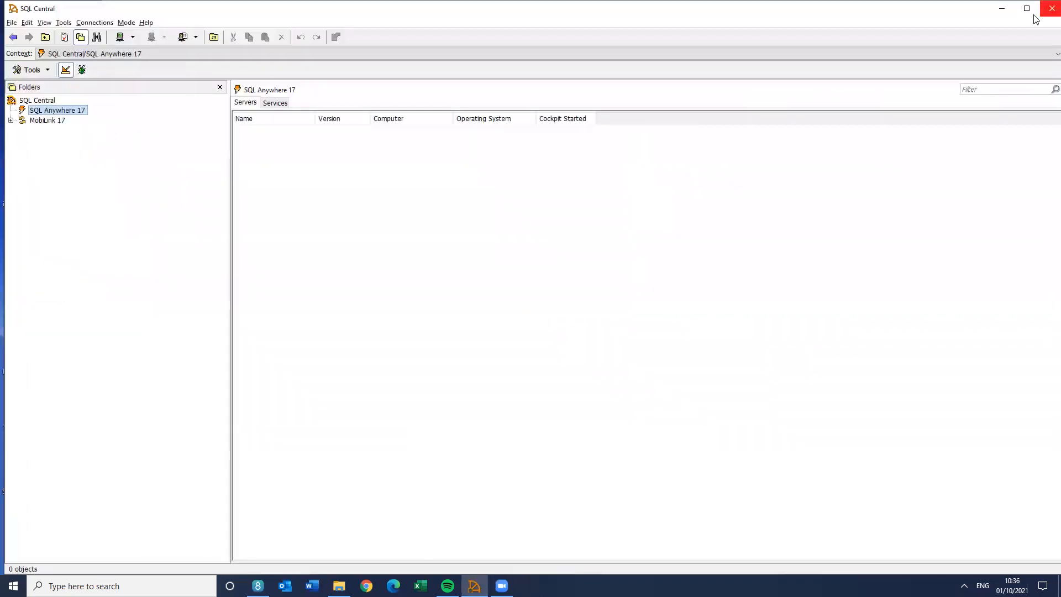
{"action": "mouse_move", "coordinate": [951, 151]}
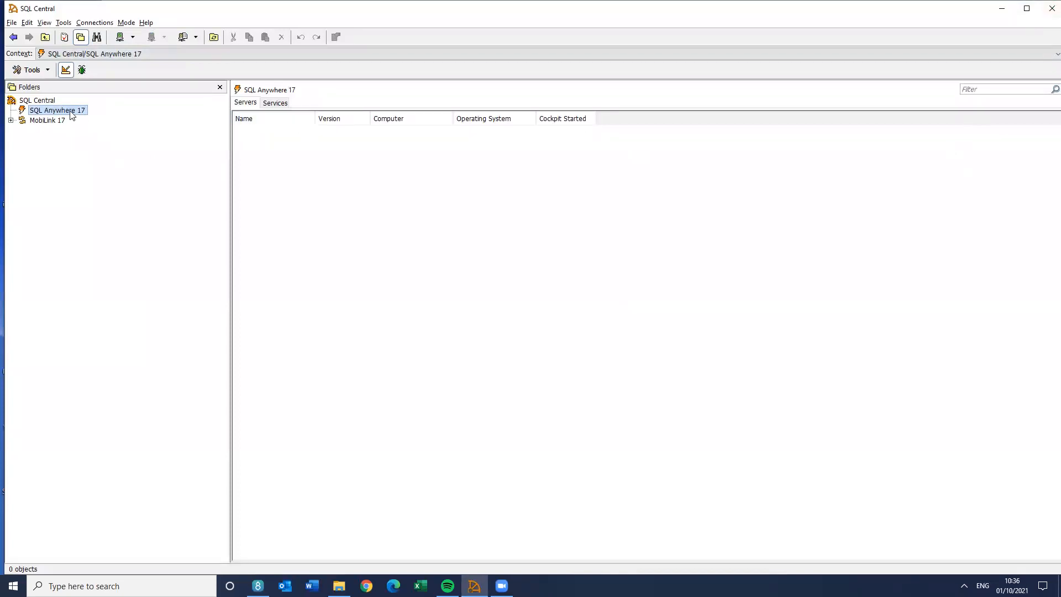
{"action": "mouse_move", "coordinate": [55, 111]}
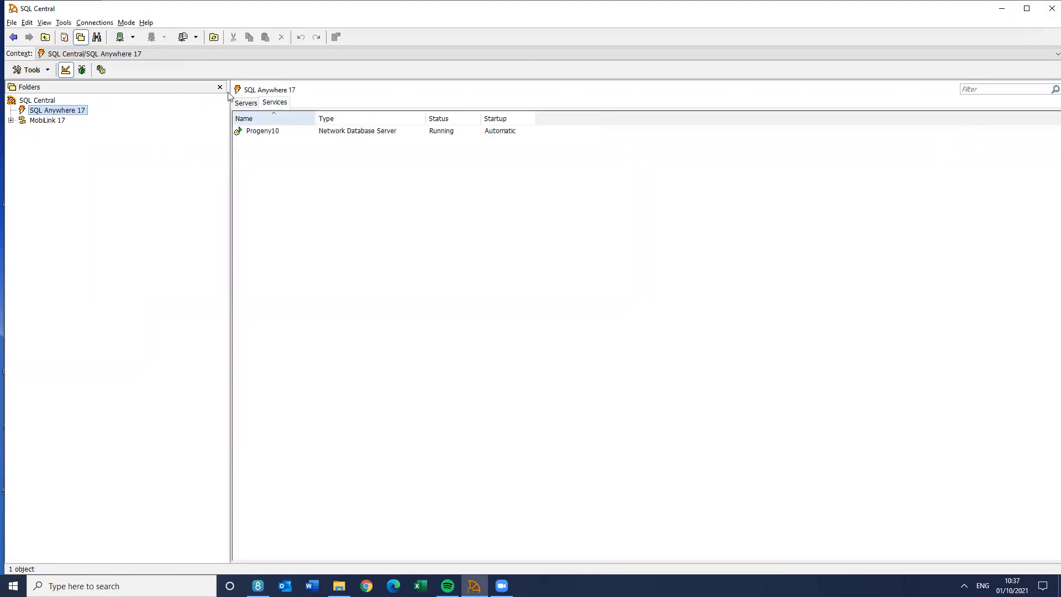
Open SQL Central's Tools menu to reach SQL Anywhere 17's Open Interactive SQL.
{"action": "left_click", "coordinate": [63, 23]}
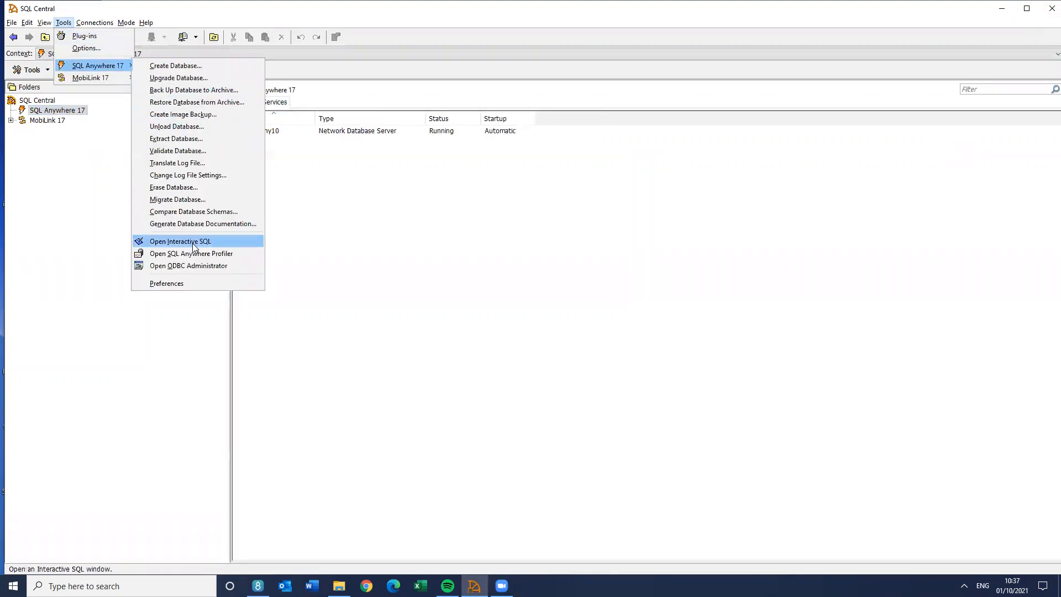
Launch Interactive SQL and connect as progeny to Progeny10Demo on server Progeny10.
{"action": "left_click", "coordinate": [180, 241]}
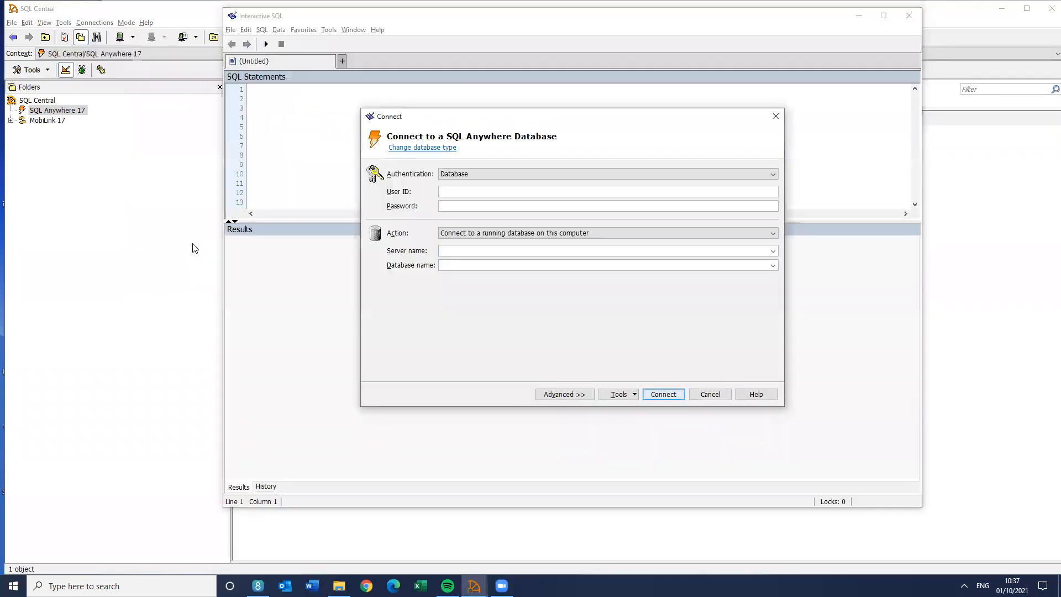
{"action": "type", "text": "progeny"}
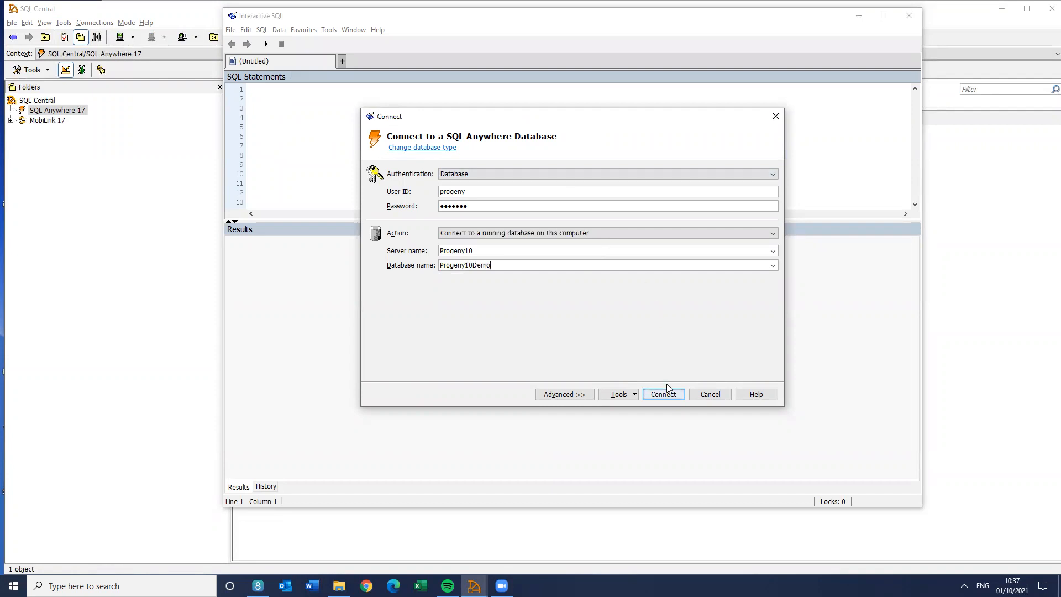
{"action": "left_click", "coordinate": [663, 394]}
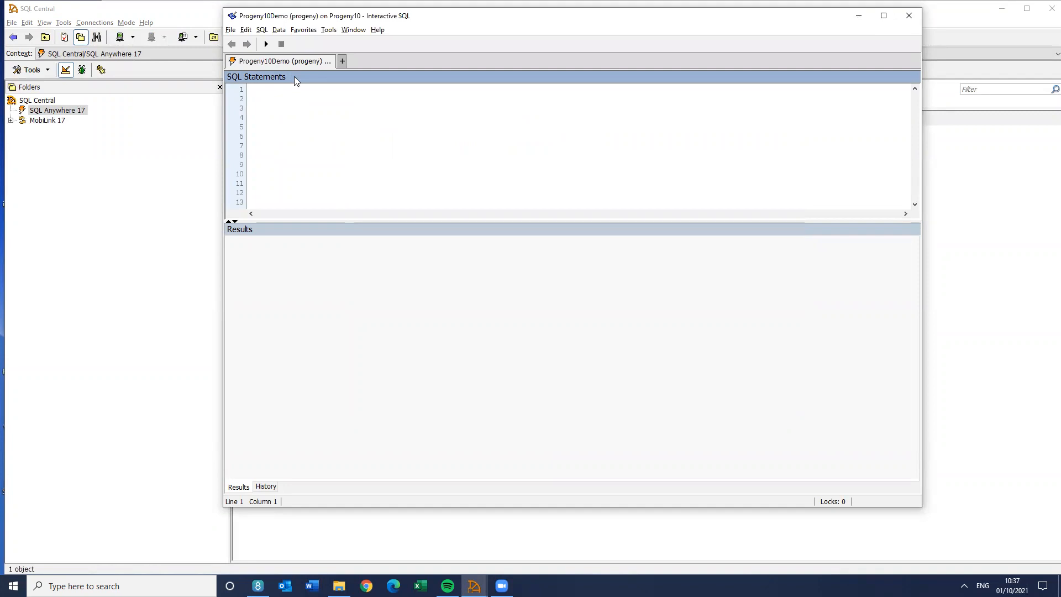
Run select * from proggrp.st_datadictionary_all and scroll to the end of its 1,312 rows.
{"action": "type", "text": "select"}
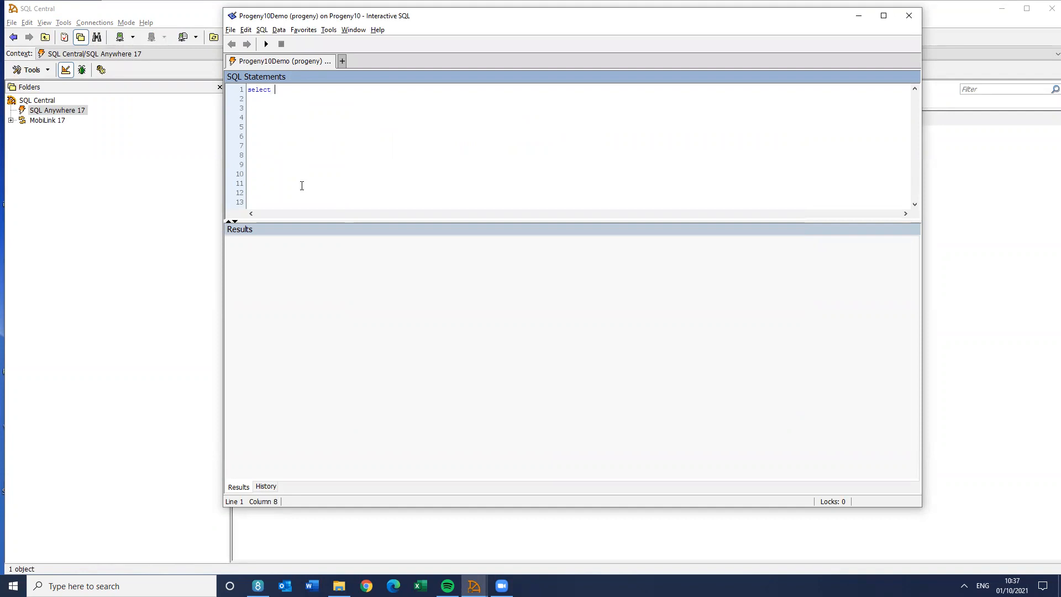
{"action": "type", "text": "*"}
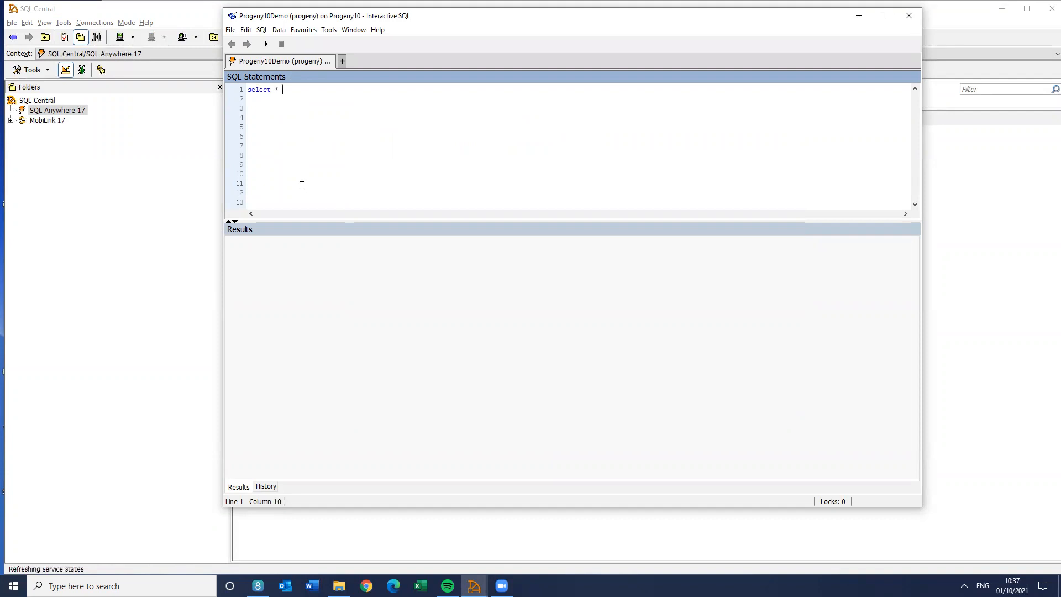
{"action": "type", "text": "from st"}
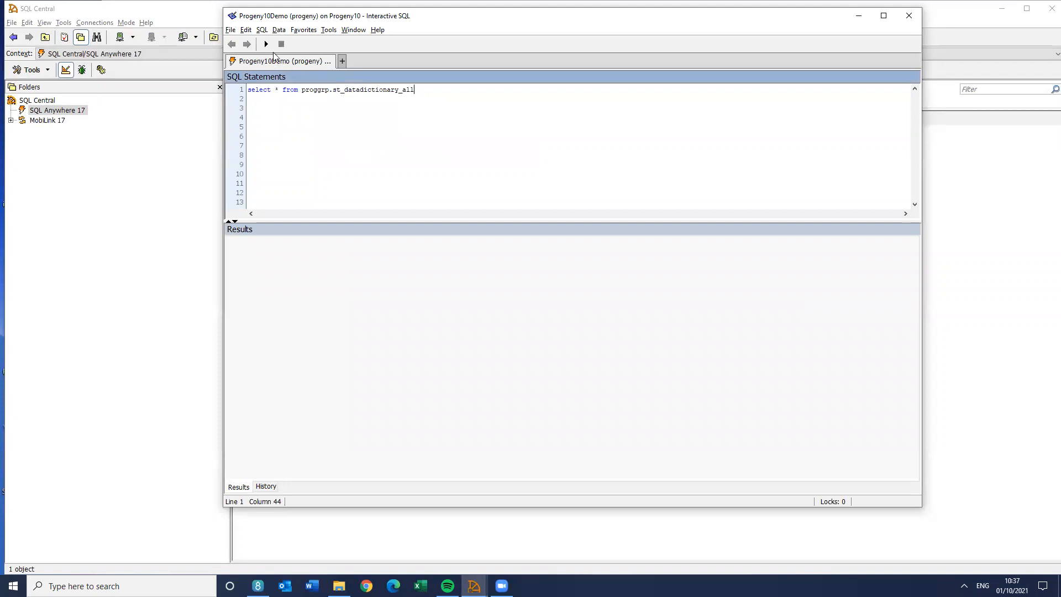
{"action": "left_click", "coordinate": [265, 43]}
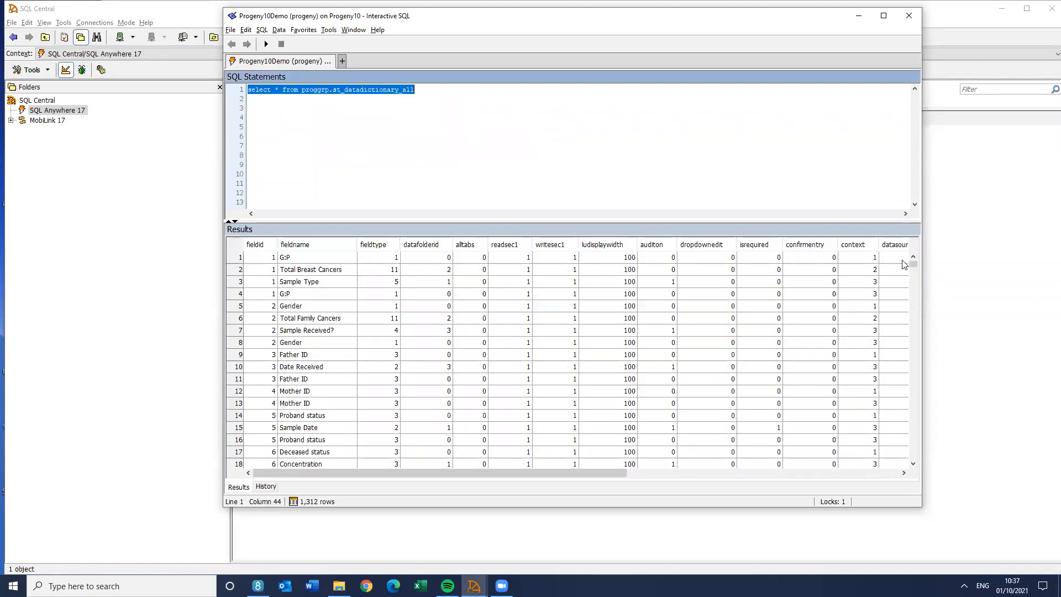
{"action": "scroll", "scroll_direction": "down", "scroll_amount": 3}
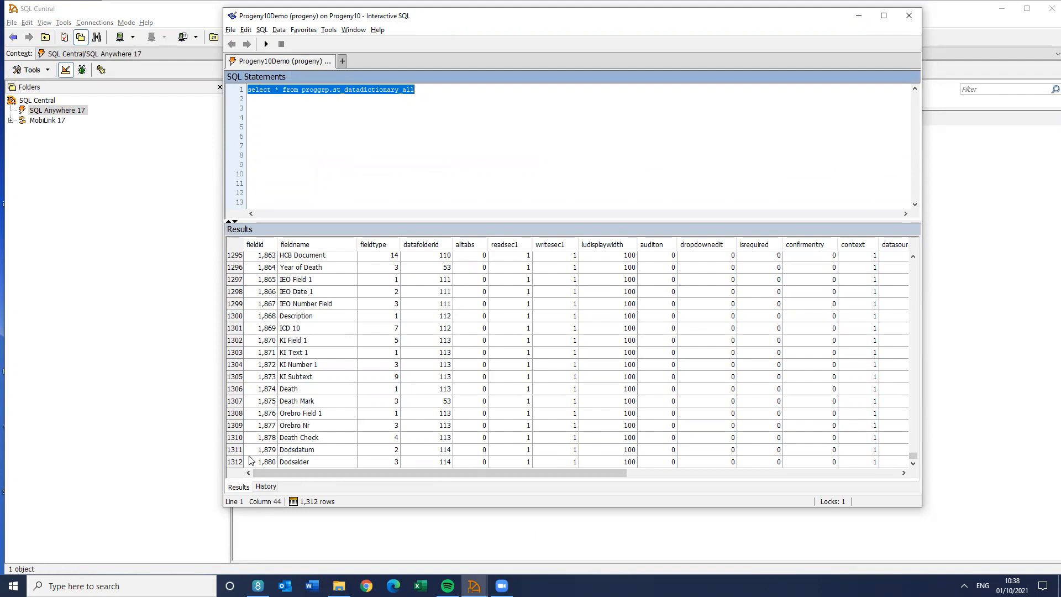
{"action": "left_click", "coordinate": [237, 486]}
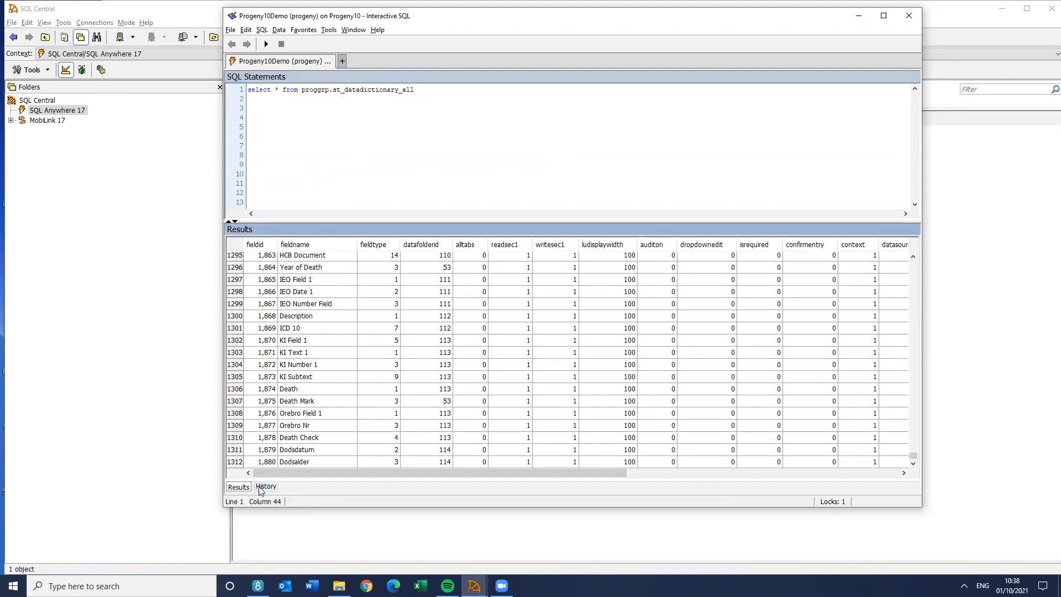
Recall the deceased-flag UPDATE statement from History, then exit Interactive SQL without saving.
{"action": "left_click", "coordinate": [266, 486]}
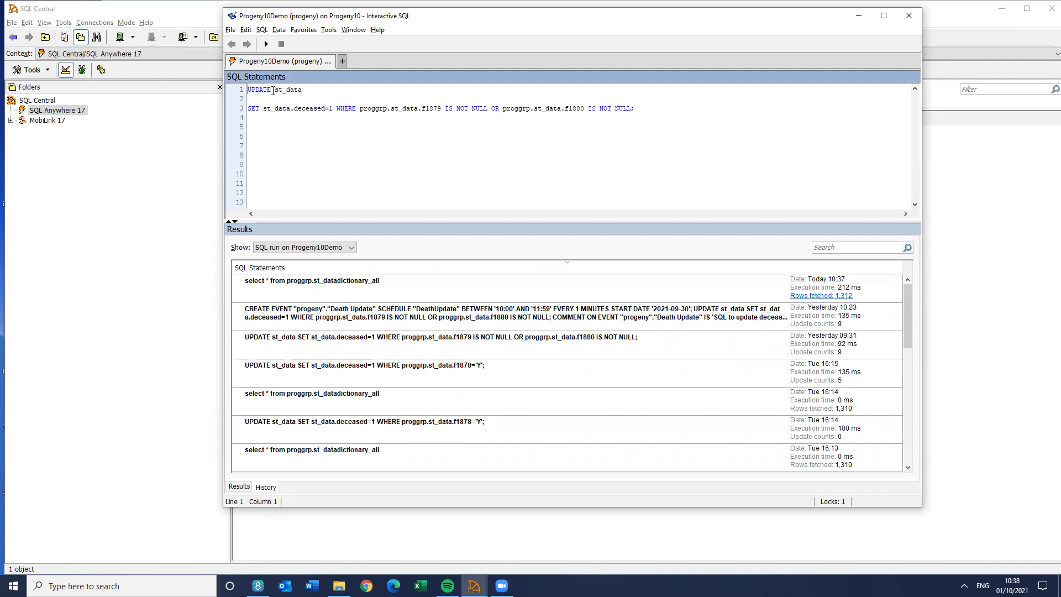
{"action": "mouse_move", "coordinate": [280, 94]}
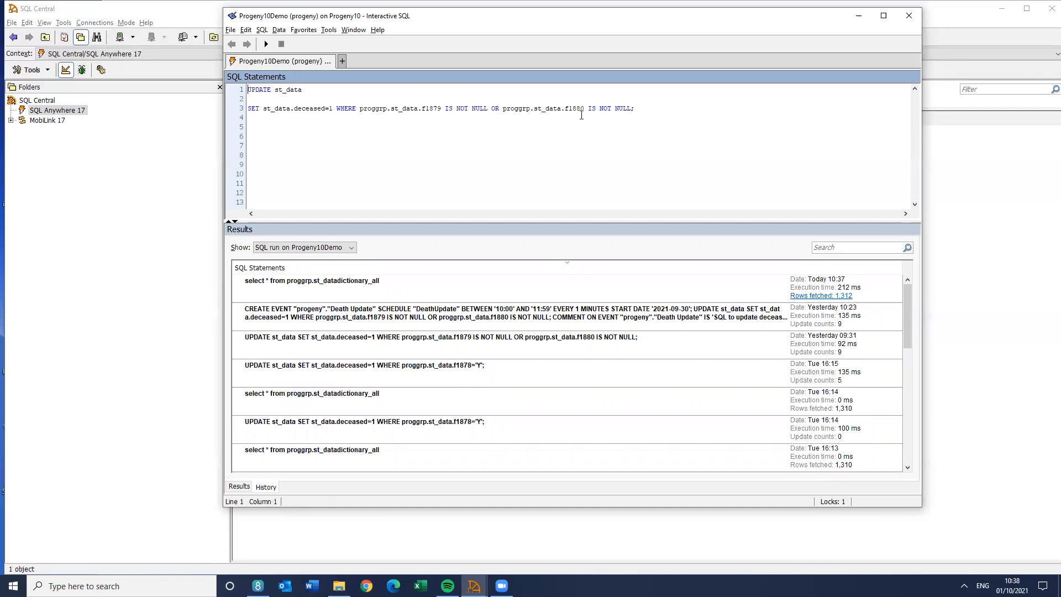
{"action": "mouse_move", "coordinate": [646, 108]}
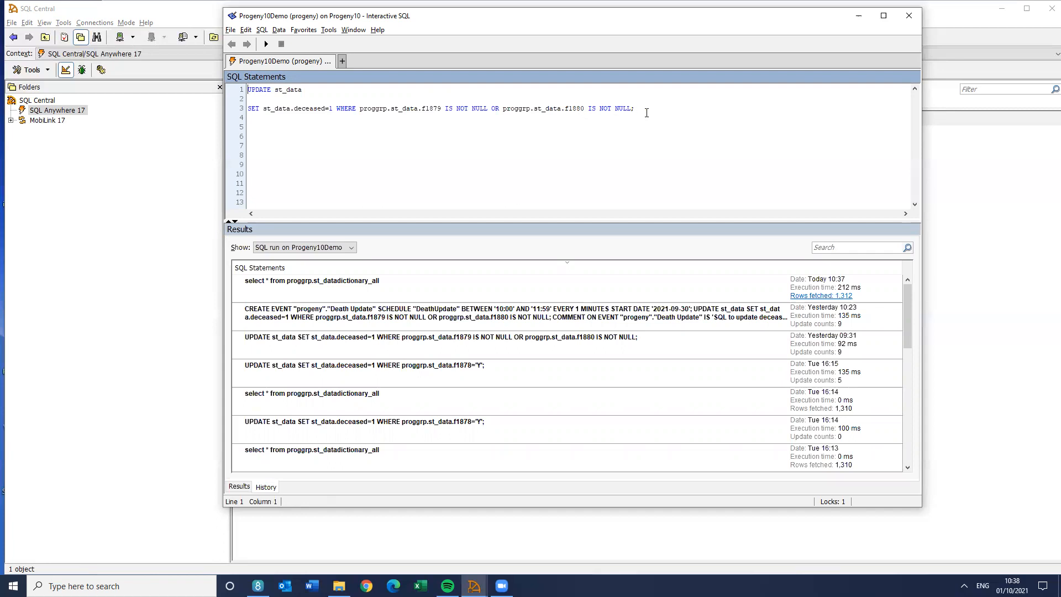
{"action": "key", "text": "ctrl+a"}
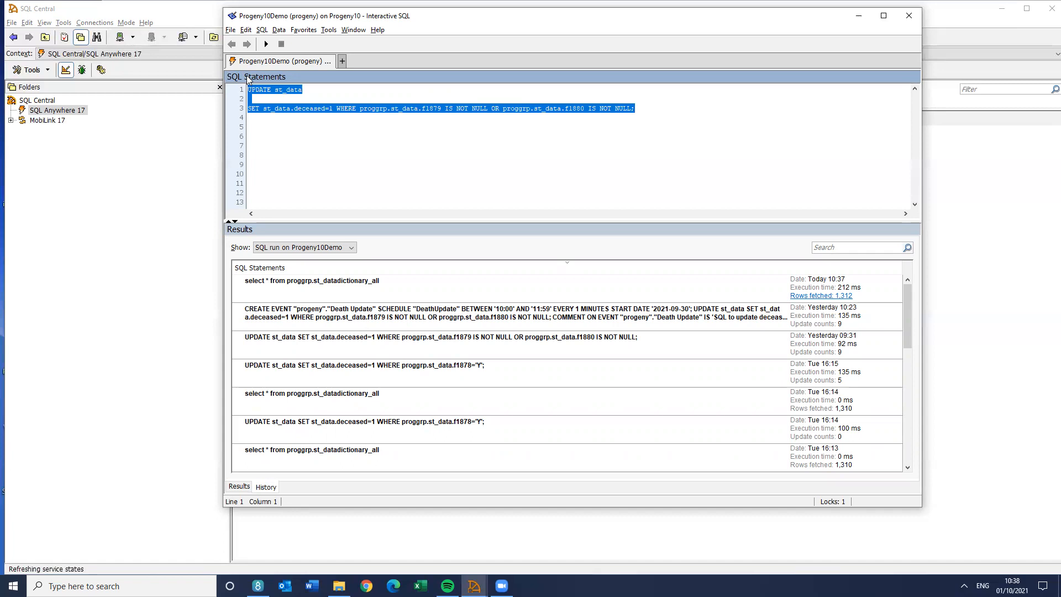
{"action": "left_click", "coordinate": [230, 30]}
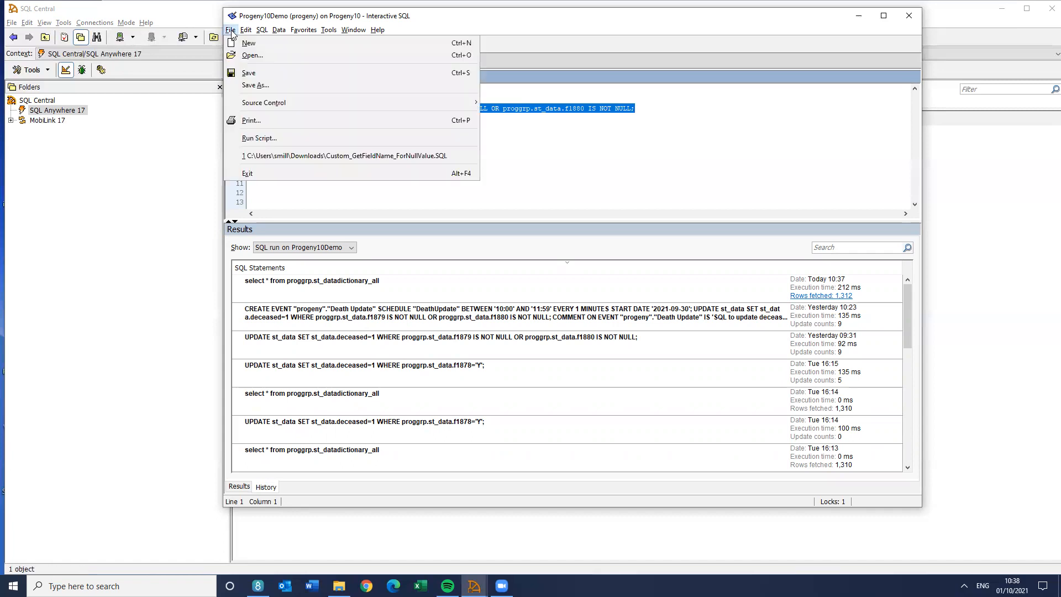
{"action": "left_click", "coordinate": [249, 43]}
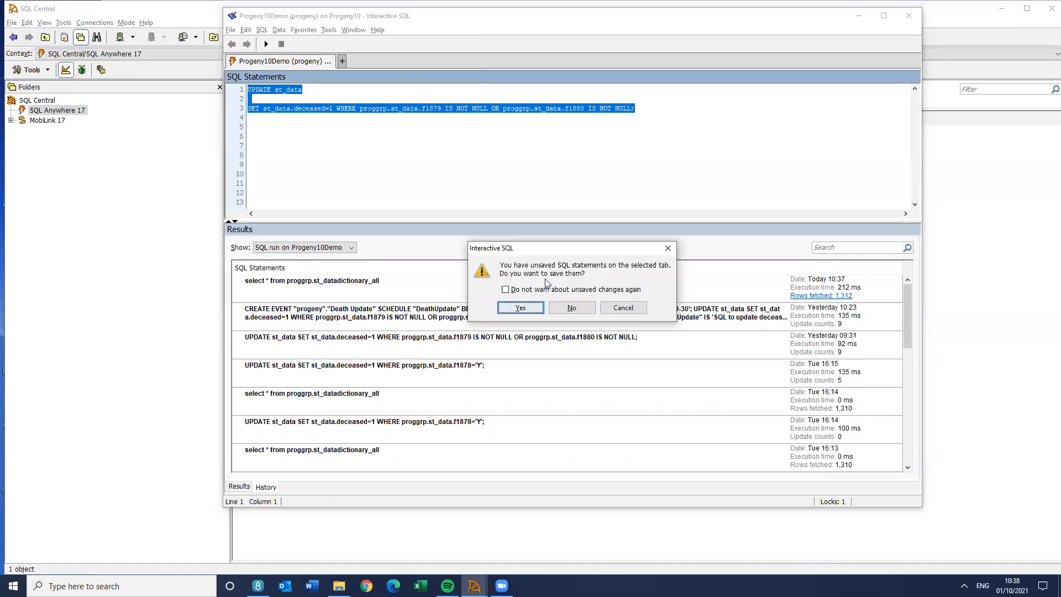
{"action": "left_click", "coordinate": [571, 308]}
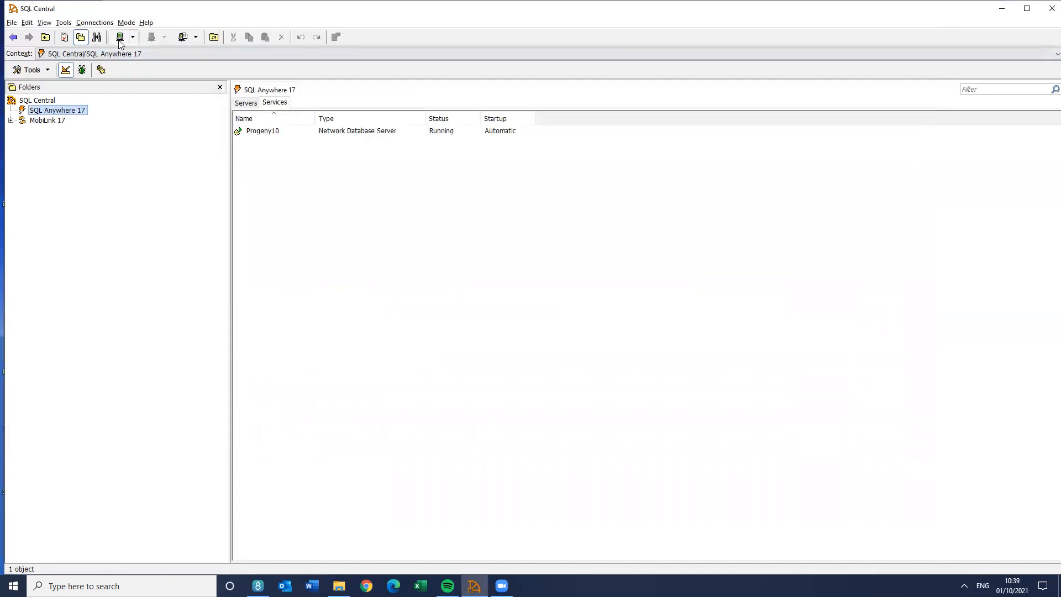
Connect SQL Central to the Progeny10Demo database with the password.
{"action": "left_click", "coordinate": [120, 37]}
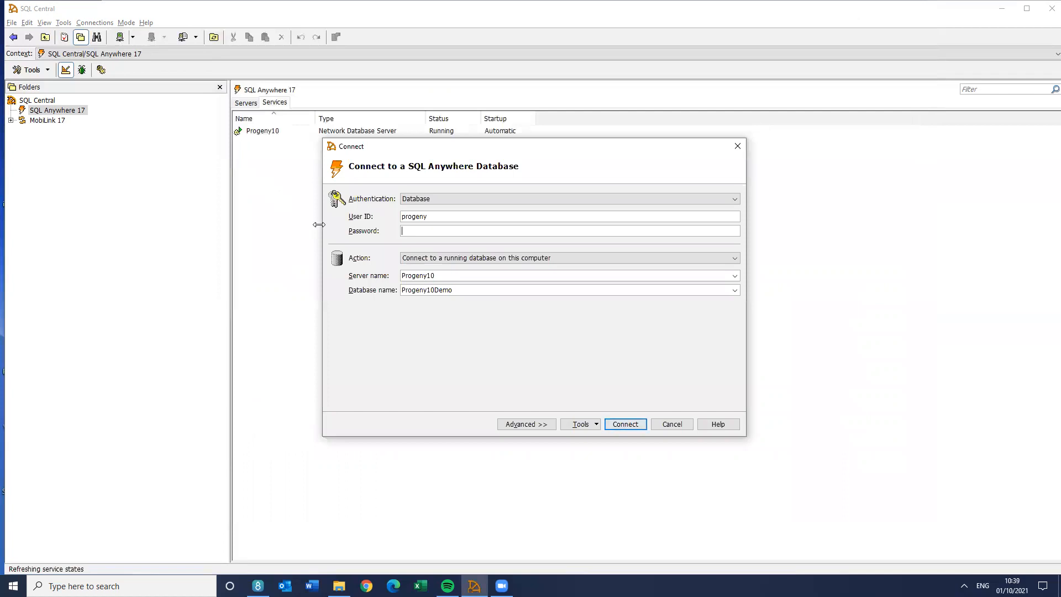
{"action": "type", "text": "password"}
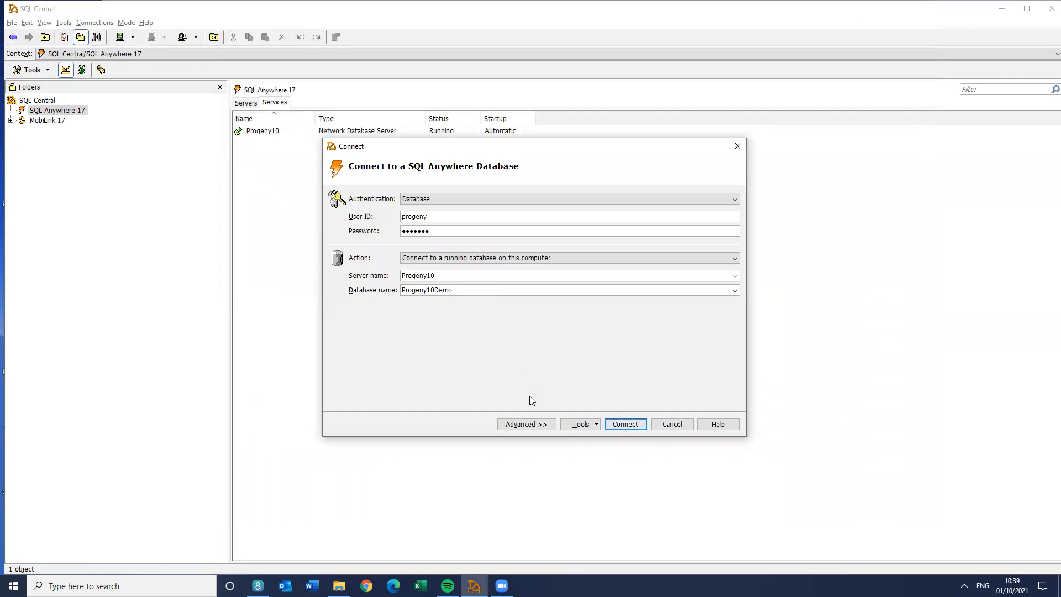
{"action": "left_click", "coordinate": [625, 424]}
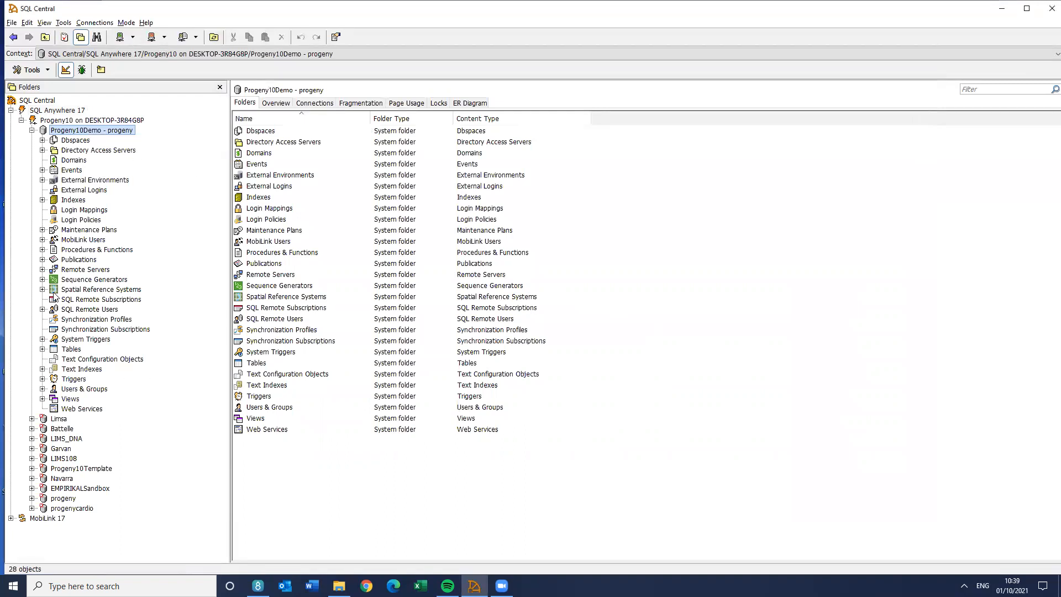
{"action": "mouse_move", "coordinate": [70, 389]}
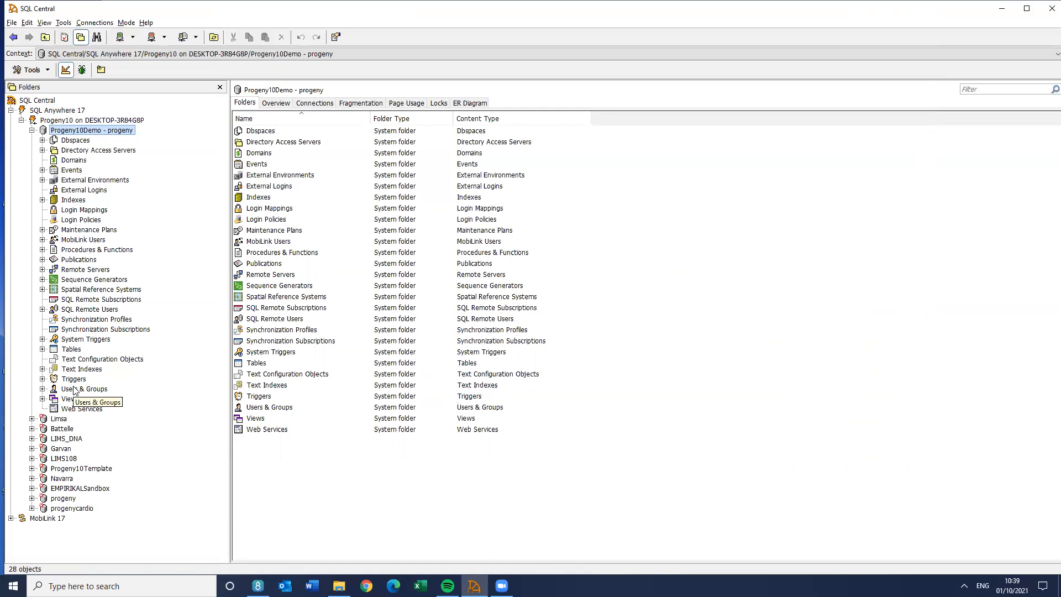
{"action": "mouse_move", "coordinate": [74, 395]}
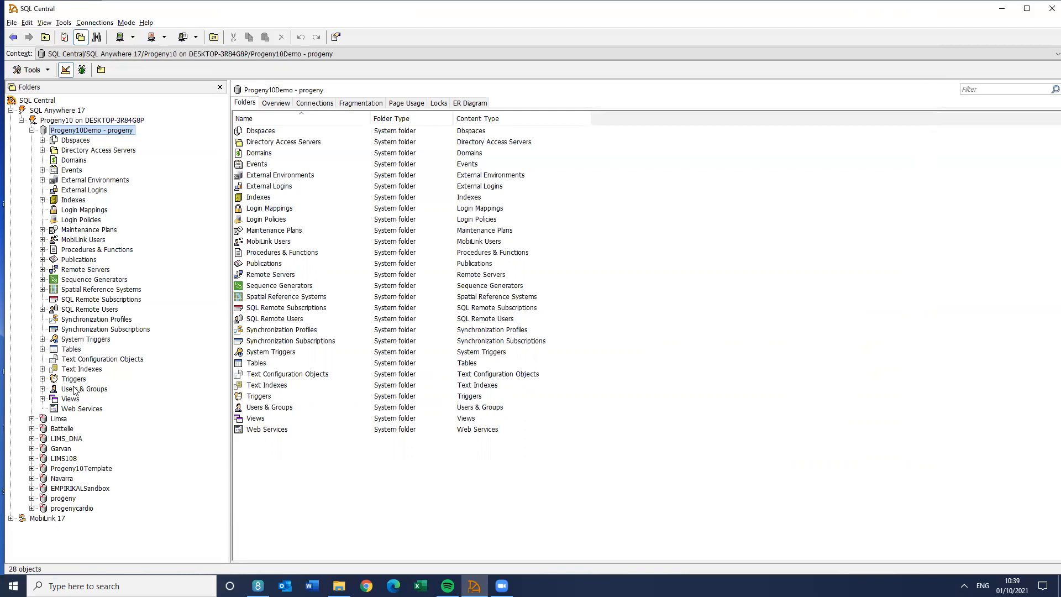
{"action": "mouse_move", "coordinate": [67, 188]}
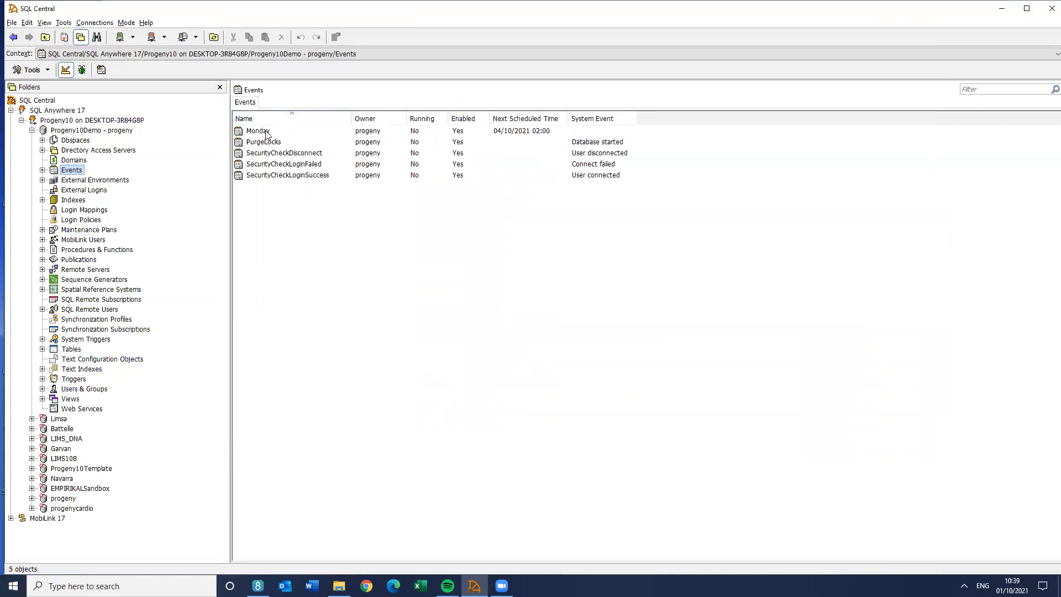
Inspect the Monday backup event's SQL and weekly 02:00 schedule, then return to Events.
{"action": "right_click", "coordinate": [257, 130]}
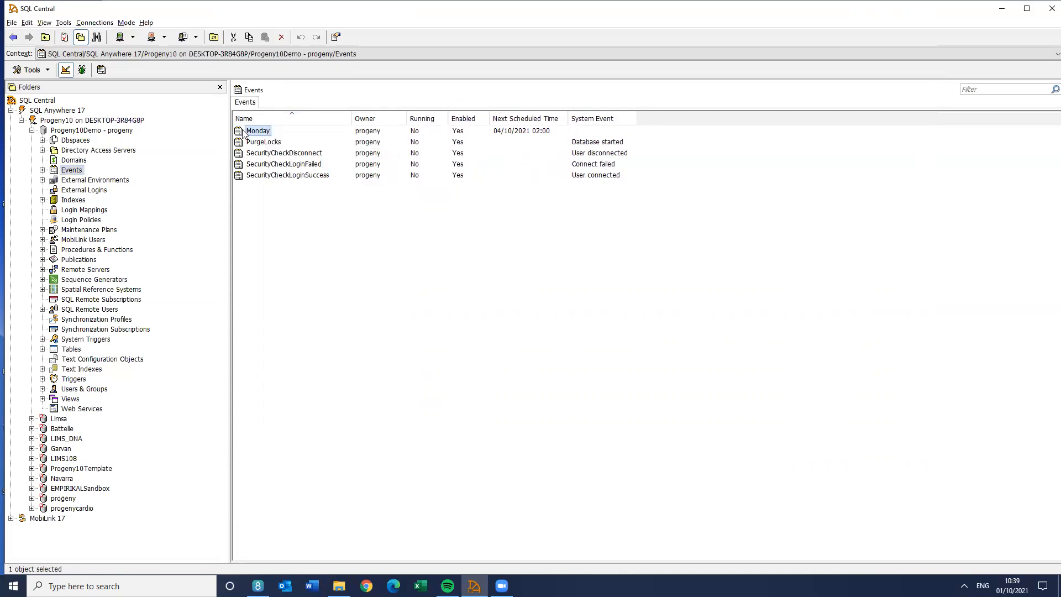
{"action": "double_click", "coordinate": [258, 131]}
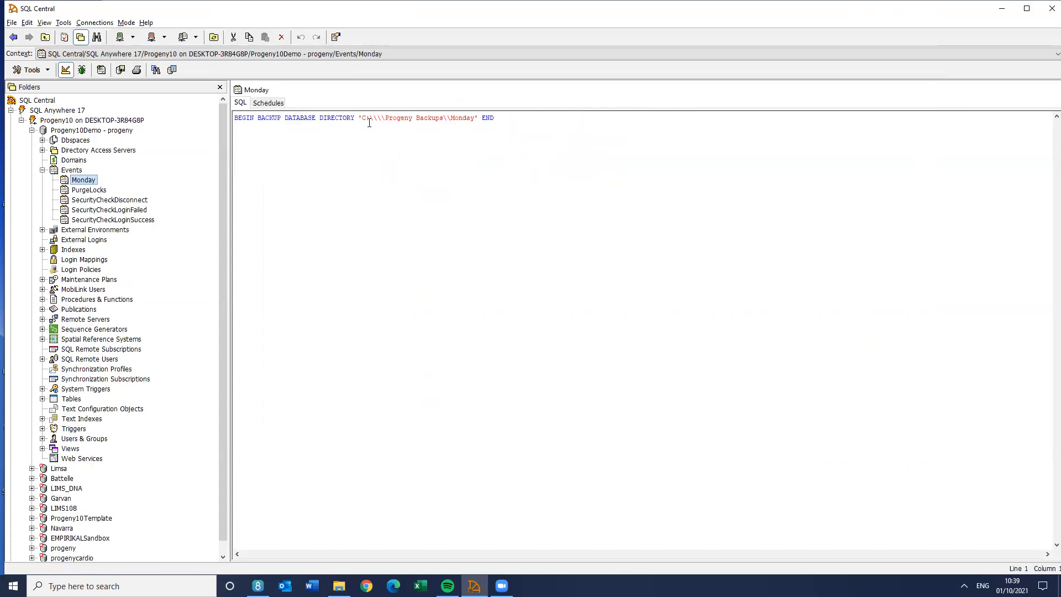
{"action": "left_click", "coordinate": [268, 103]}
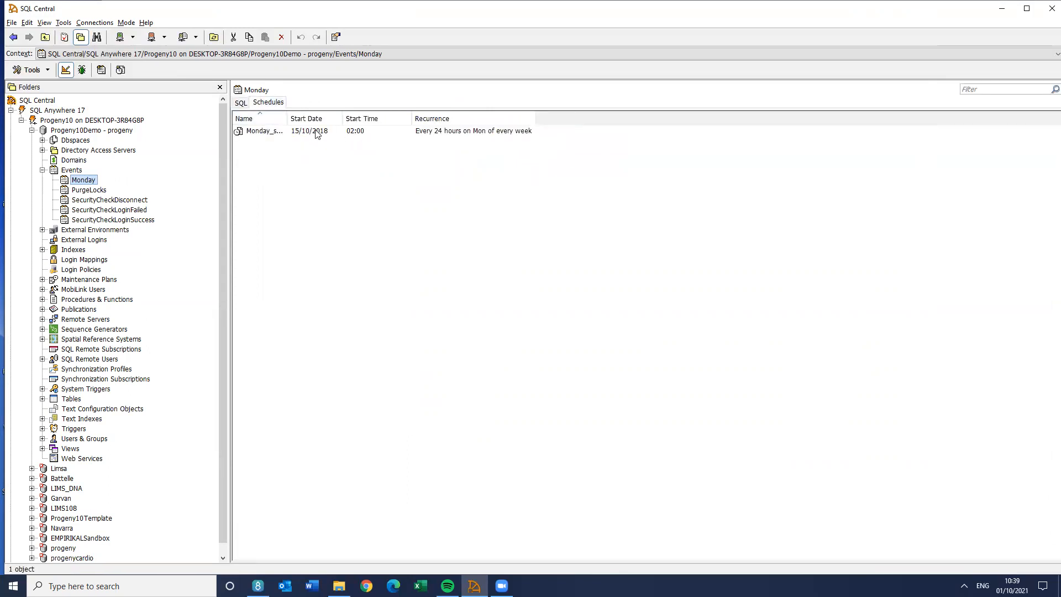
{"action": "mouse_move", "coordinate": [313, 150]}
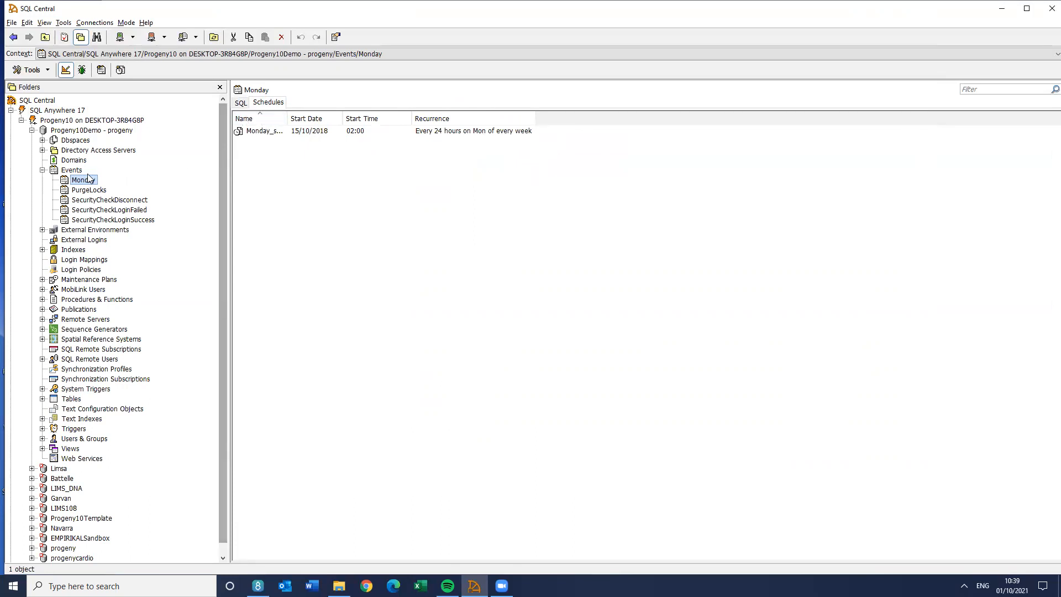
{"action": "left_click", "coordinate": [72, 169]}
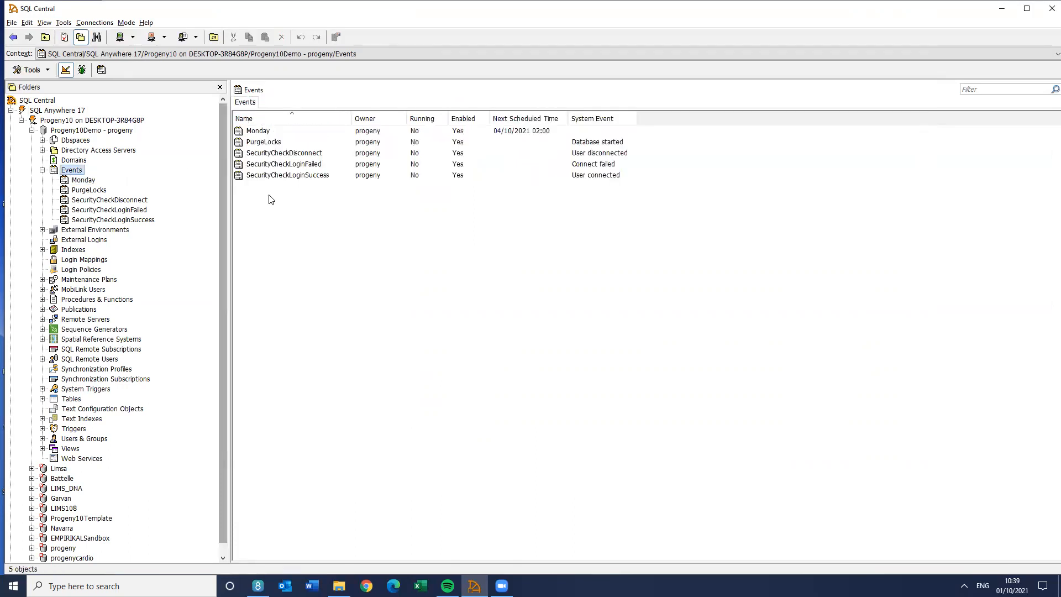
Start a new event named Deceased Update with a scheduled trigger and its schedule name.
{"action": "right_click", "coordinate": [269, 199]}
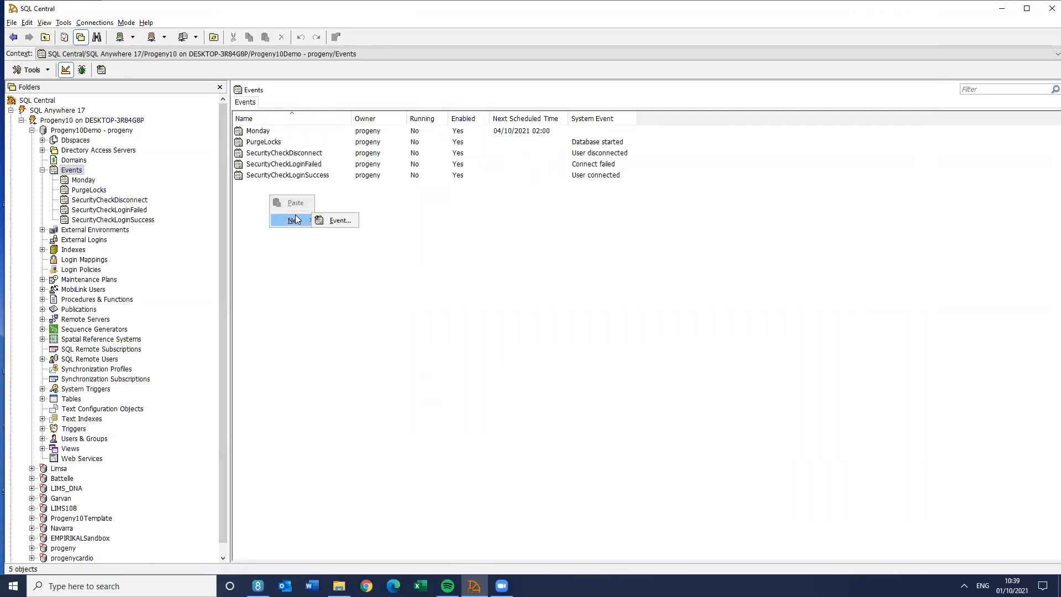
{"action": "left_click", "coordinate": [339, 220]}
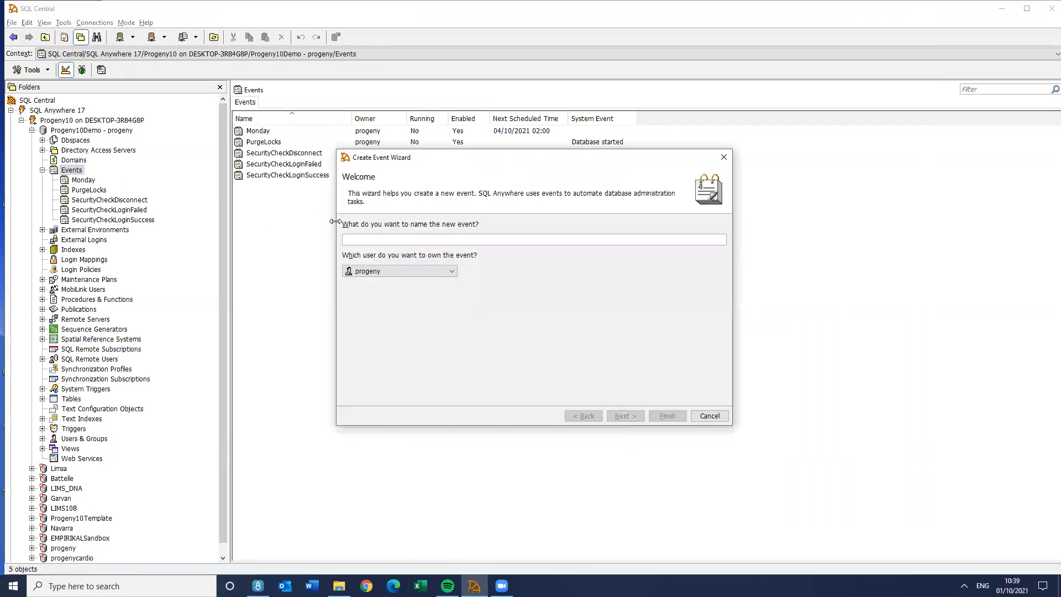
{"action": "mouse_move", "coordinate": [454, 260]}
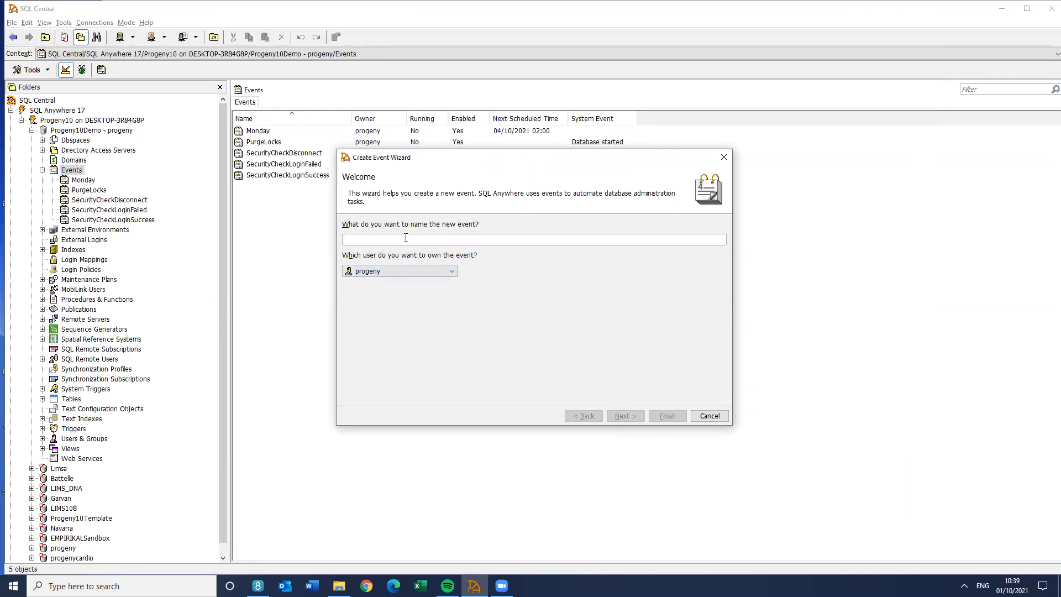
{"action": "type", "text": "Deceased Update"}
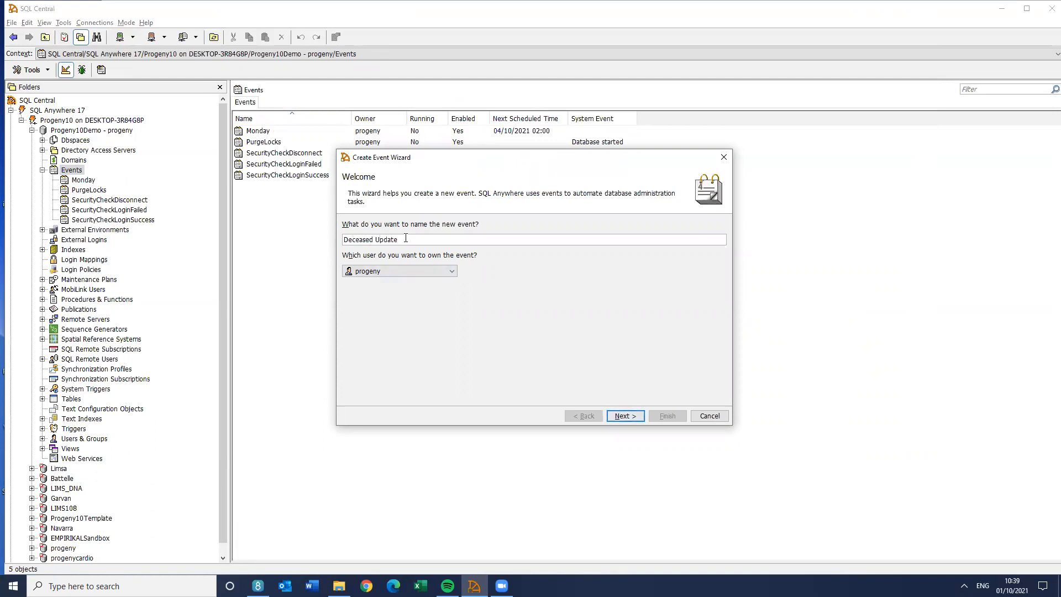
{"action": "left_click", "coordinate": [624, 416]}
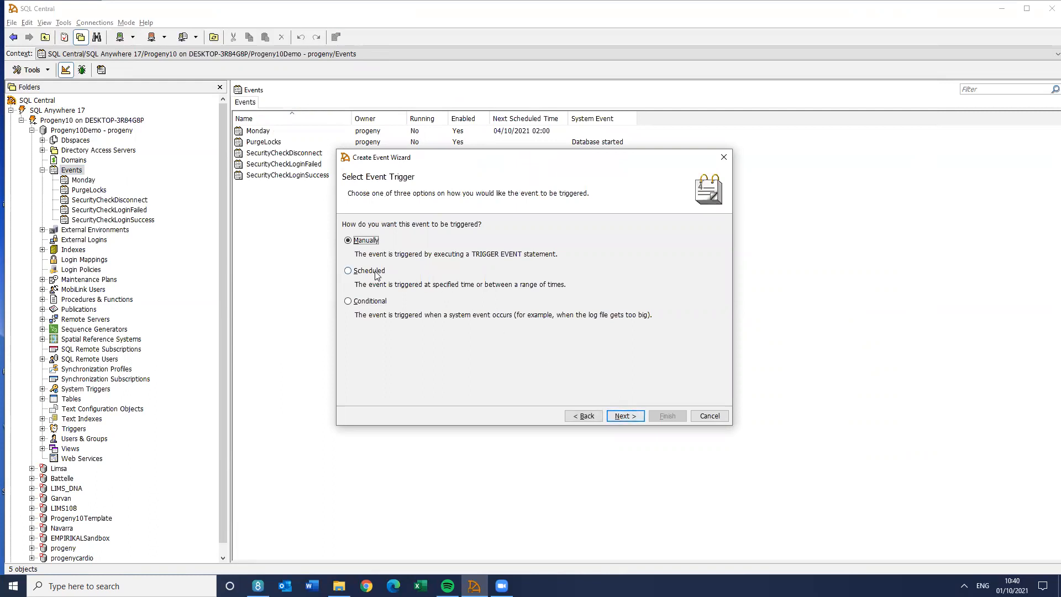
{"action": "left_click", "coordinate": [623, 416]}
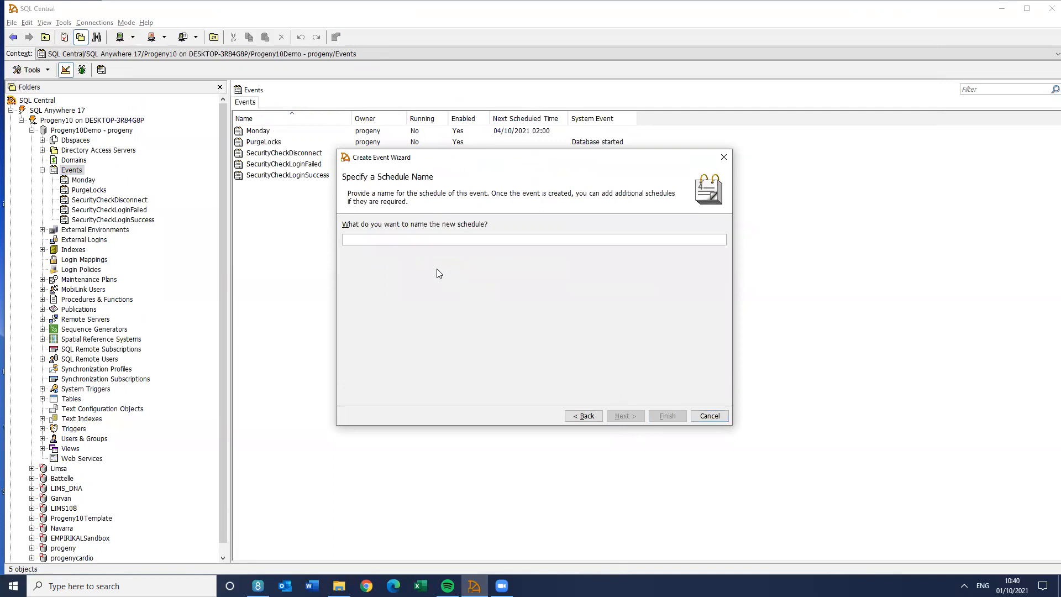
{"action": "type", "text": "Deceased Update"}
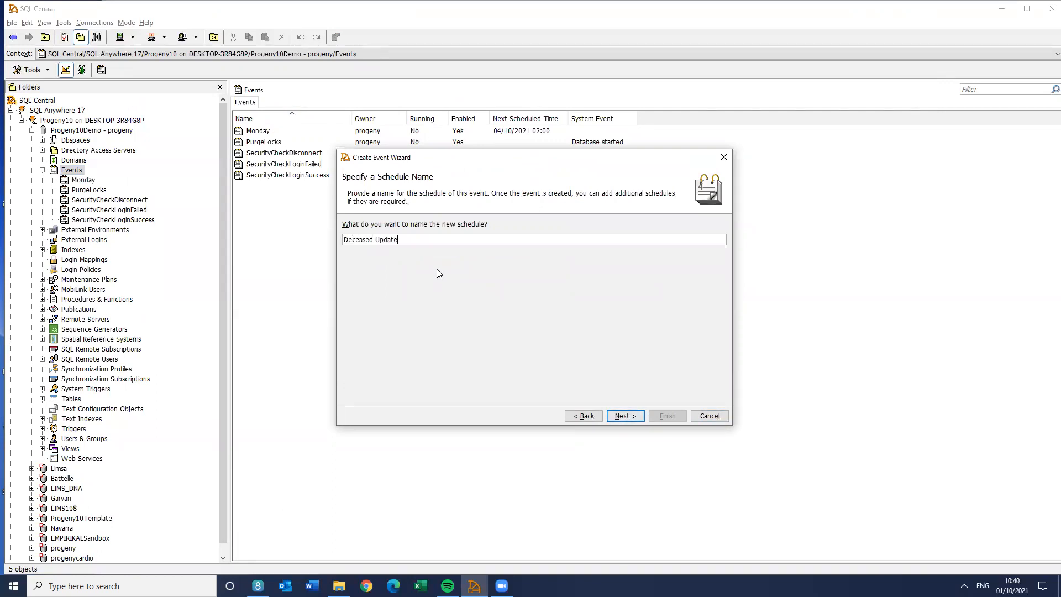
{"action": "left_click", "coordinate": [624, 416]}
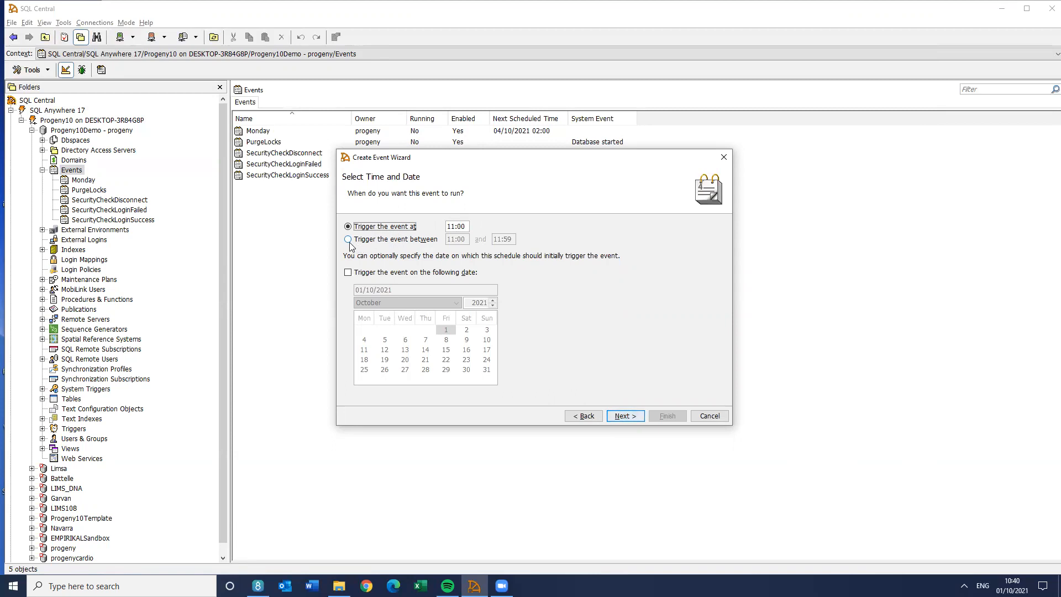
Run it hourly between 09:00 and 17:00, comment 'Updates deceased value', and finish.
{"action": "left_click", "coordinate": [348, 239]}
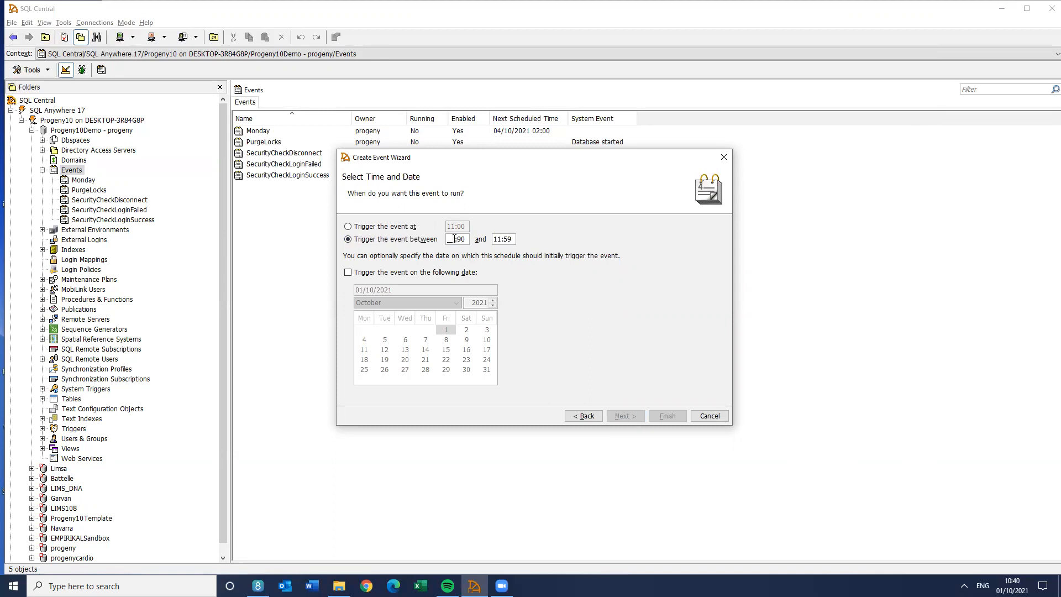
{"action": "type", "text": "09:0"}
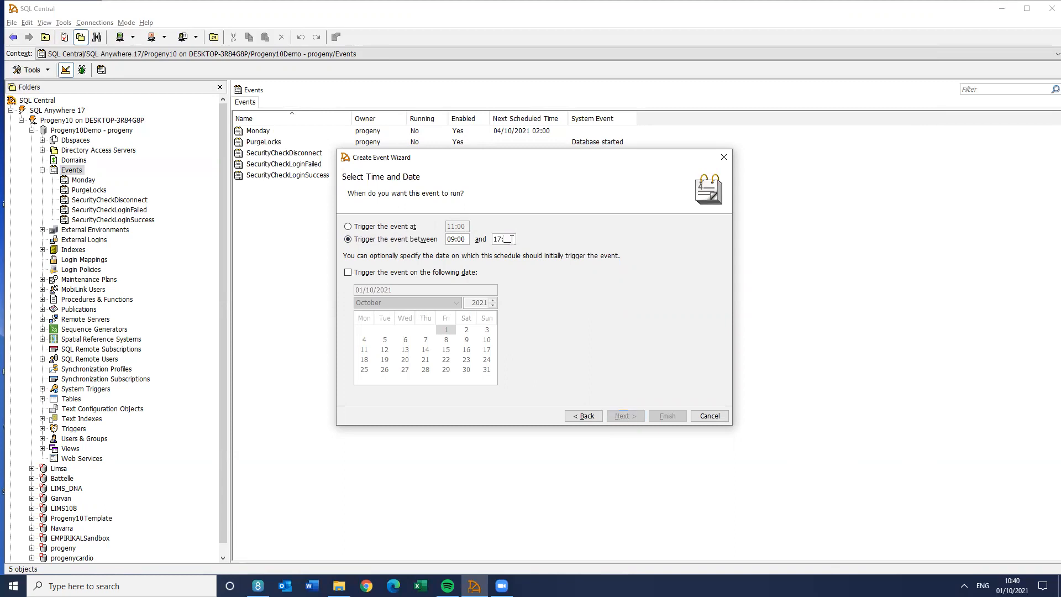
{"action": "type", "text": "00"}
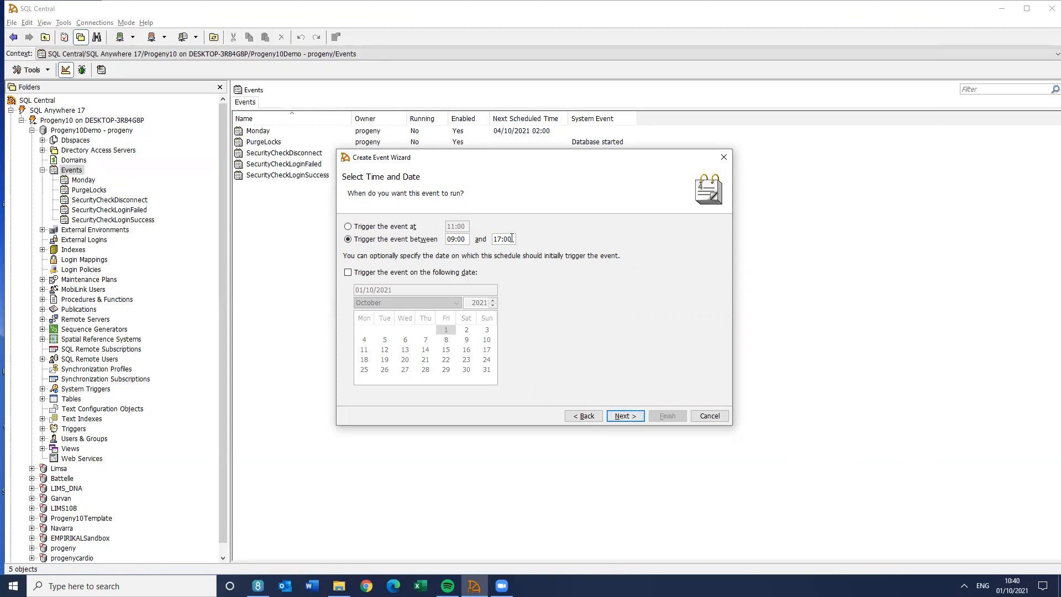
{"action": "left_click", "coordinate": [624, 416]}
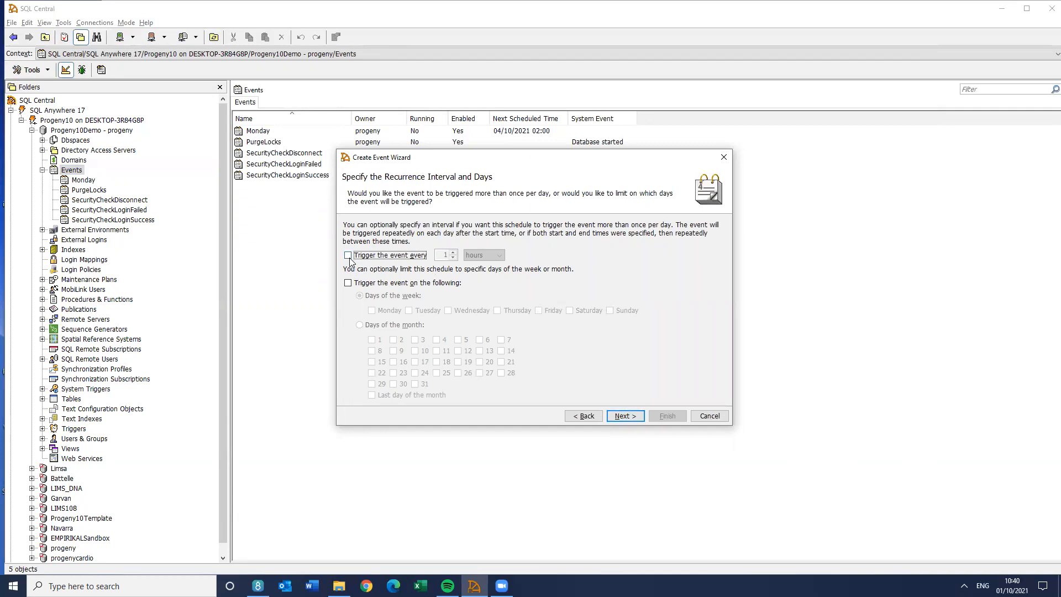
{"action": "left_click", "coordinate": [348, 256]}
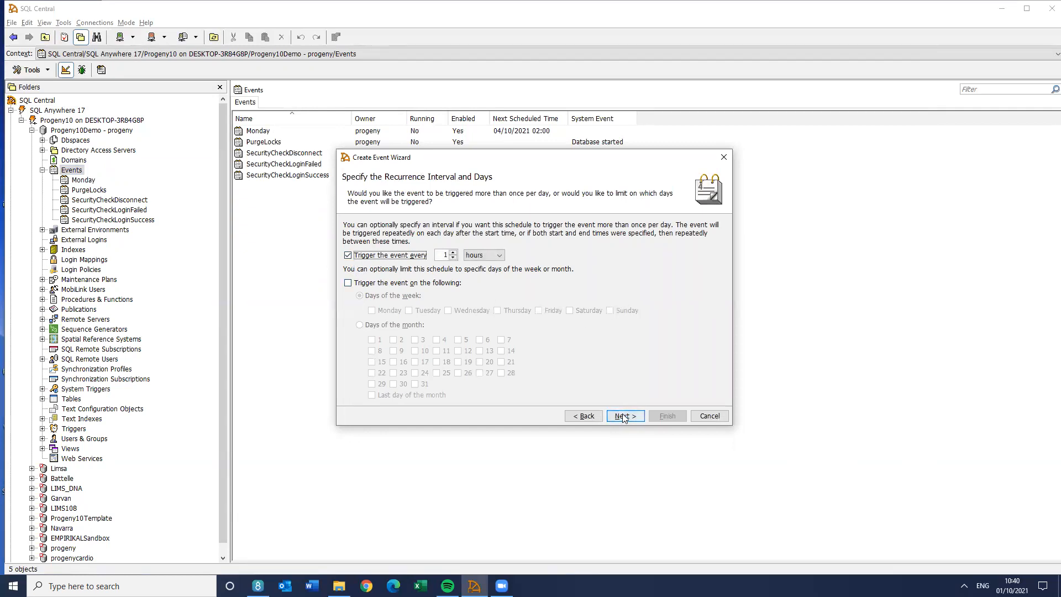
{"action": "left_click", "coordinate": [624, 415]}
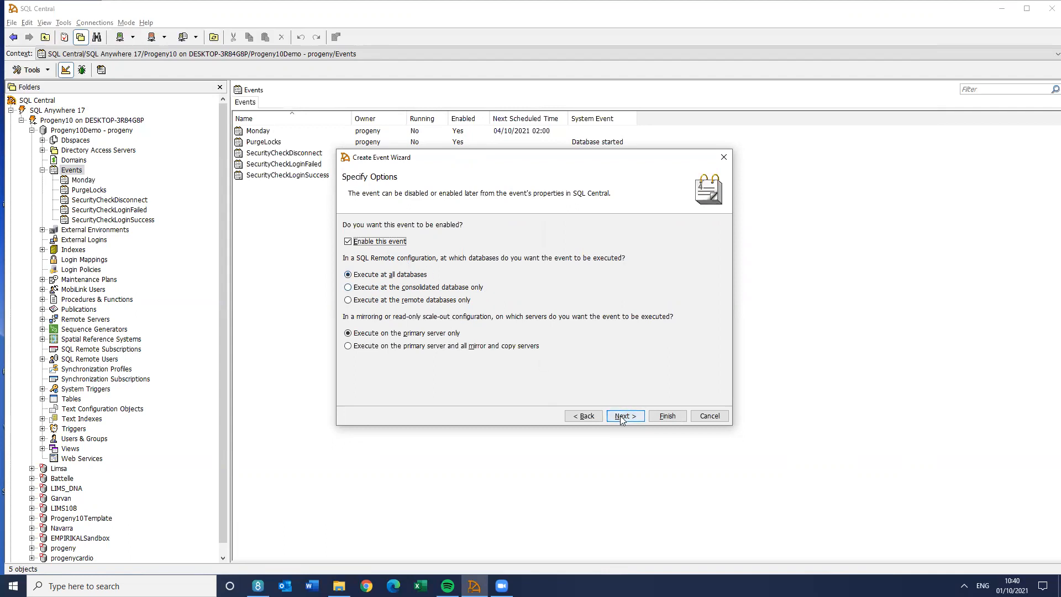
{"action": "left_click", "coordinate": [624, 416]}
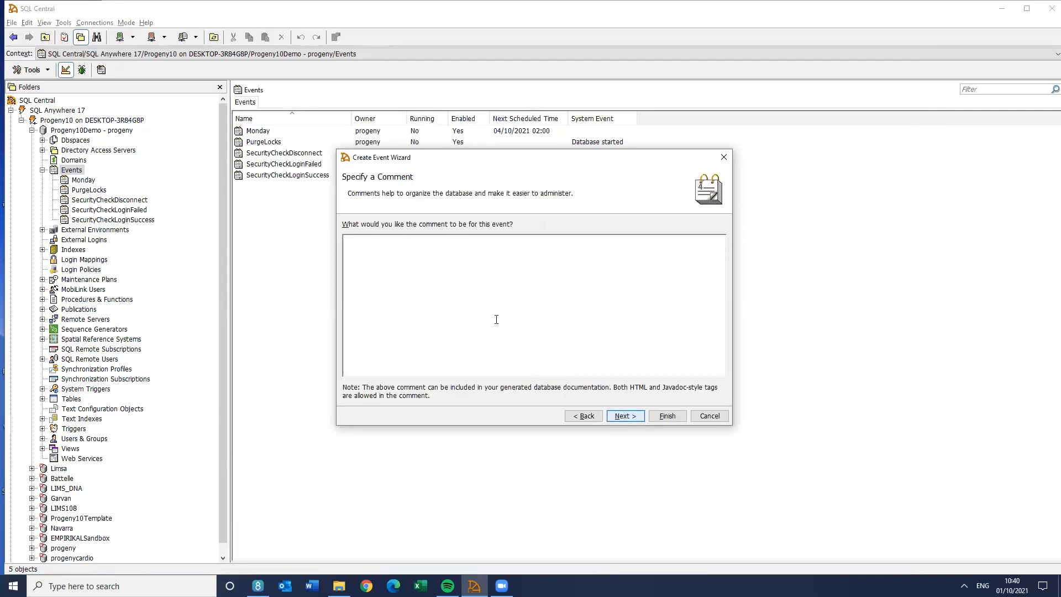
{"action": "type", "text": "Updta"}
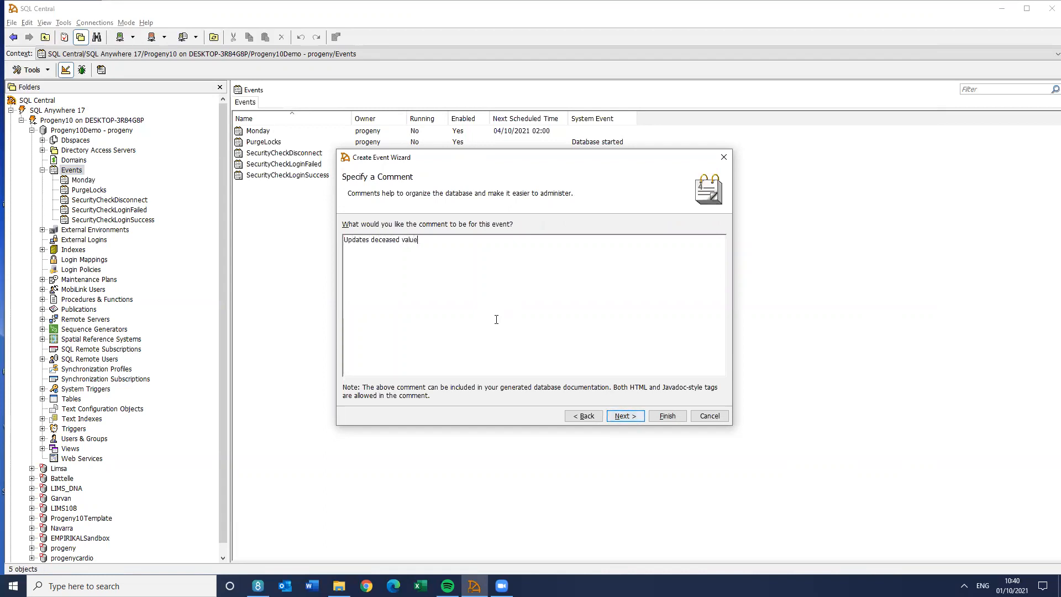
{"action": "left_click", "coordinate": [624, 416]}
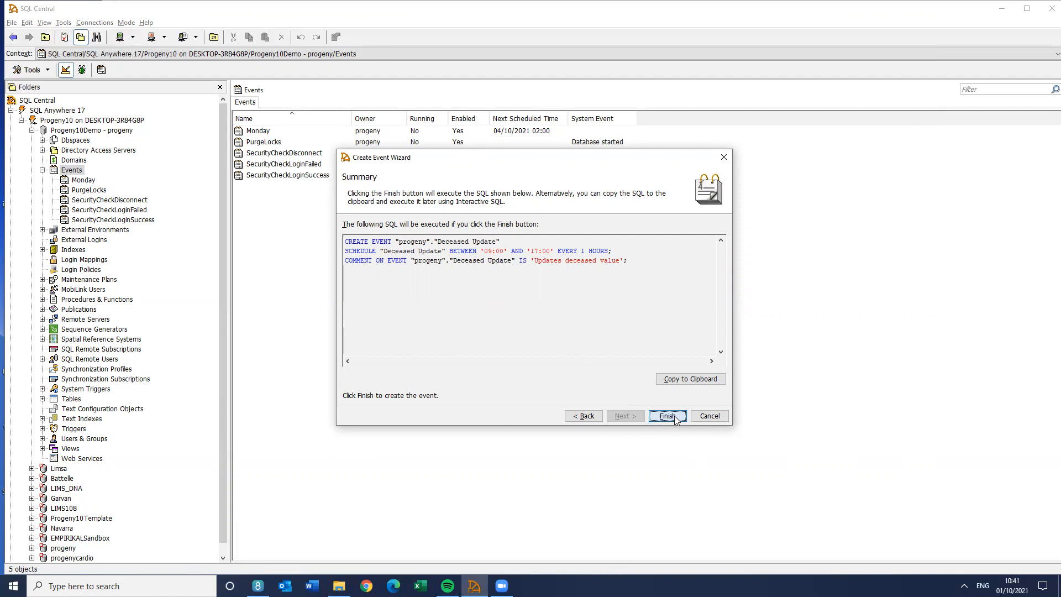
{"action": "left_click", "coordinate": [666, 416]}
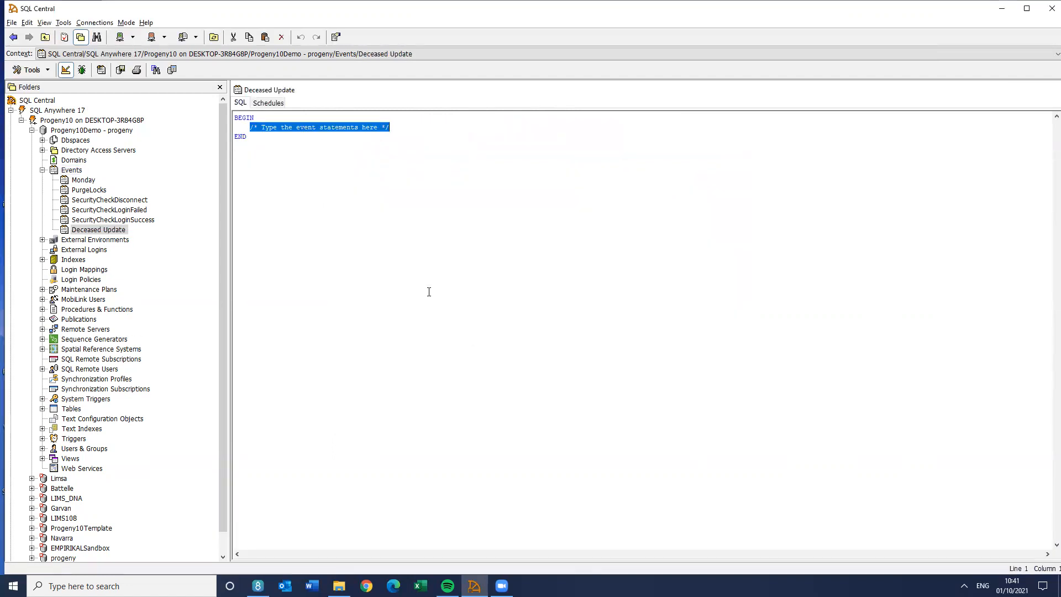
{"action": "mouse_move", "coordinate": [383, 170]}
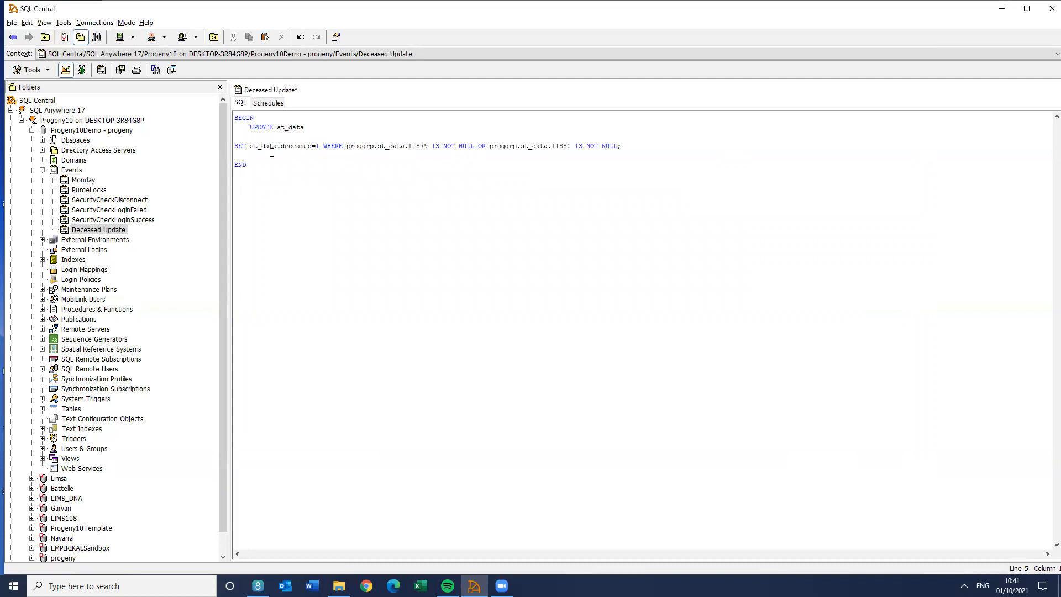
{"action": "mouse_move", "coordinate": [283, 131]}
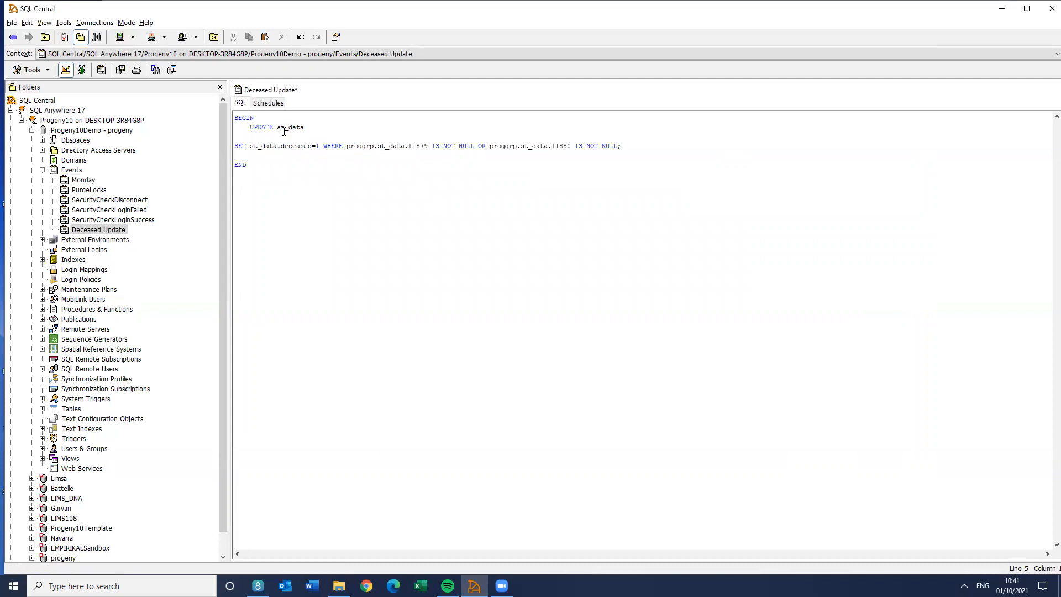
Save the UPDATE st_data SET deceased=1 code for f1879/f1880 and check its schedule.
{"action": "left_click", "coordinate": [268, 103]}
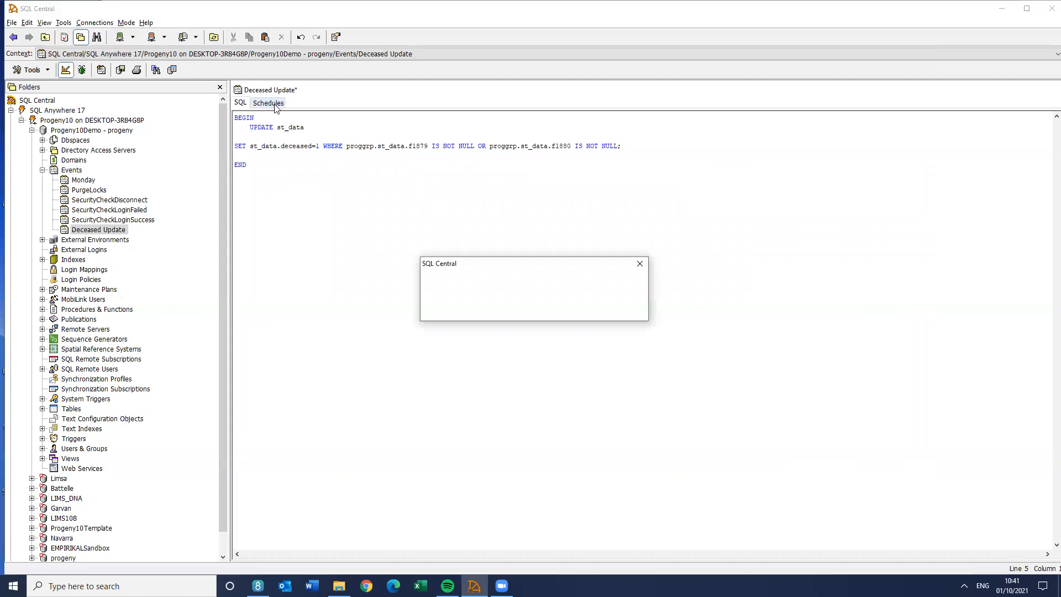
{"action": "left_click", "coordinate": [268, 103]}
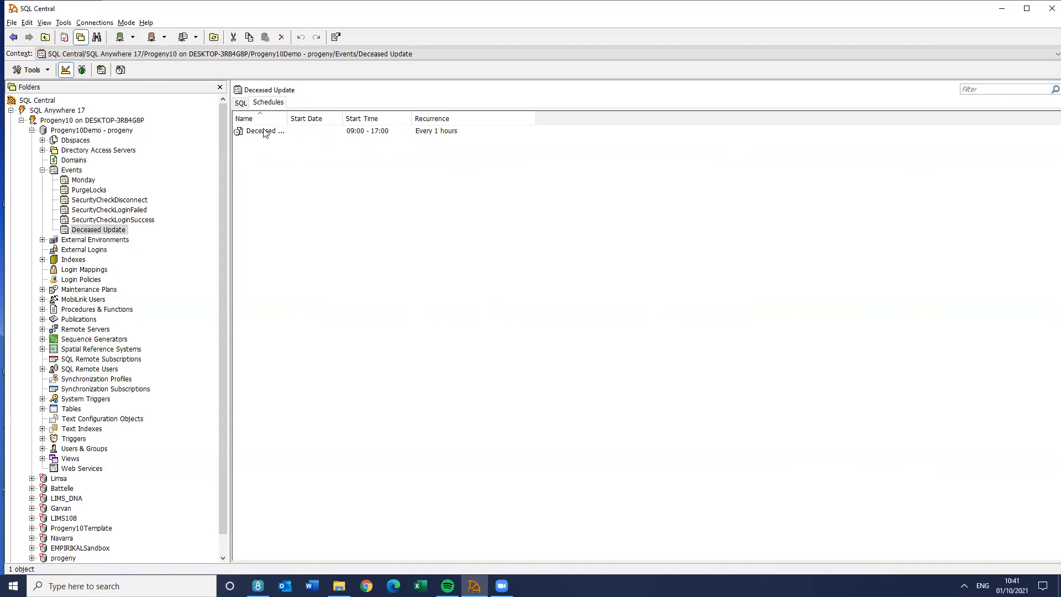
{"action": "left_click", "coordinate": [265, 130]}
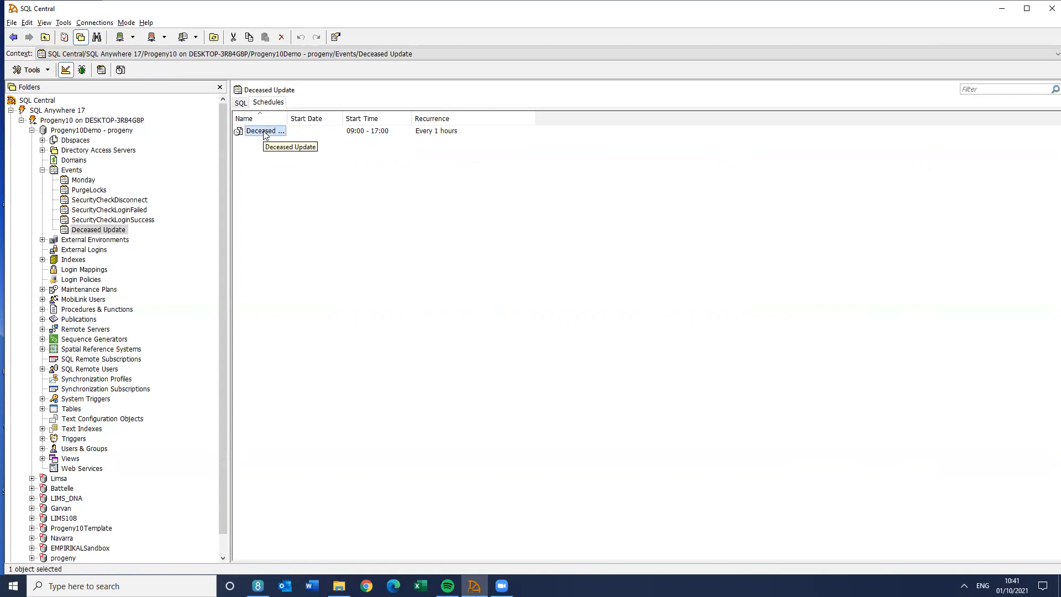
{"action": "left_click", "coordinate": [240, 103]}
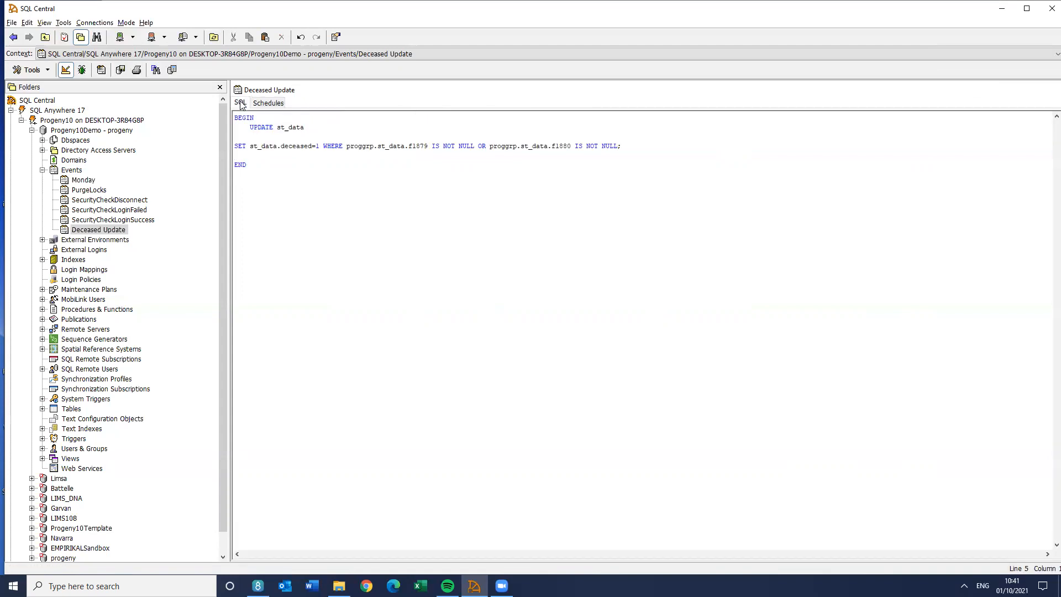
{"action": "left_click", "coordinate": [112, 220]}
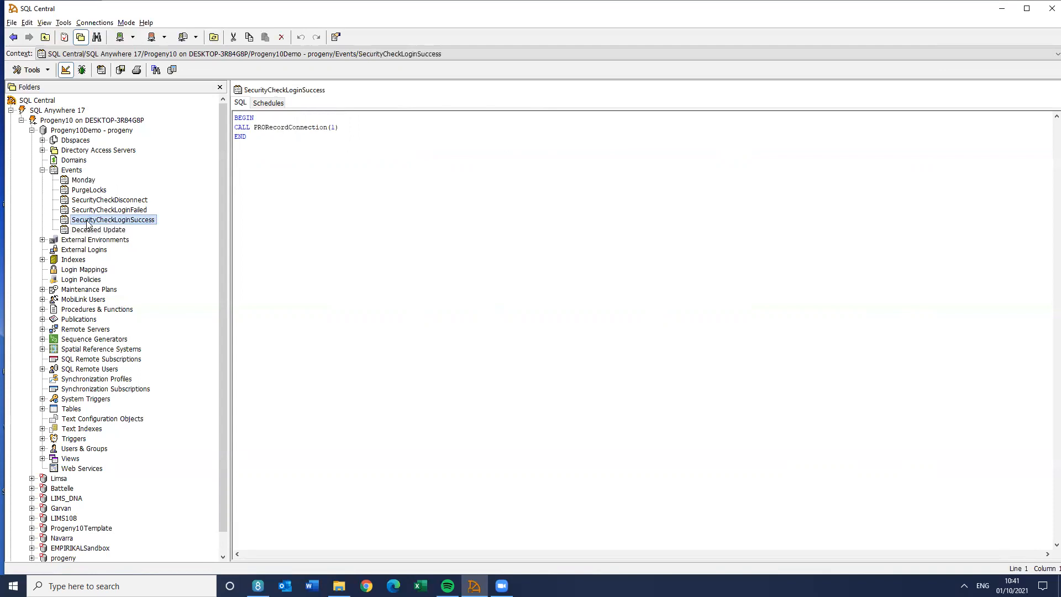
{"action": "mouse_move", "coordinate": [88, 189]}
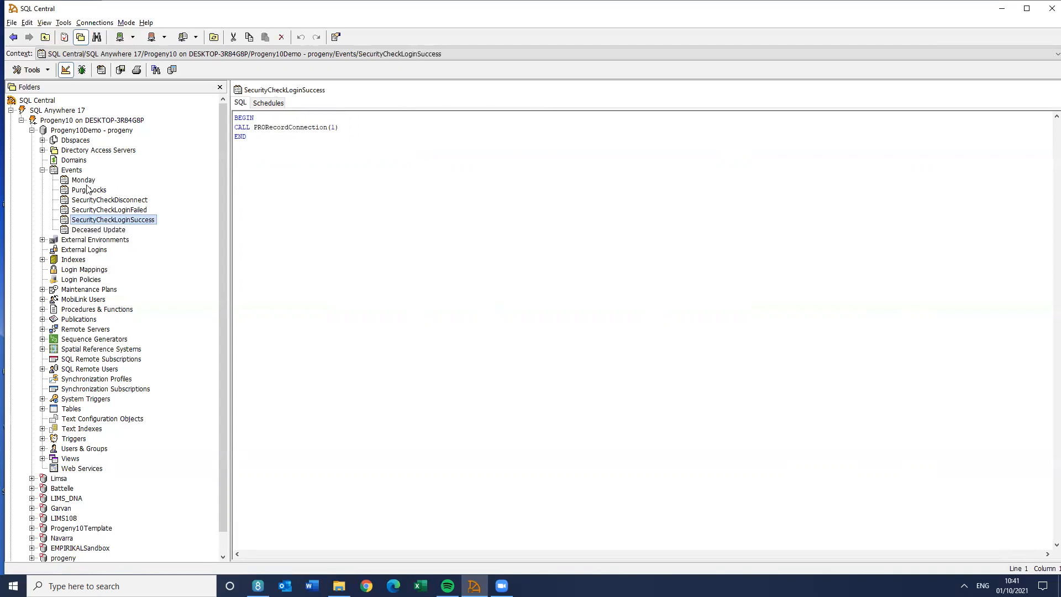
{"action": "mouse_move", "coordinate": [99, 230]}
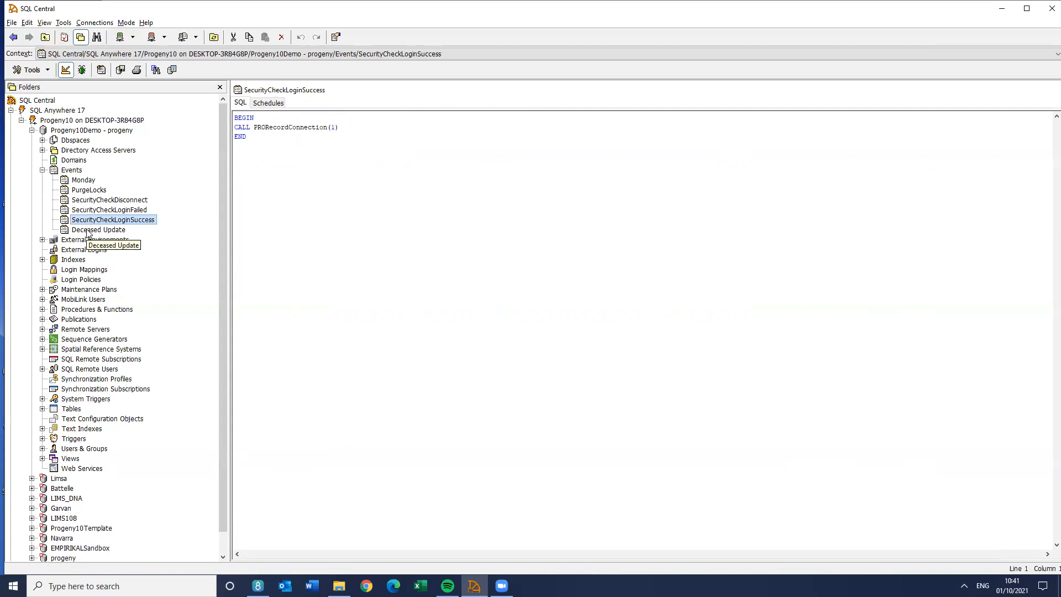
{"action": "mouse_move", "coordinate": [108, 241]}
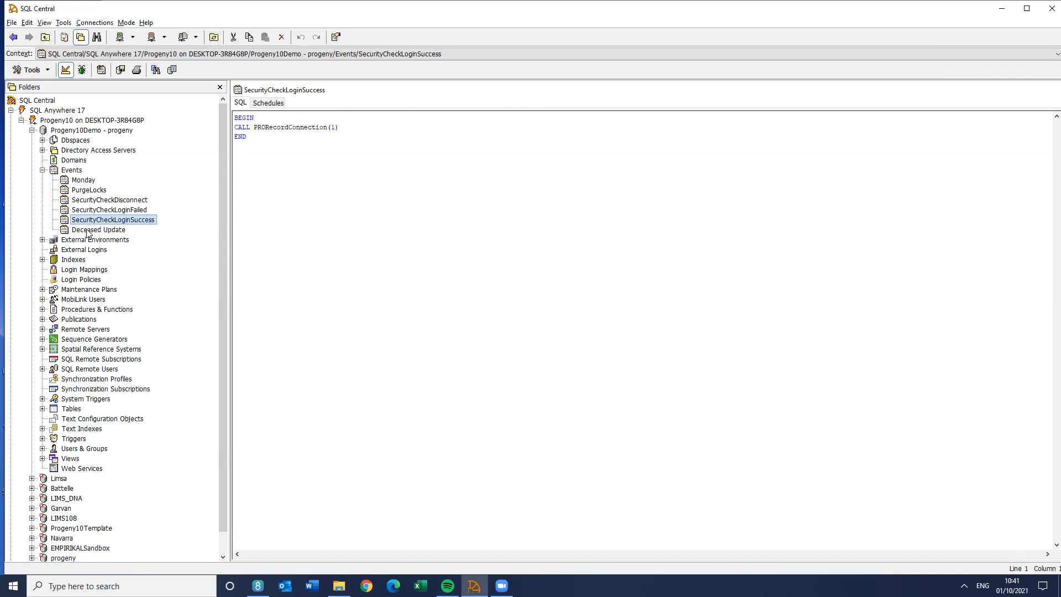
{"action": "mouse_move", "coordinate": [937, 60]}
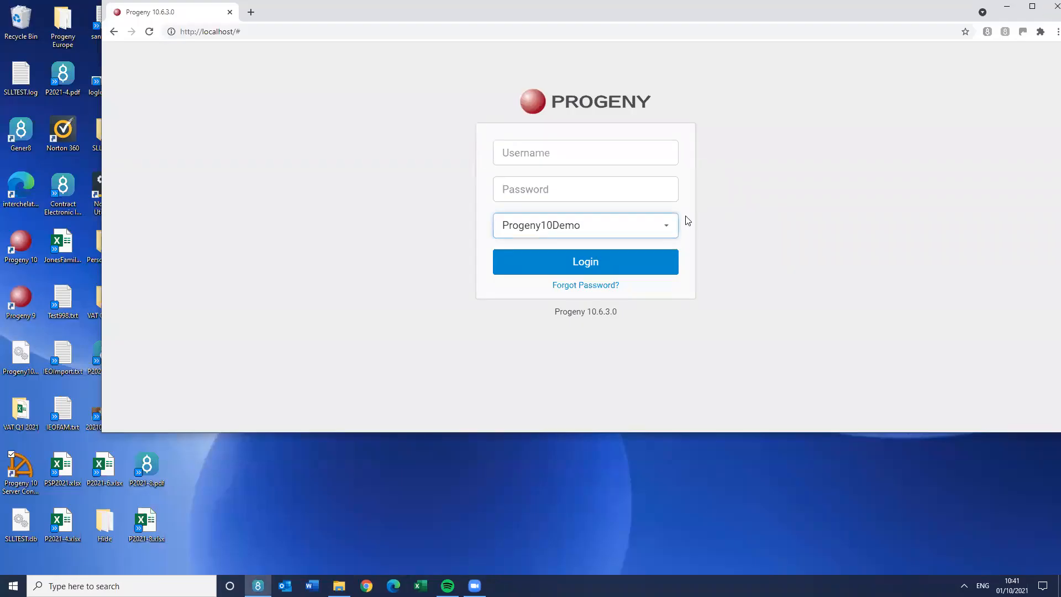
{"action": "mouse_move", "coordinate": [321, 531]}
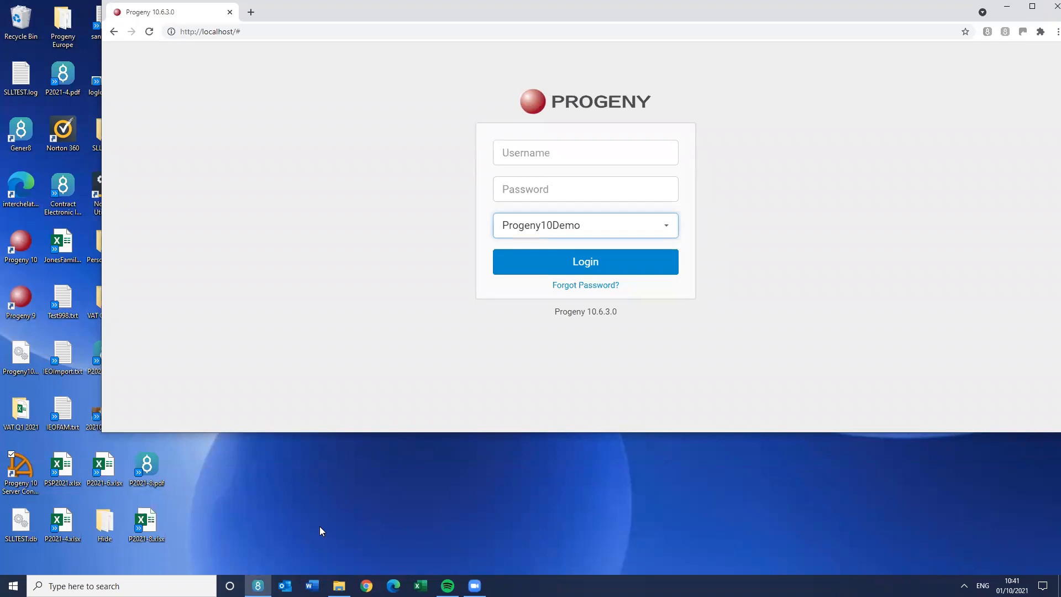
{"action": "left_click", "coordinate": [585, 152]}
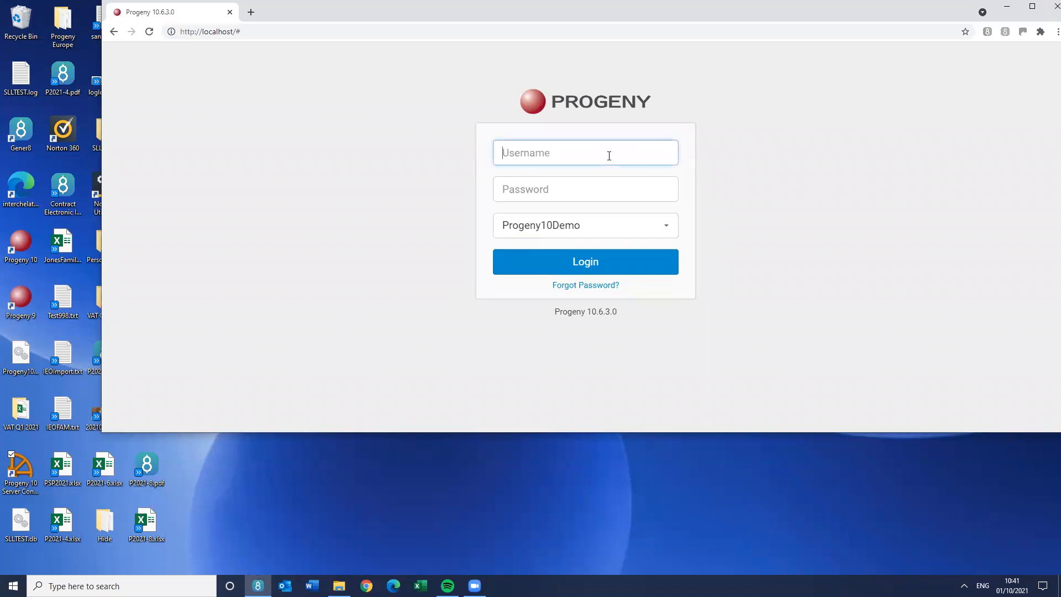
{"action": "type", "text": "progeny"}
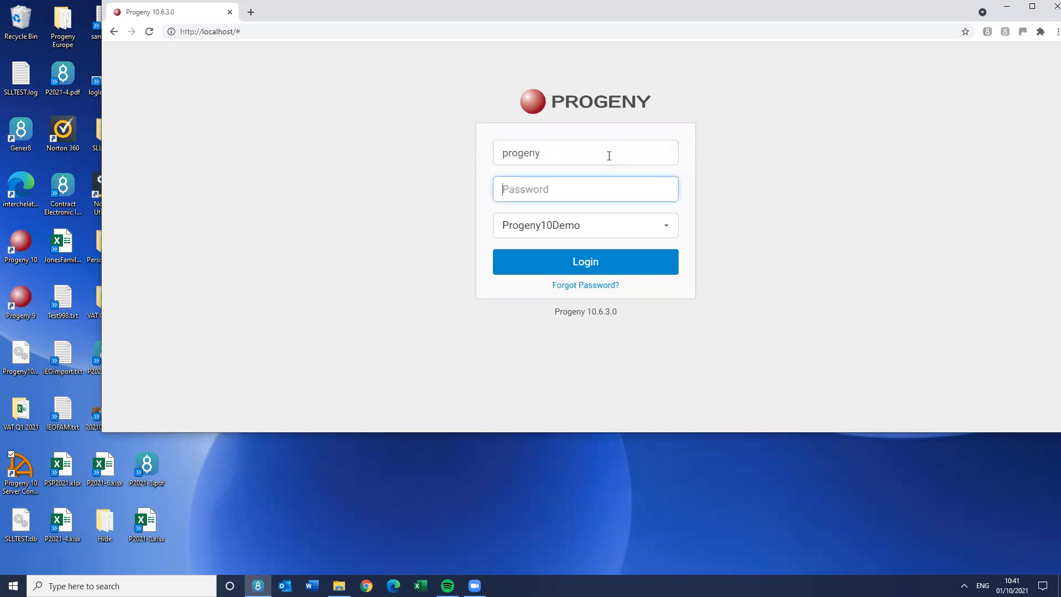
{"action": "type", "text": "password"}
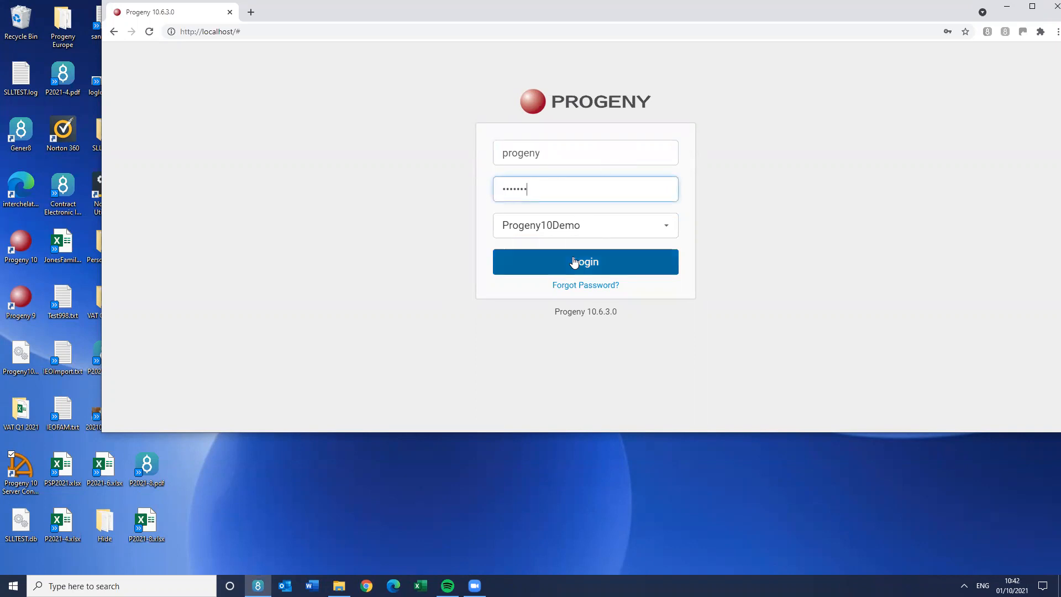
{"action": "left_click", "coordinate": [585, 261]}
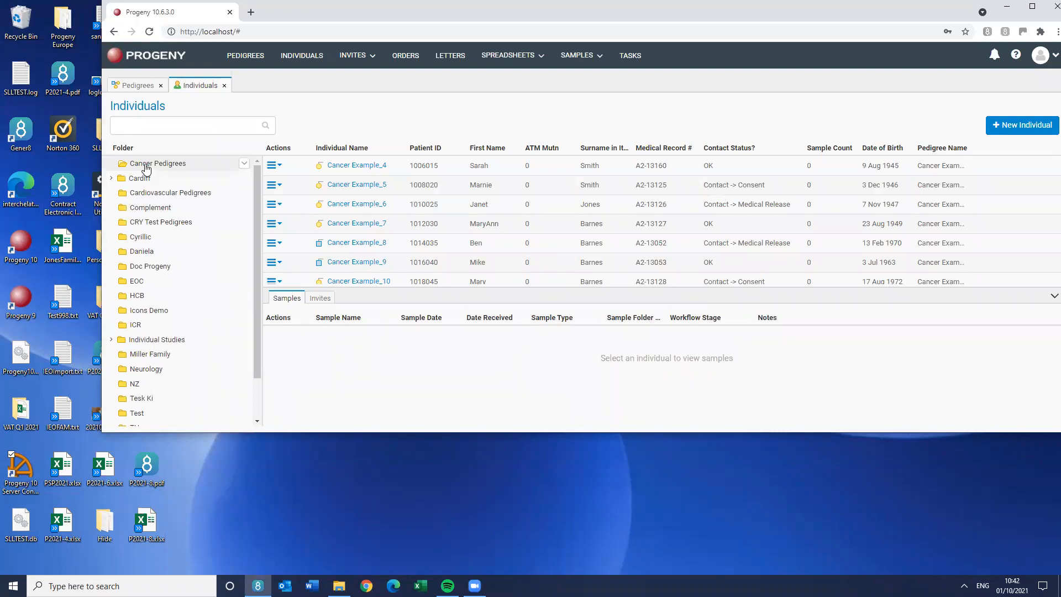
{"action": "mouse_move", "coordinate": [260, 300]}
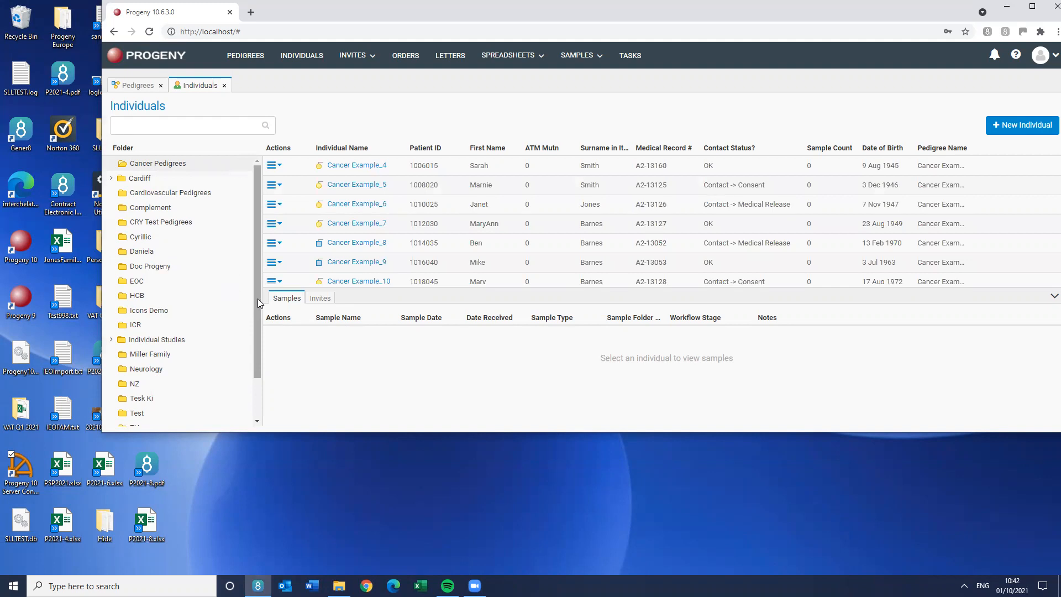
Open the DocProgeny pedigree from the Pedigrees list and select the father symbol.
{"action": "scroll", "scroll_direction": "down", "scroll_amount": 3}
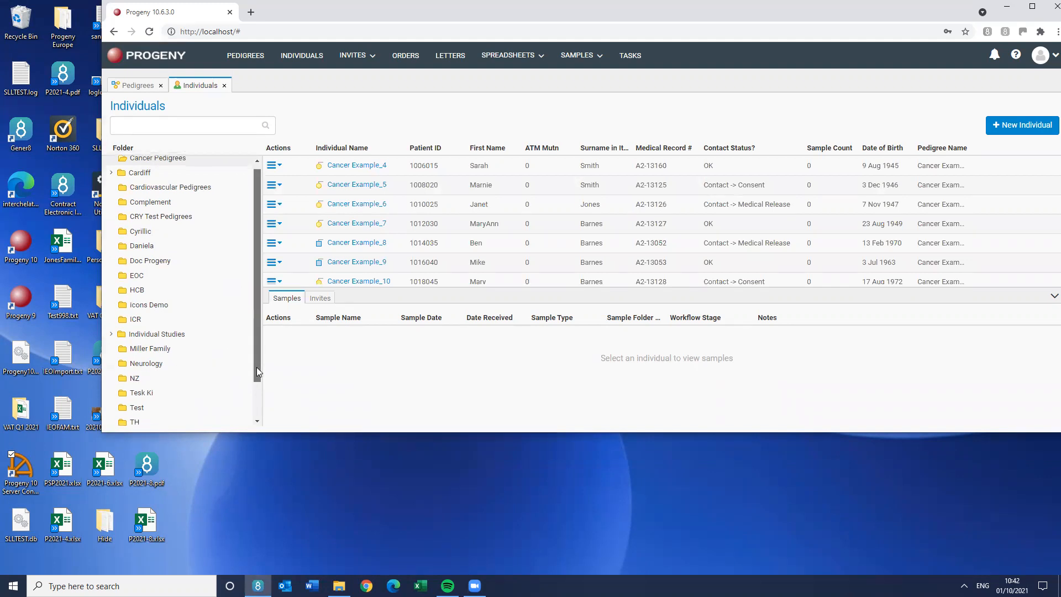
{"action": "scroll", "scroll_direction": "down", "scroll_amount": 3}
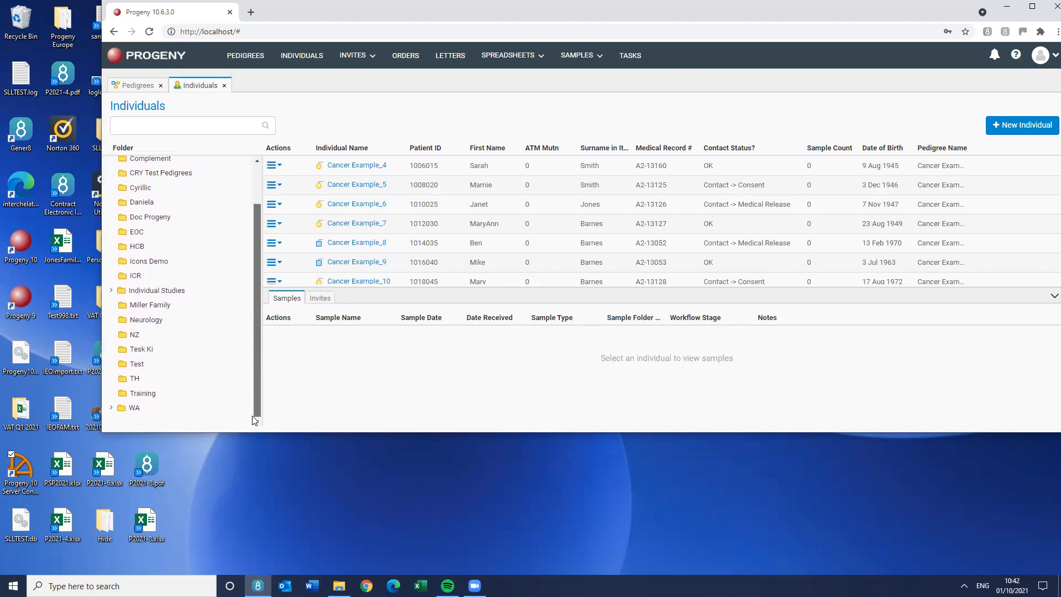
{"action": "left_click", "coordinate": [150, 217]}
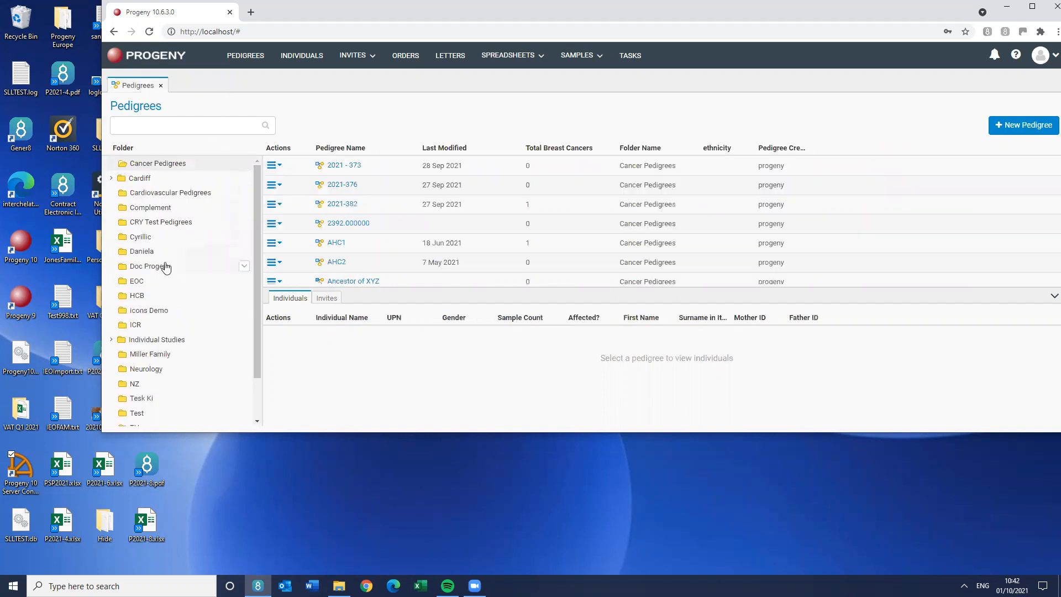
{"action": "double_click", "coordinate": [148, 266]}
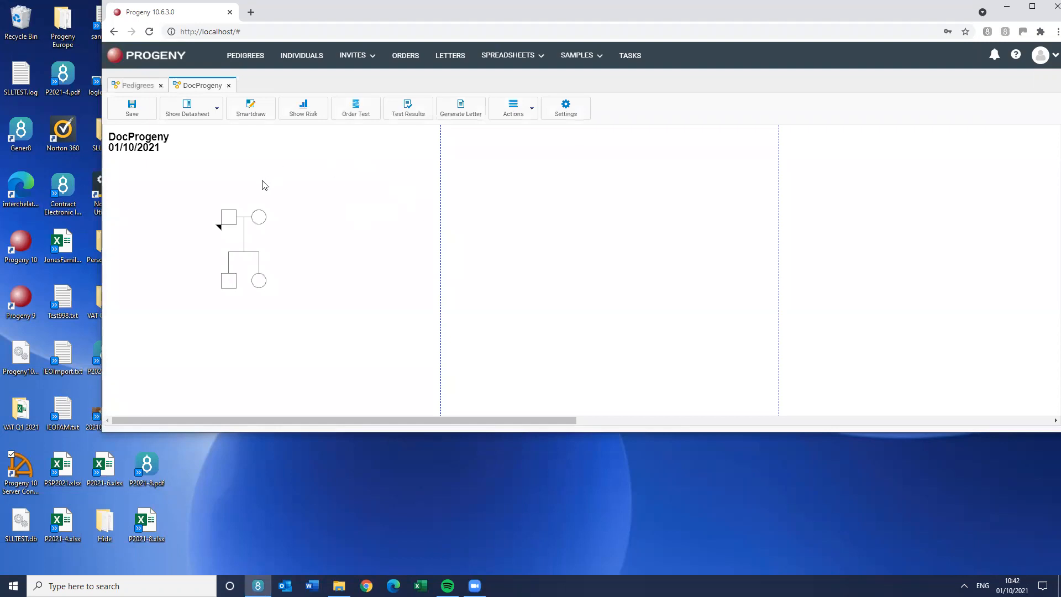
{"action": "left_click", "coordinate": [229, 217]}
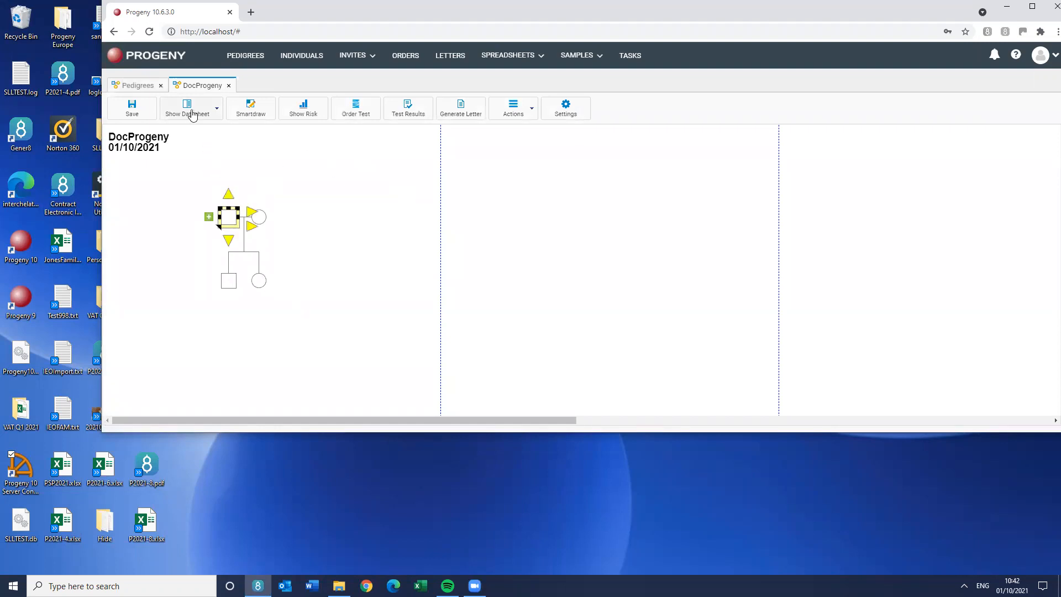
Show the datasheet and enter a Dodsalder of 87 for the father.
{"action": "left_click", "coordinate": [187, 109]}
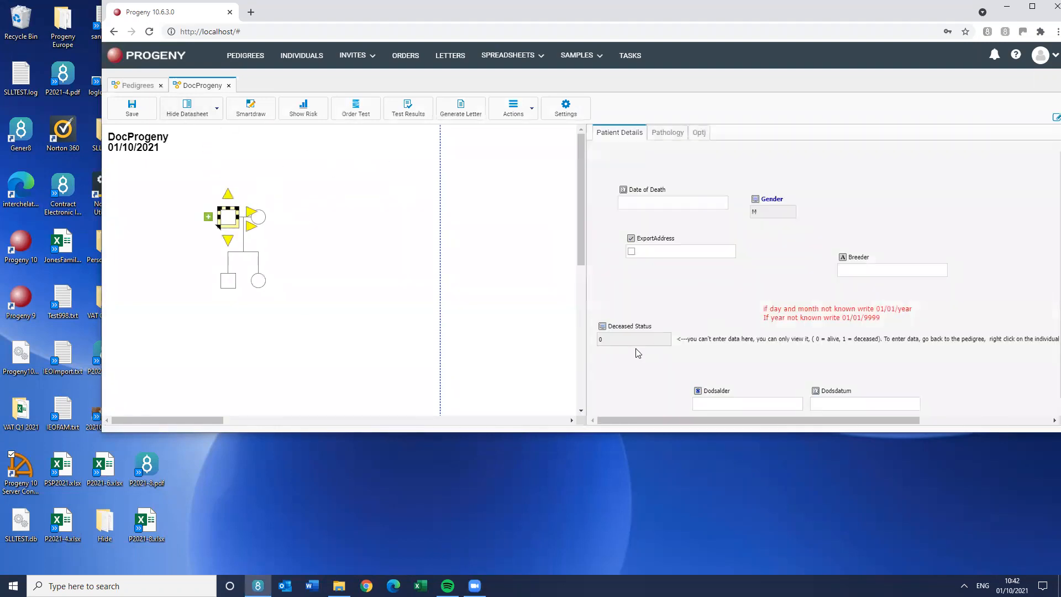
{"action": "mouse_move", "coordinate": [631, 342]}
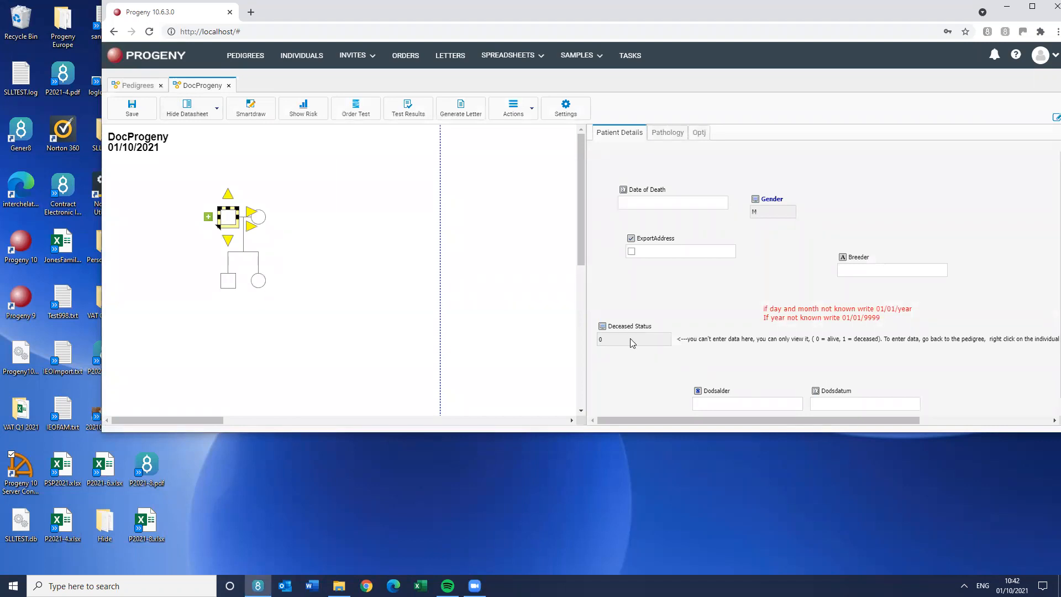
{"action": "left_click", "coordinate": [747, 403]}
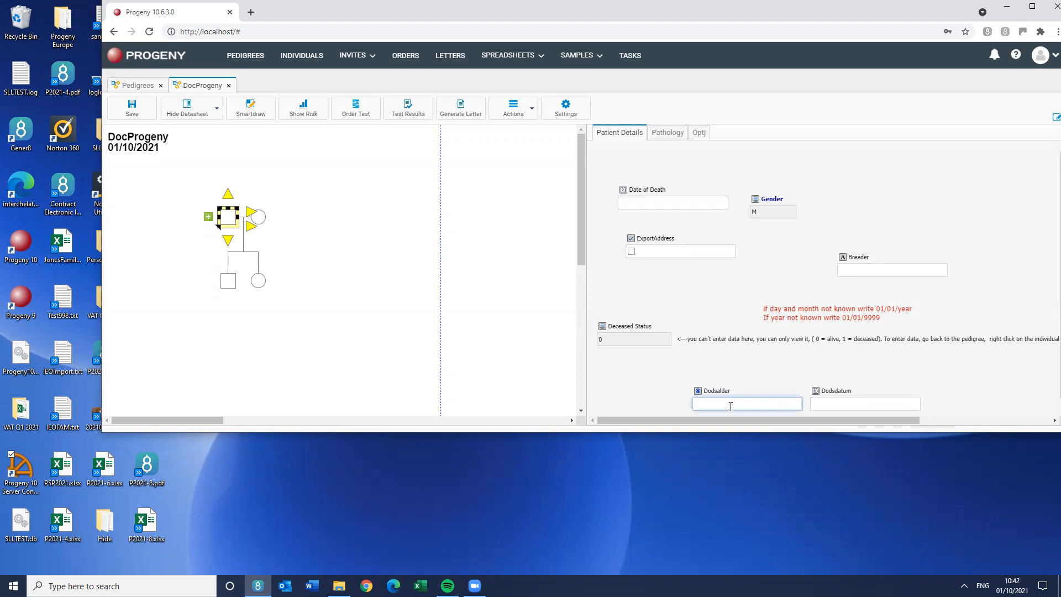
{"action": "type", "text": "8"}
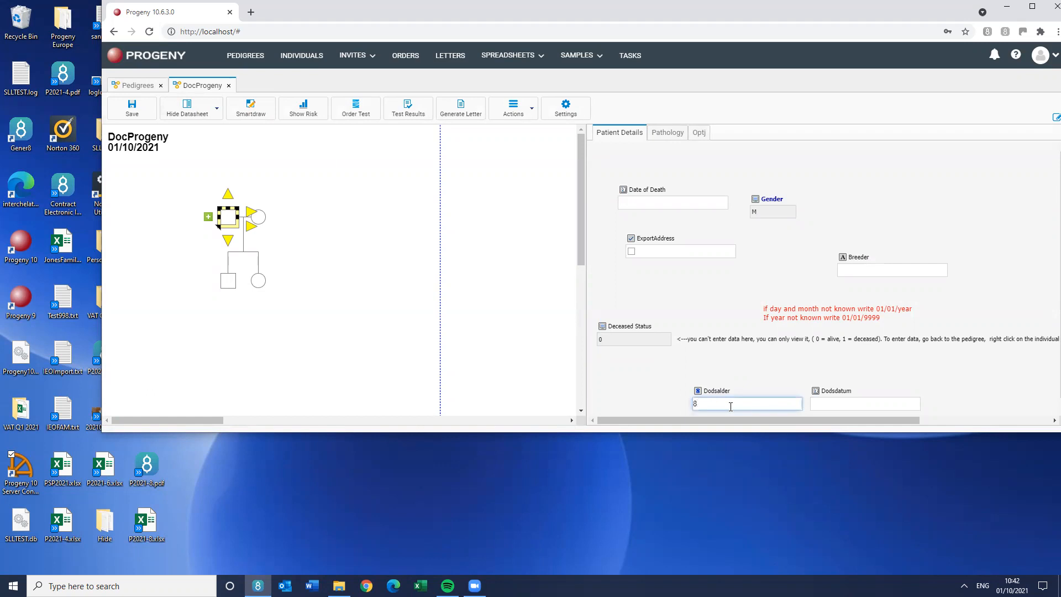
{"action": "type", "text": "7"}
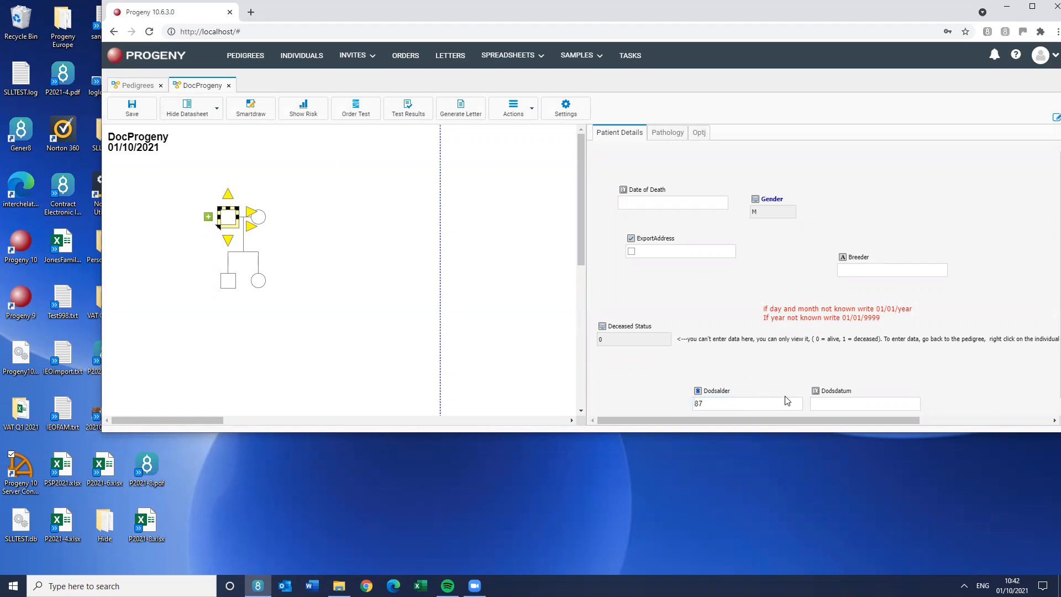
{"action": "mouse_move", "coordinate": [356, 287]}
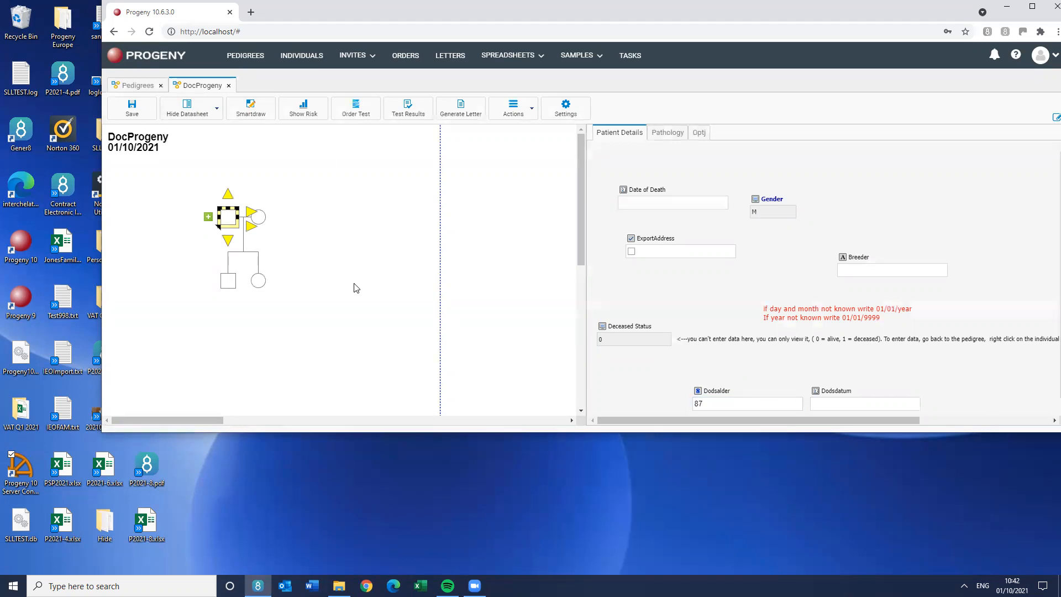
{"action": "mouse_move", "coordinate": [260, 221]}
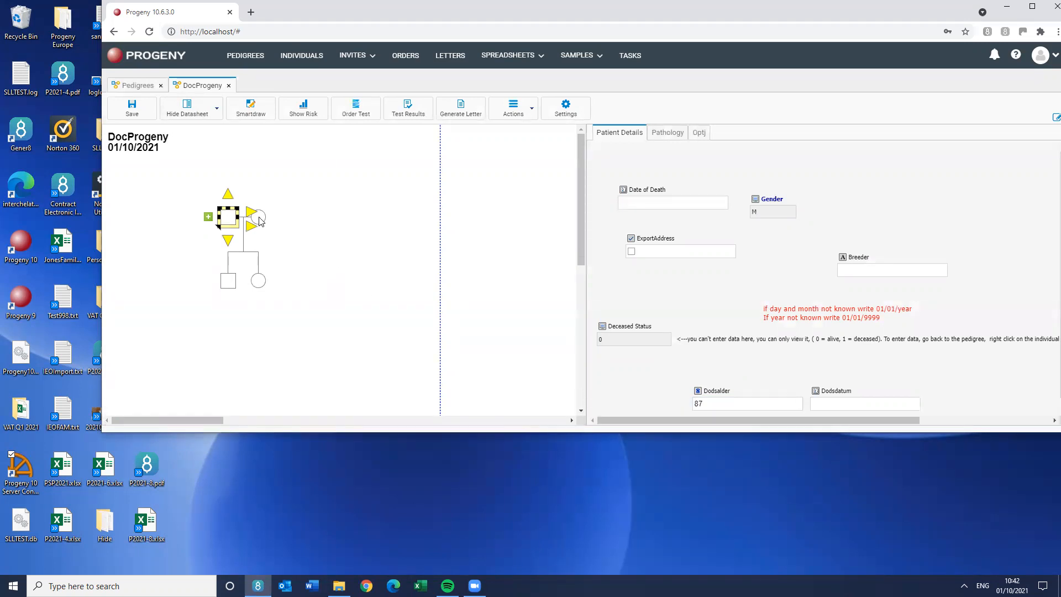
Give the mother a Dodsdatum of 1 Oct 2021 from the calendar.
{"action": "left_click", "coordinate": [259, 215]}
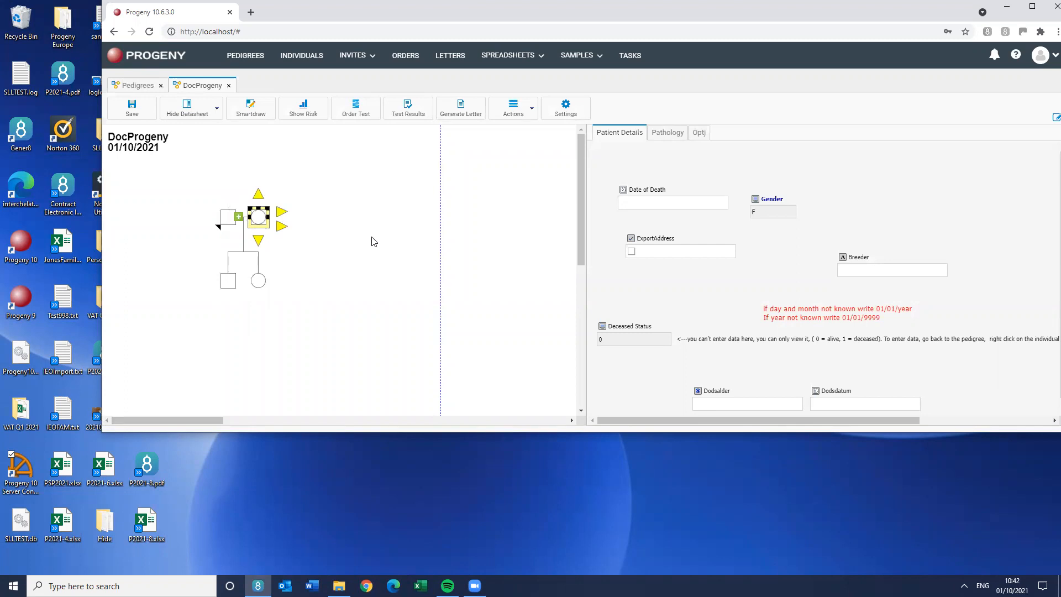
{"action": "left_click", "coordinate": [865, 403]}
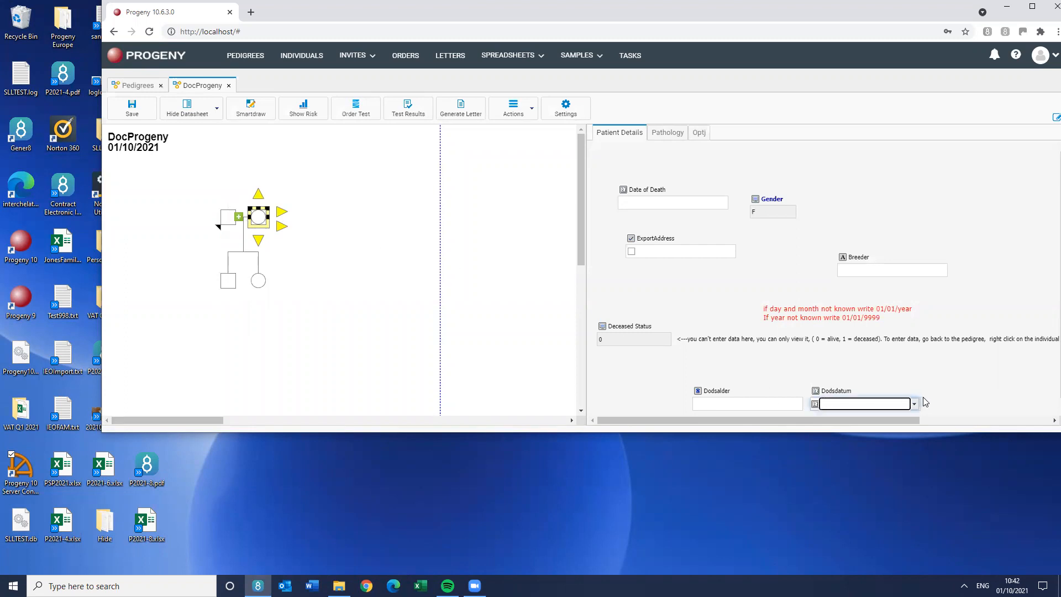
{"action": "left_click", "coordinate": [913, 404]}
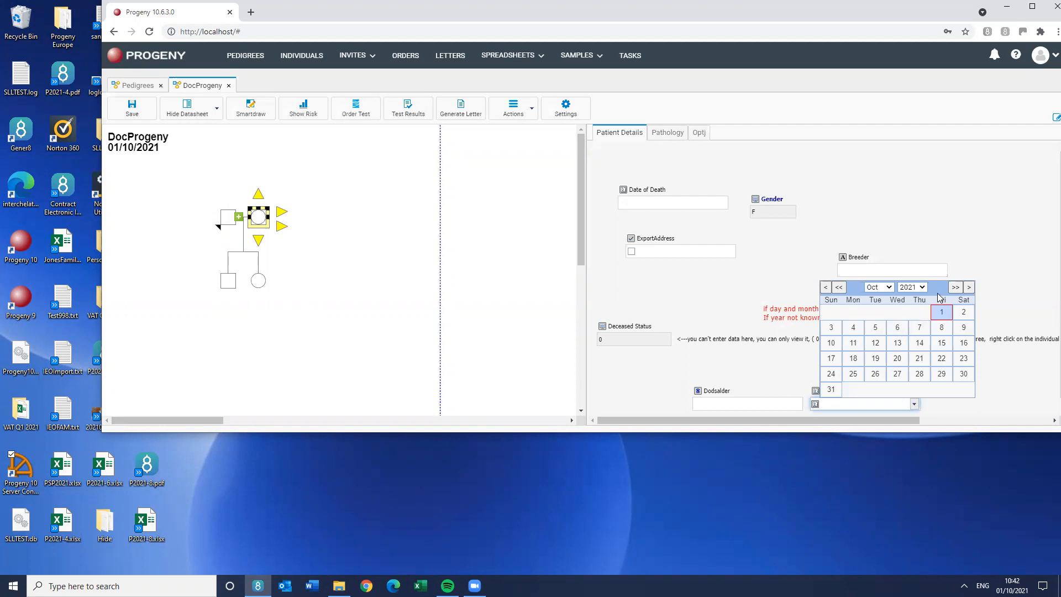
{"action": "left_click", "coordinate": [940, 311]}
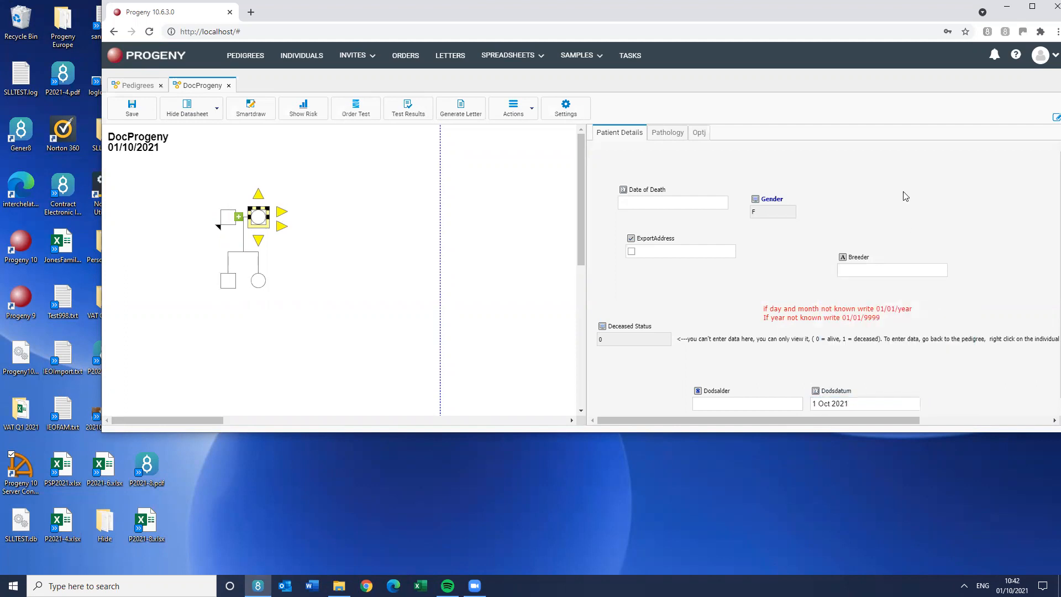
{"action": "left_click", "coordinate": [228, 280]}
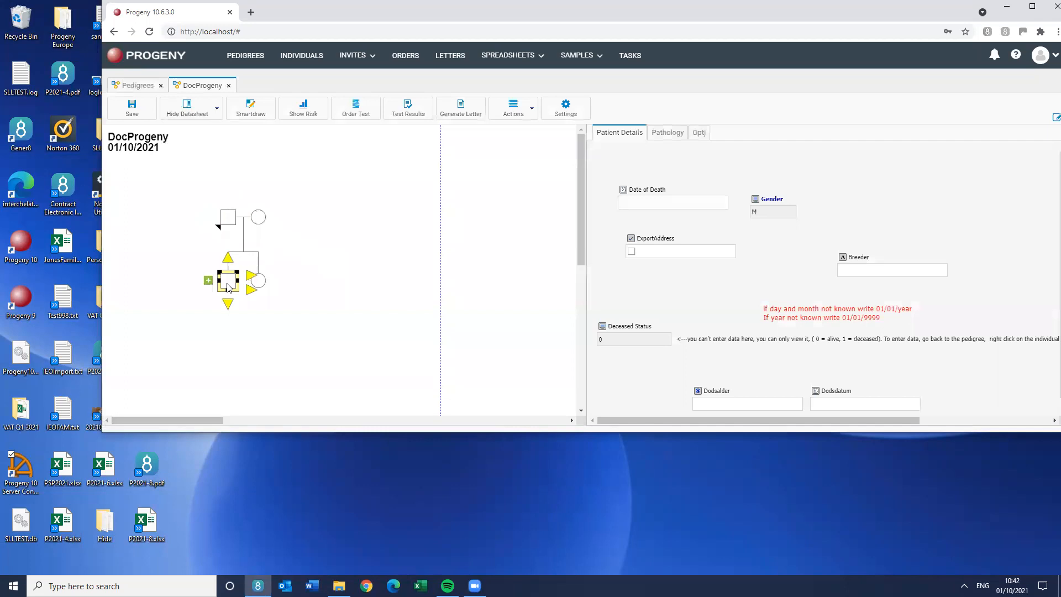
Record Dodsalder 57 and Dodsdatum 1 Oct 2021 for the son.
{"action": "left_click", "coordinate": [748, 404]}
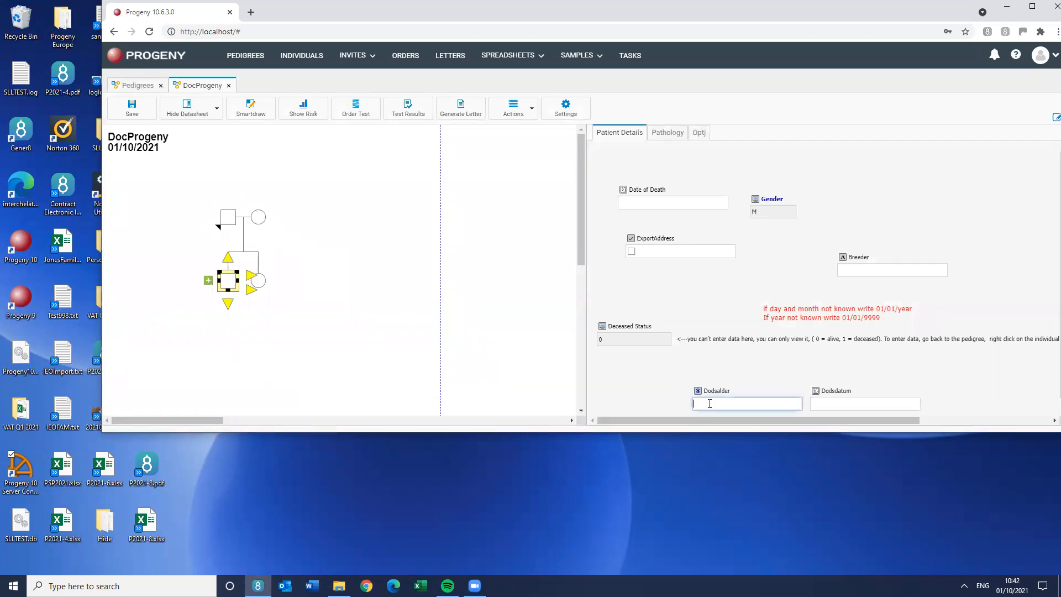
{"action": "type", "text": "87"}
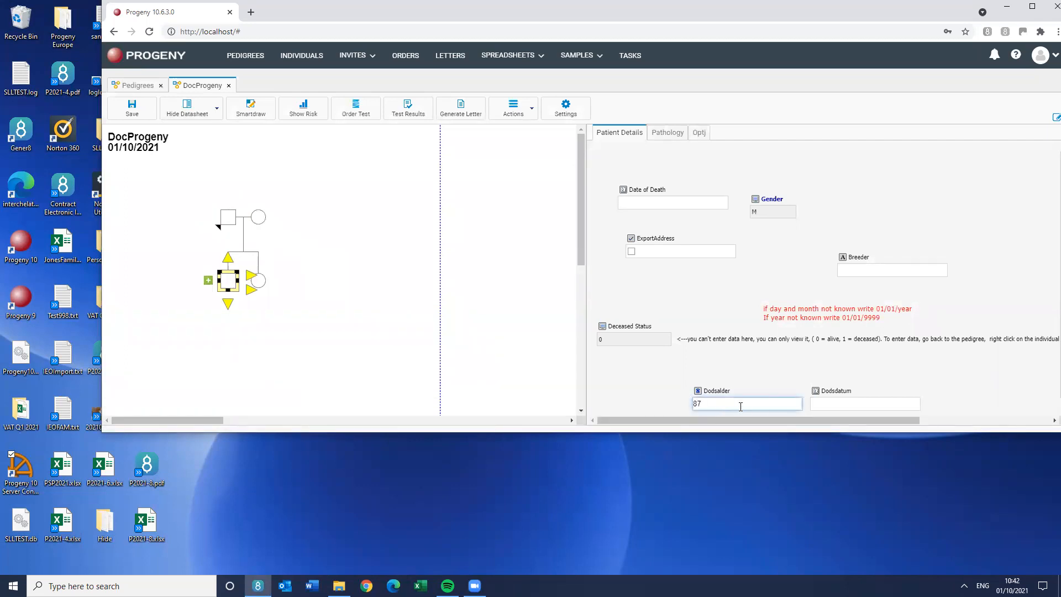
{"action": "left_click", "coordinate": [863, 404]}
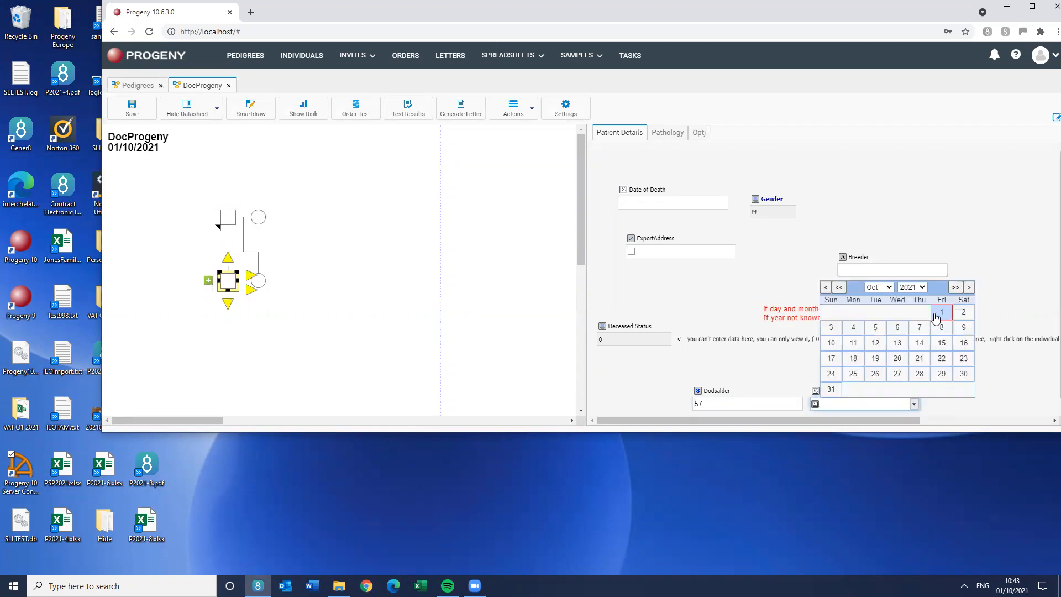
{"action": "left_click", "coordinate": [941, 312]}
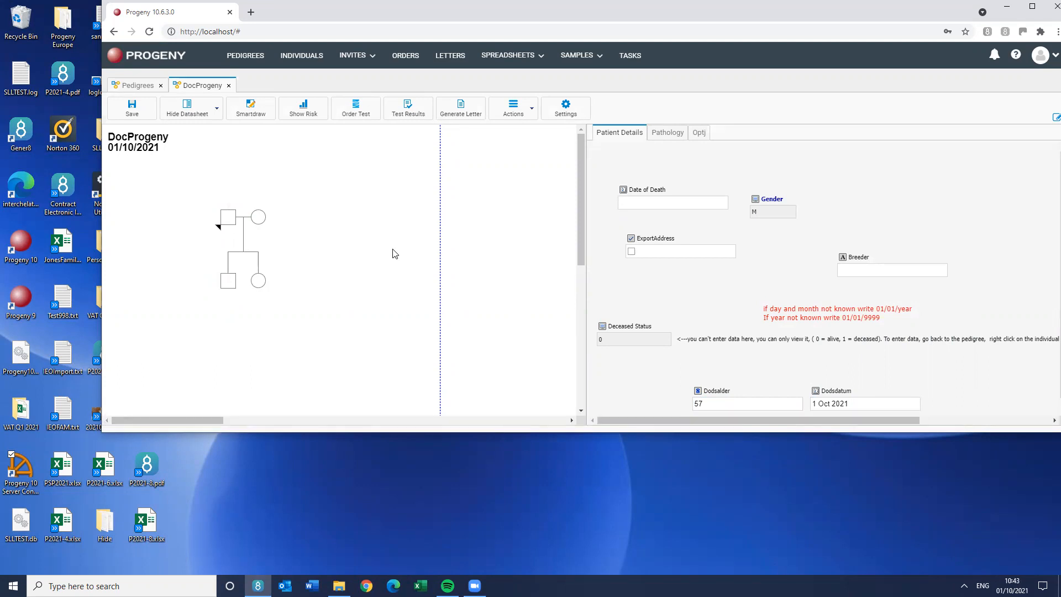
{"action": "mouse_move", "coordinate": [629, 359]}
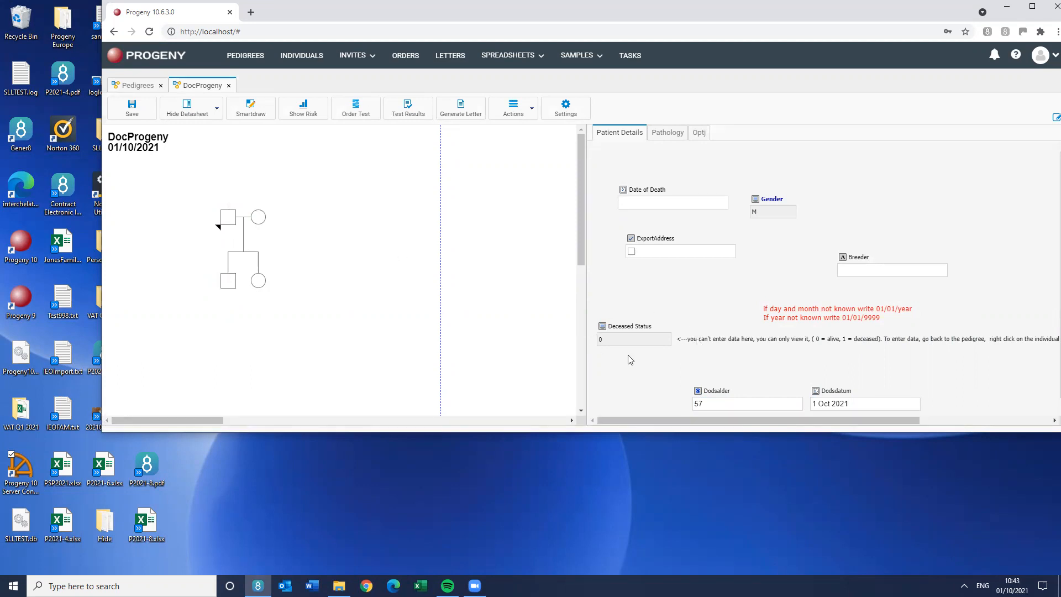
{"action": "mouse_move", "coordinate": [614, 444]}
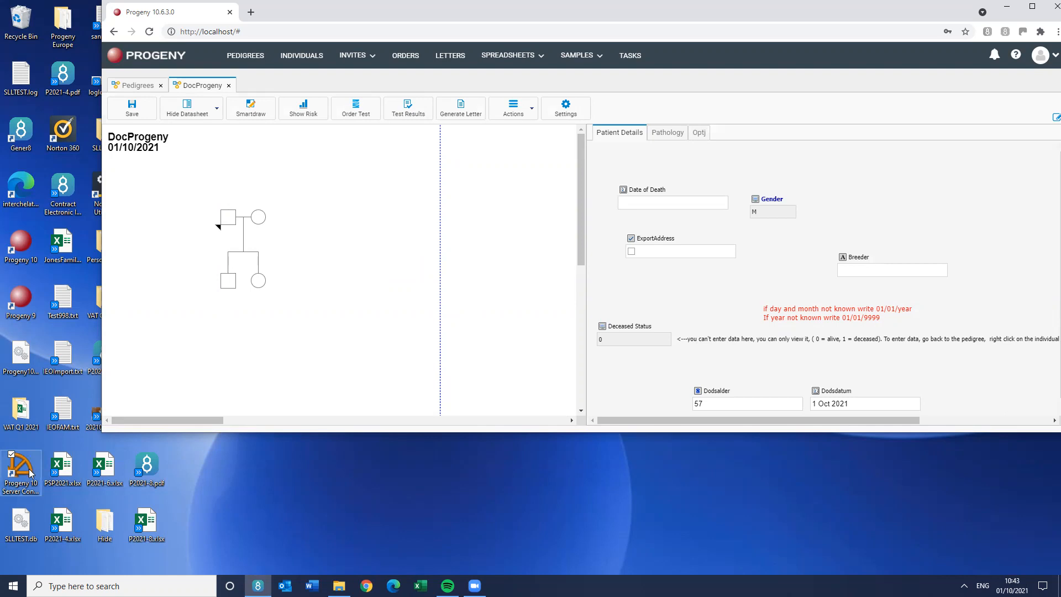
{"action": "double_click", "coordinate": [21, 471]}
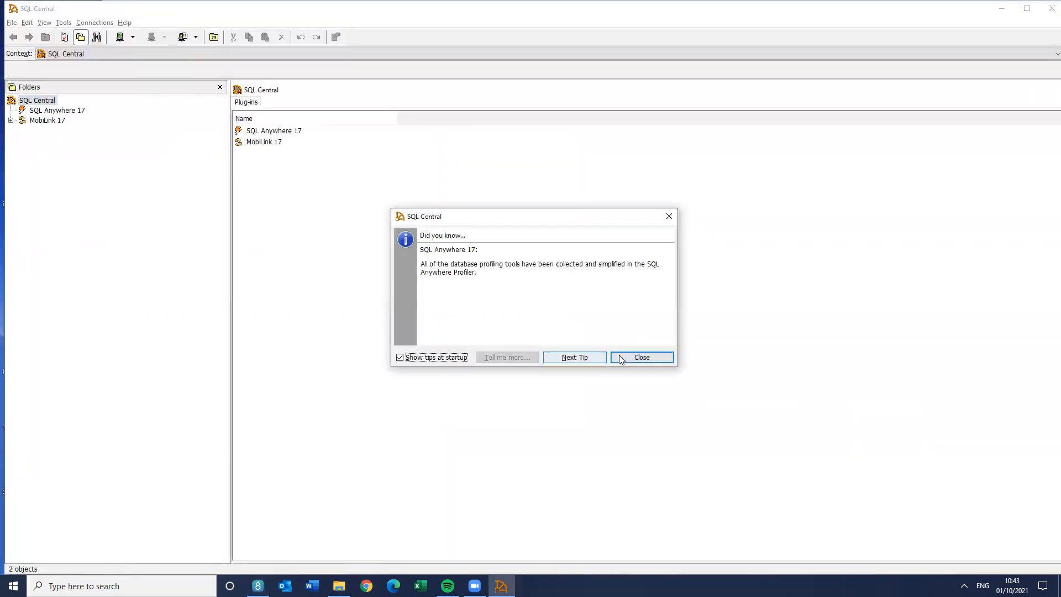
Open Interactive SQL and connect to database Progeny10Demo on server Progeny10.
{"action": "left_click", "coordinate": [641, 358]}
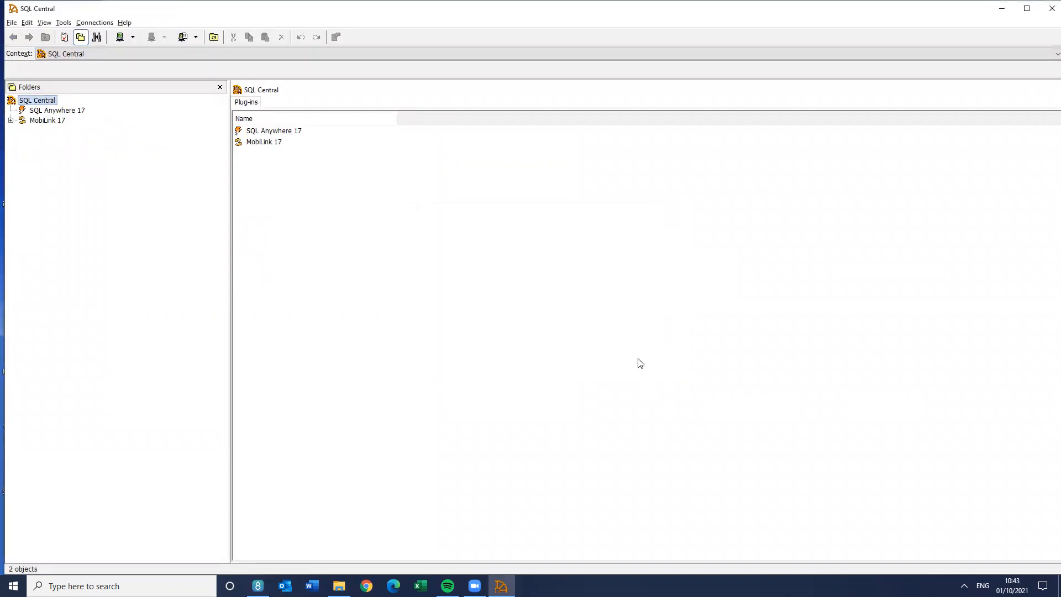
{"action": "left_click", "coordinate": [63, 22]}
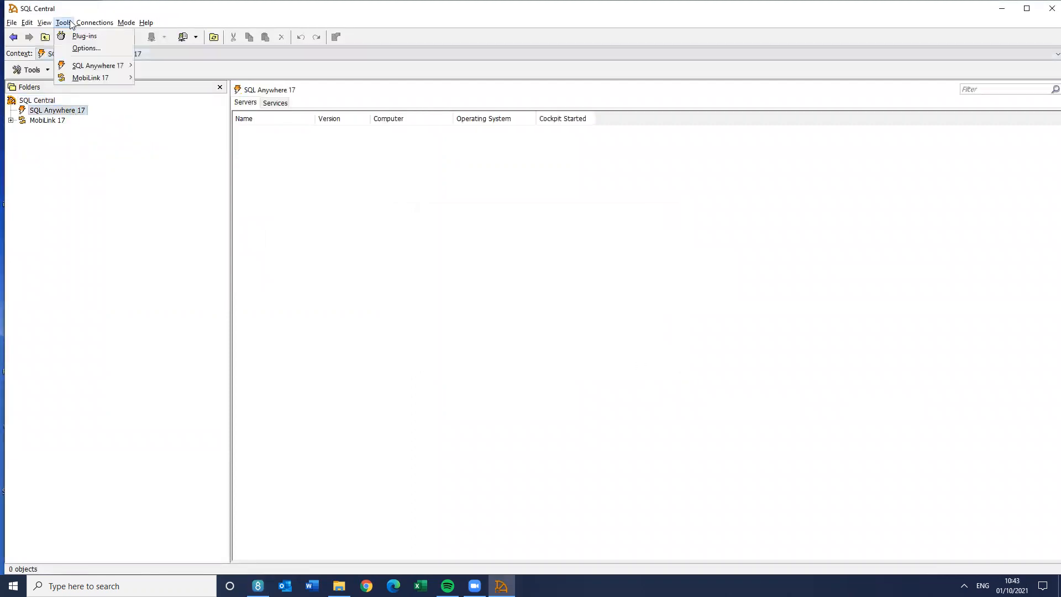
{"action": "mouse_move", "coordinate": [98, 66]}
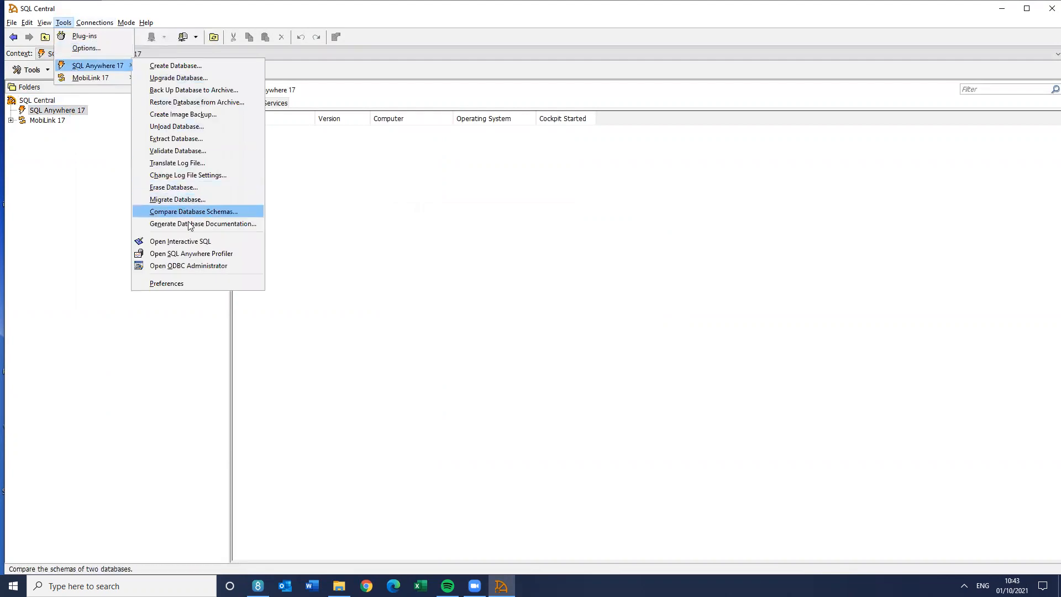
{"action": "left_click", "coordinate": [180, 241]}
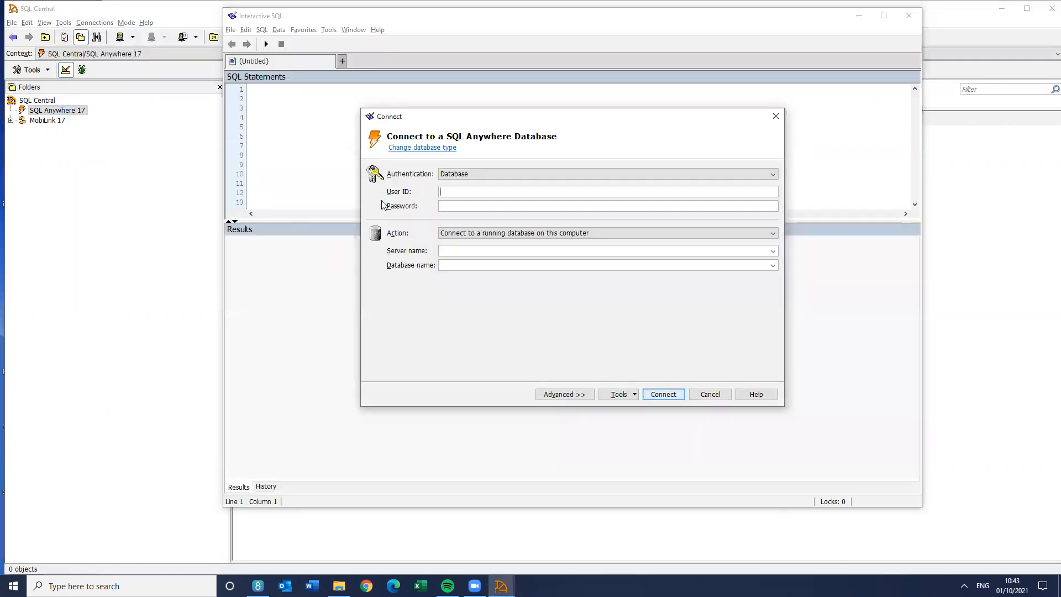
{"action": "type", "text": "progeny"}
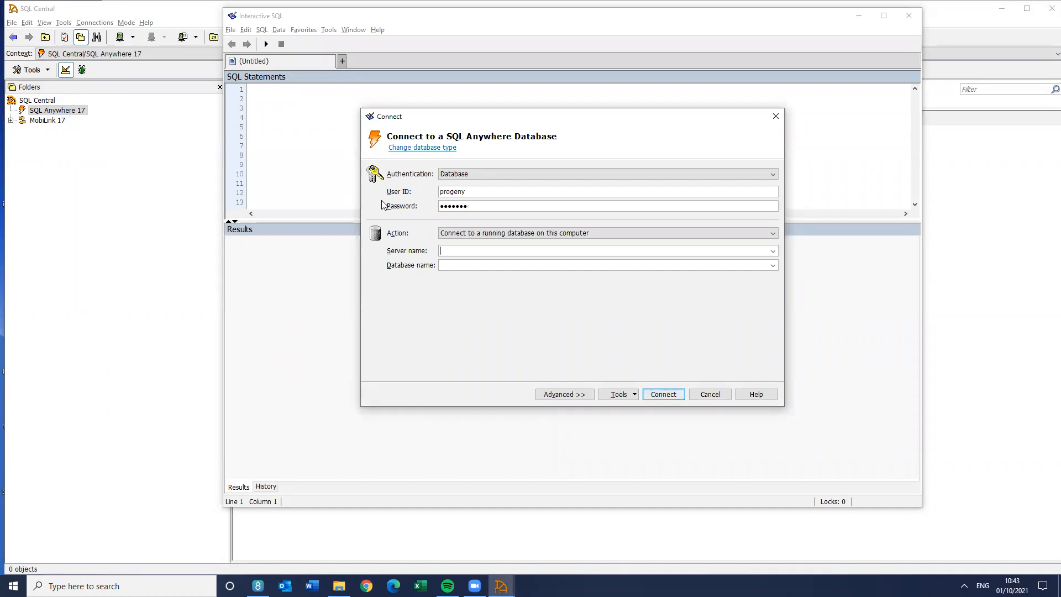
{"action": "type", "text": "Progeny10"}
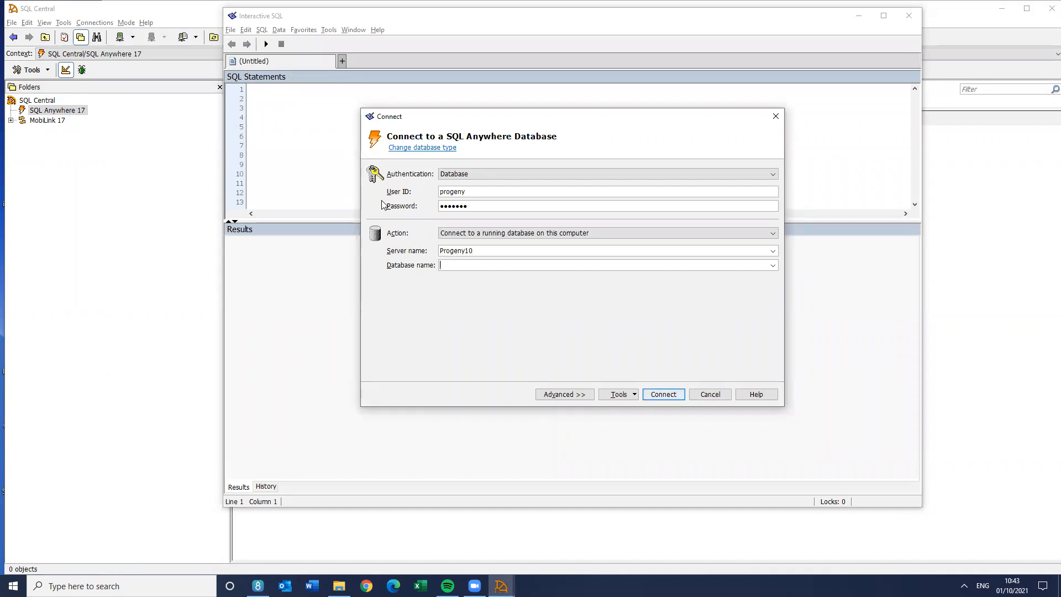
{"action": "type", "text": "Progeny10D"}
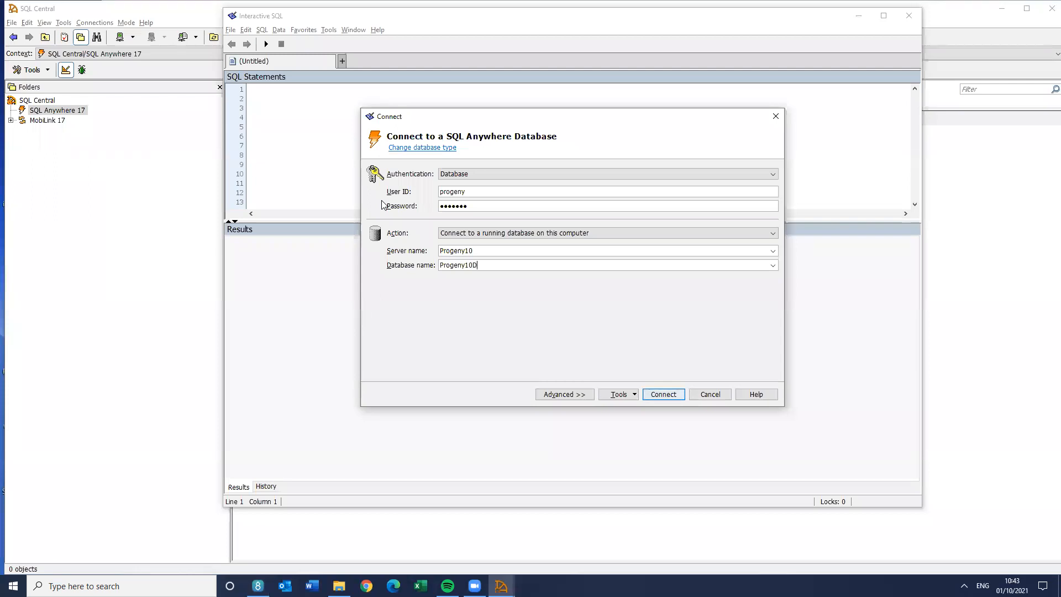
{"action": "left_click", "coordinate": [663, 394]}
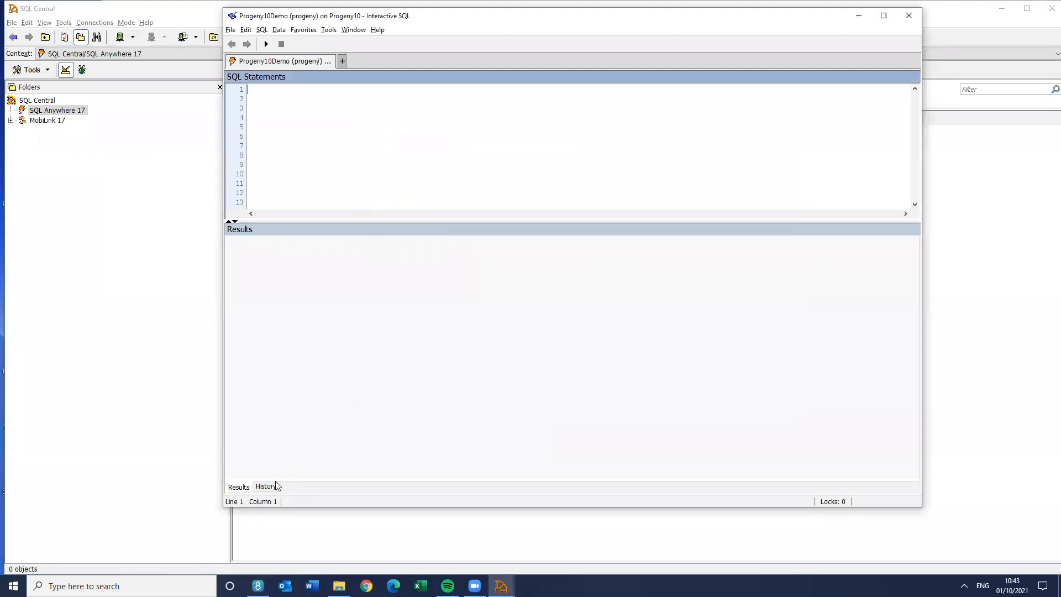
Rerun the UPDATE st_data deceased-flag statement from History (14 rows), then close Interactive SQL.
{"action": "left_click", "coordinate": [266, 487]}
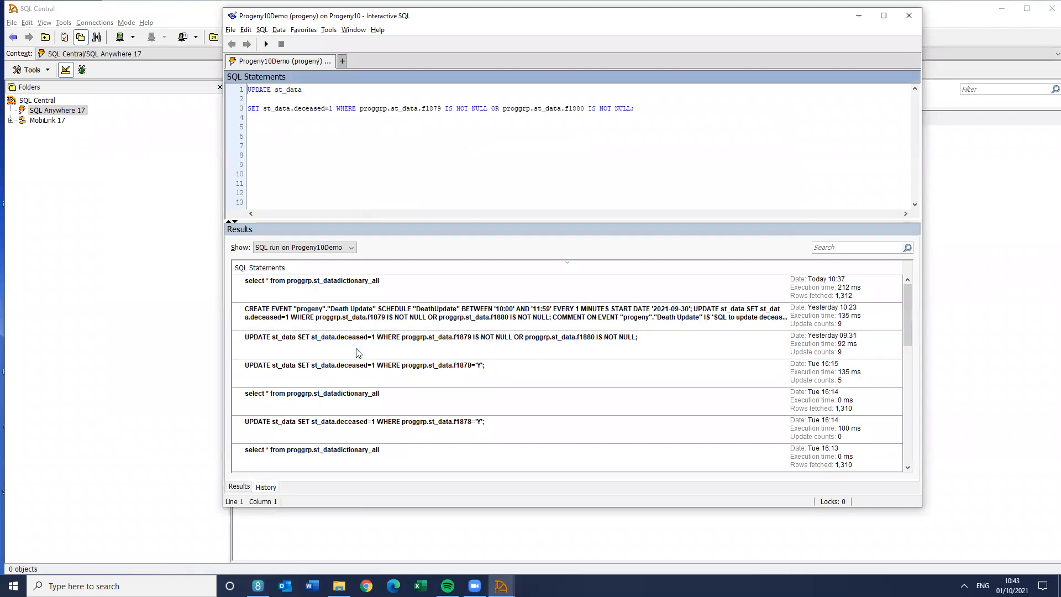
{"action": "left_click", "coordinate": [266, 44]}
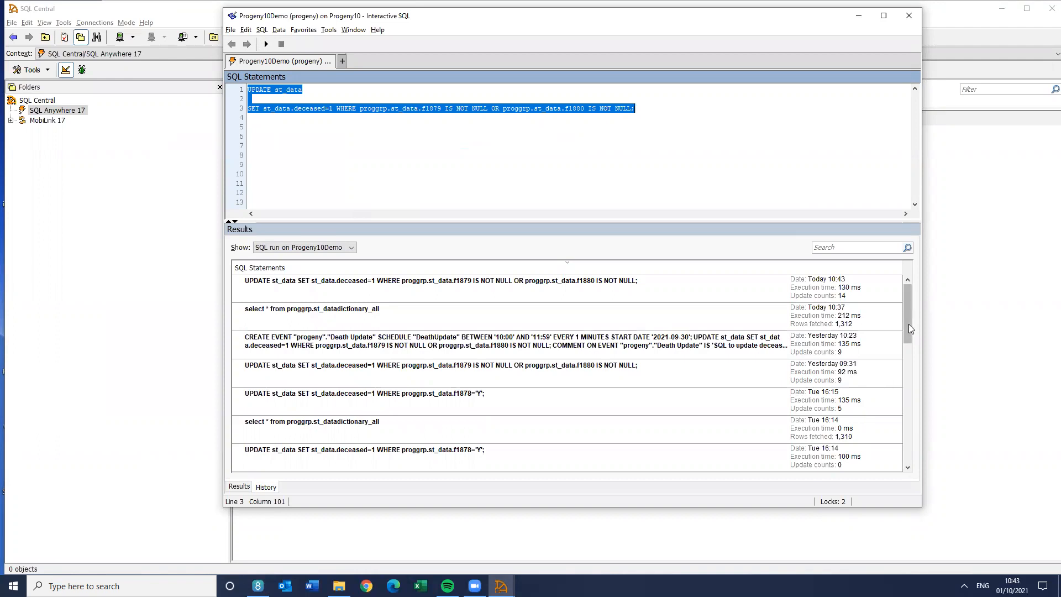
{"action": "mouse_move", "coordinate": [913, 301]}
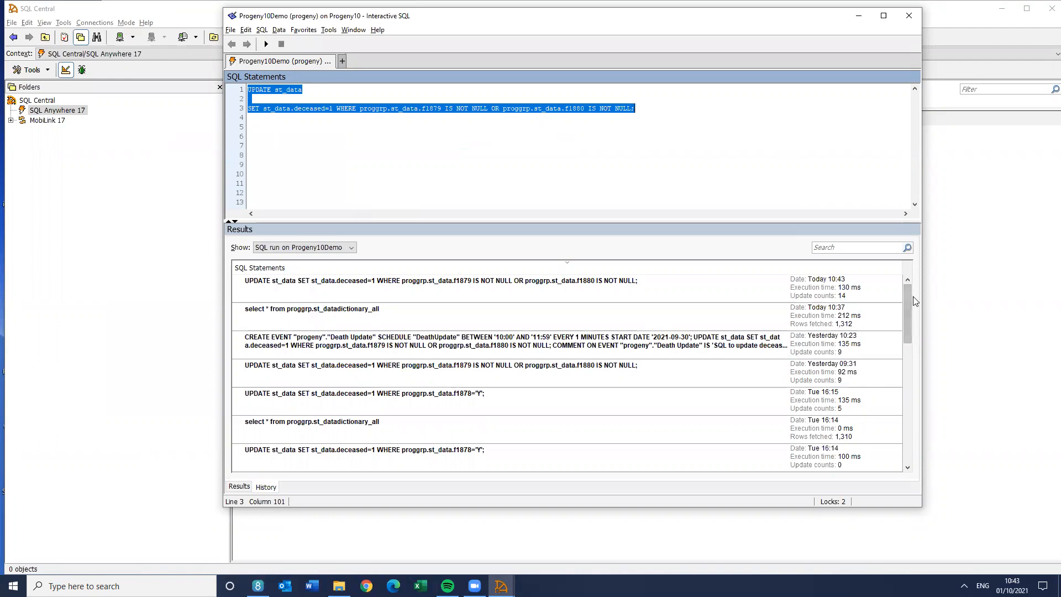
{"action": "mouse_move", "coordinate": [880, 311]}
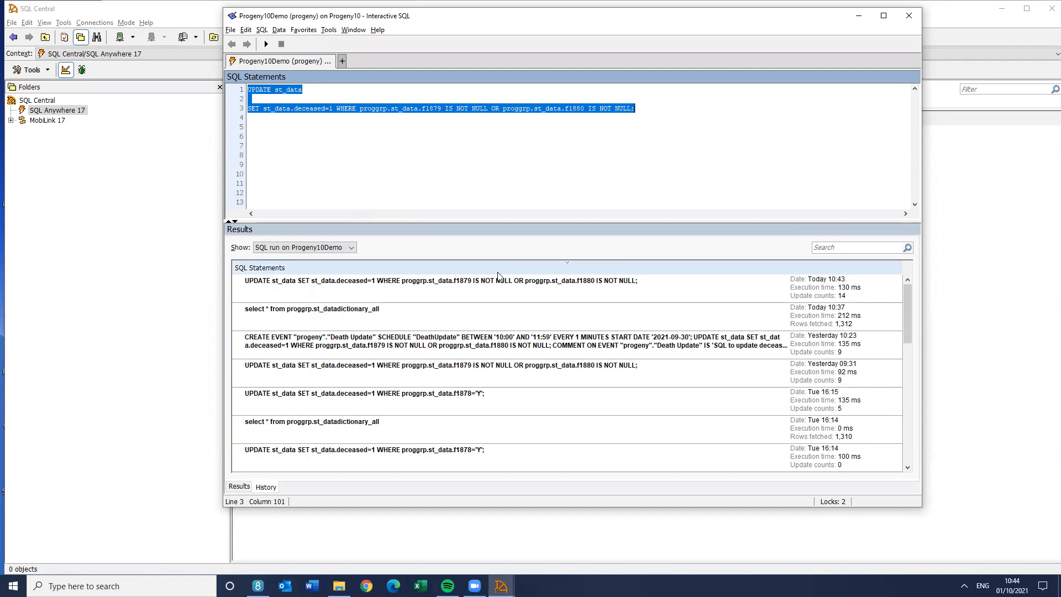
{"action": "mouse_move", "coordinate": [910, 15]}
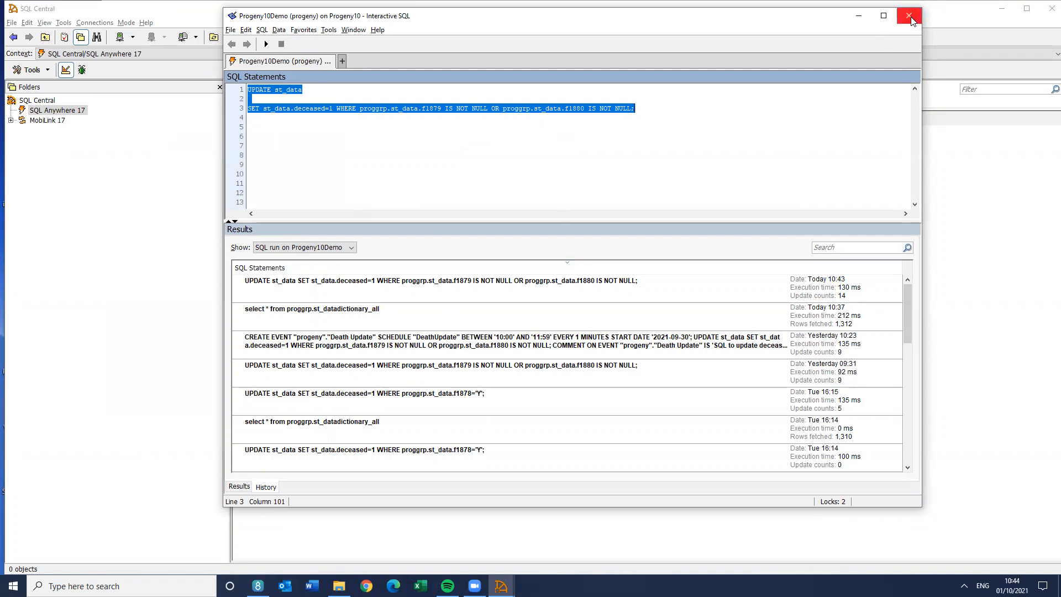
{"action": "left_click", "coordinate": [909, 16]}
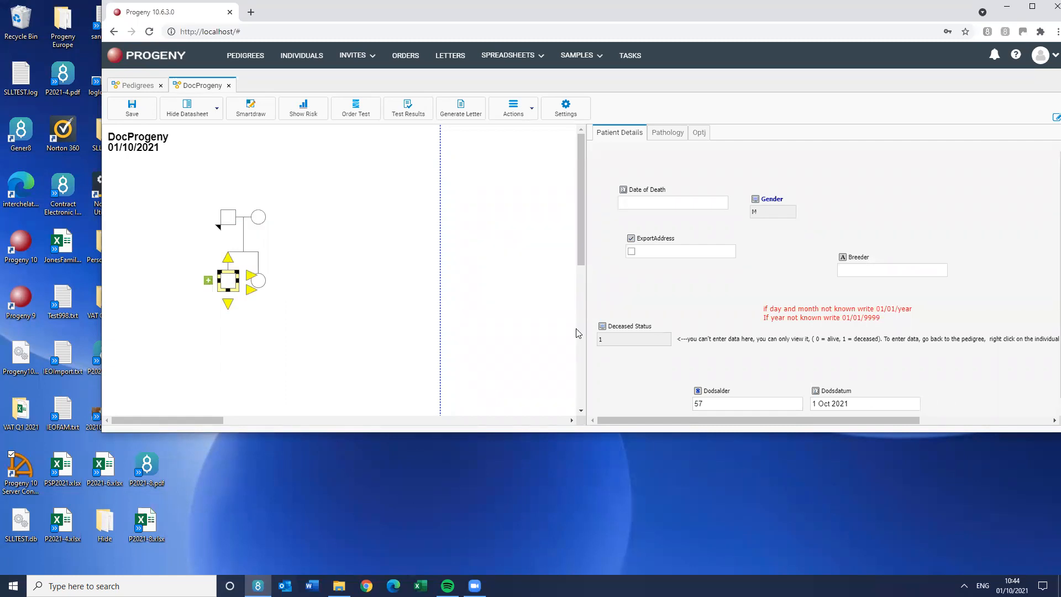
{"action": "mouse_move", "coordinate": [503, 305]}
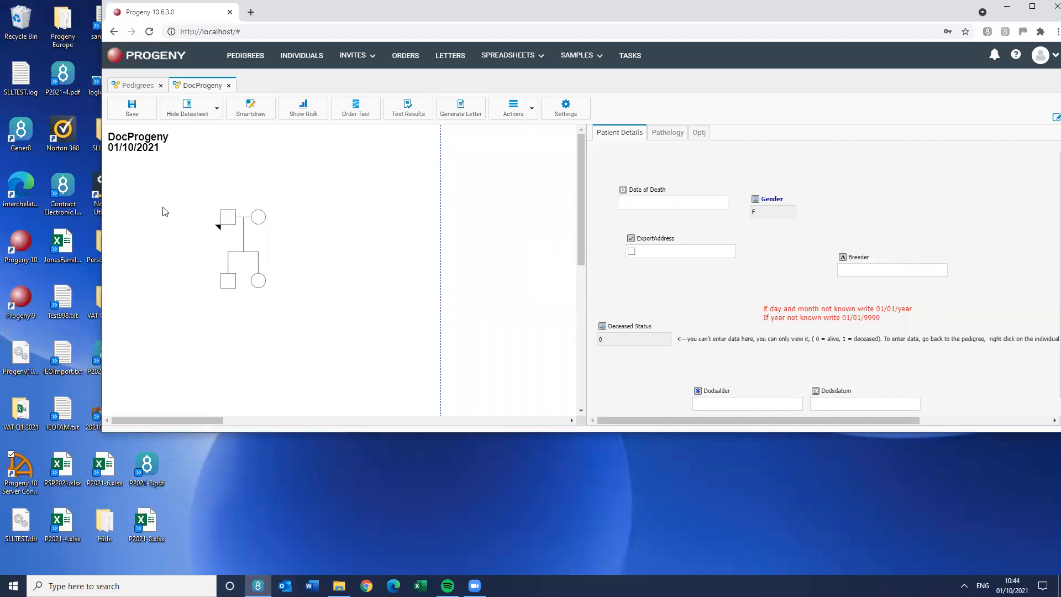
{"action": "mouse_move", "coordinate": [196, 254]}
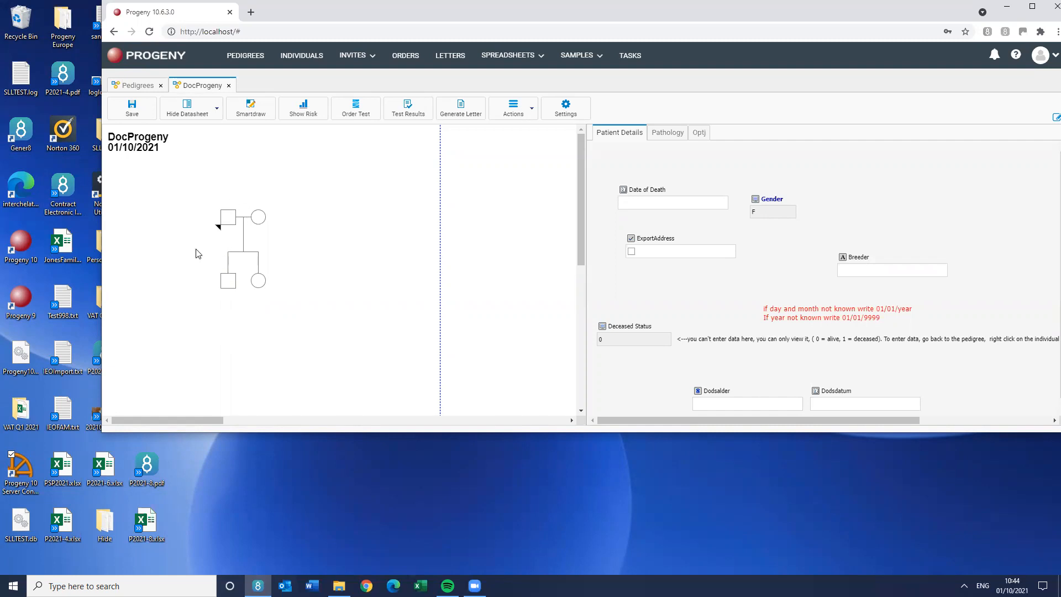
{"action": "mouse_move", "coordinate": [367, 281]}
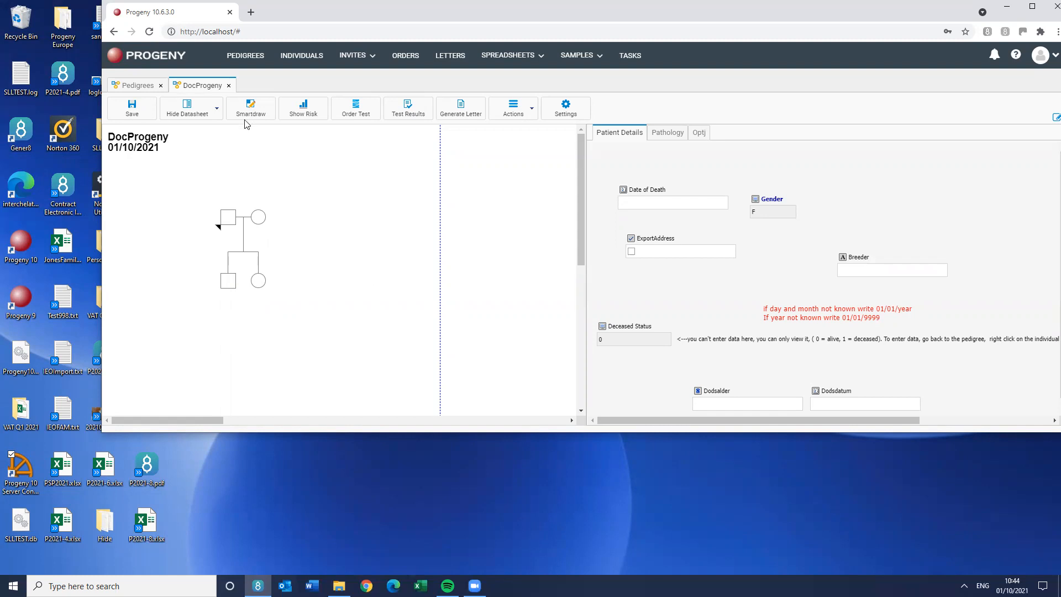
Close and reopen the DocProgeny pedigree to show deceased individuals struck through.
{"action": "left_click", "coordinate": [135, 85]}
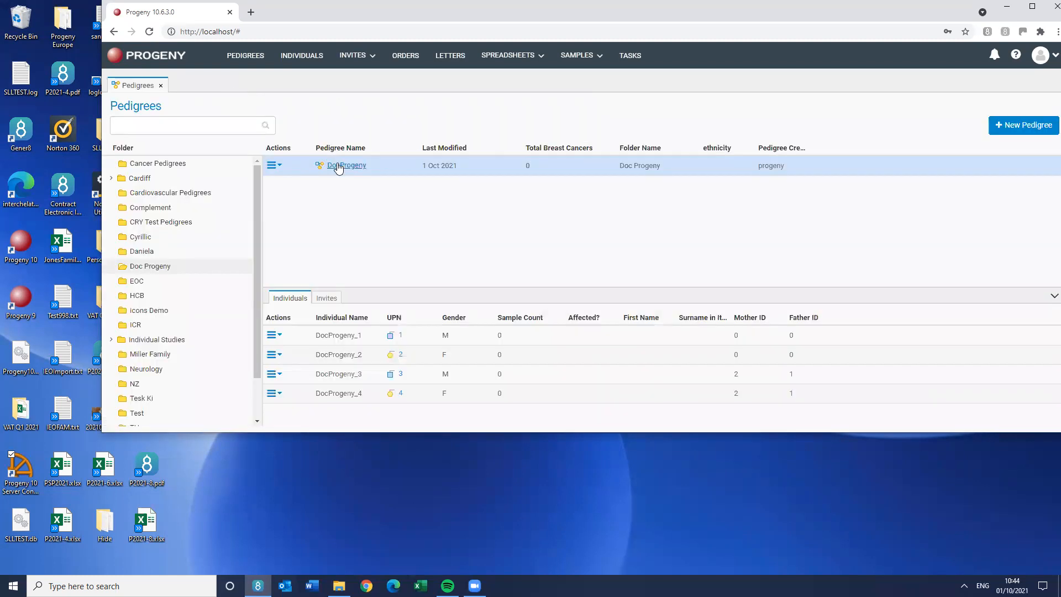
{"action": "left_click", "coordinate": [346, 165]}
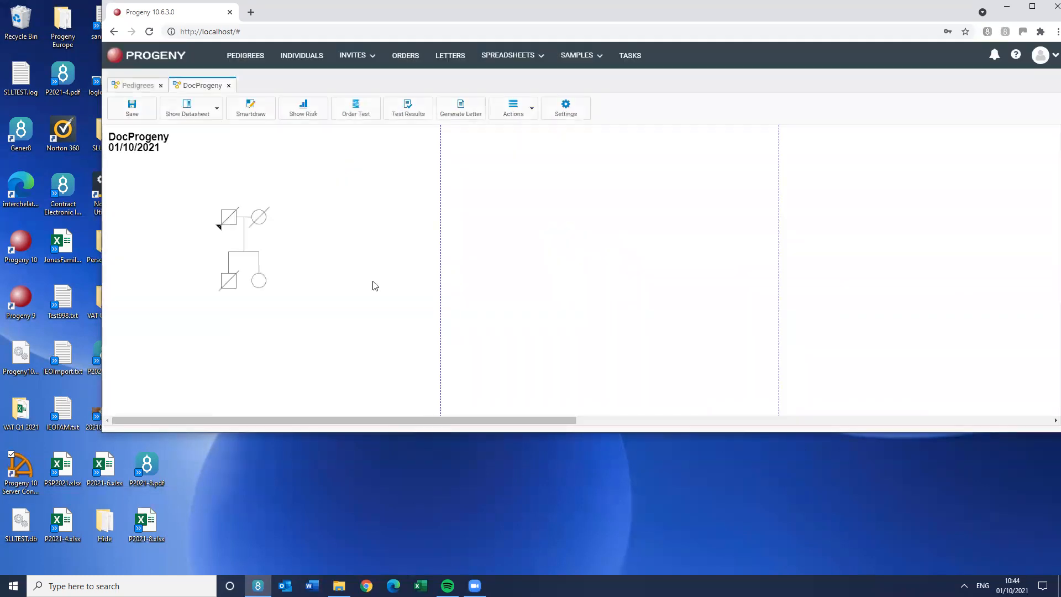
{"action": "mouse_move", "coordinate": [272, 245]}
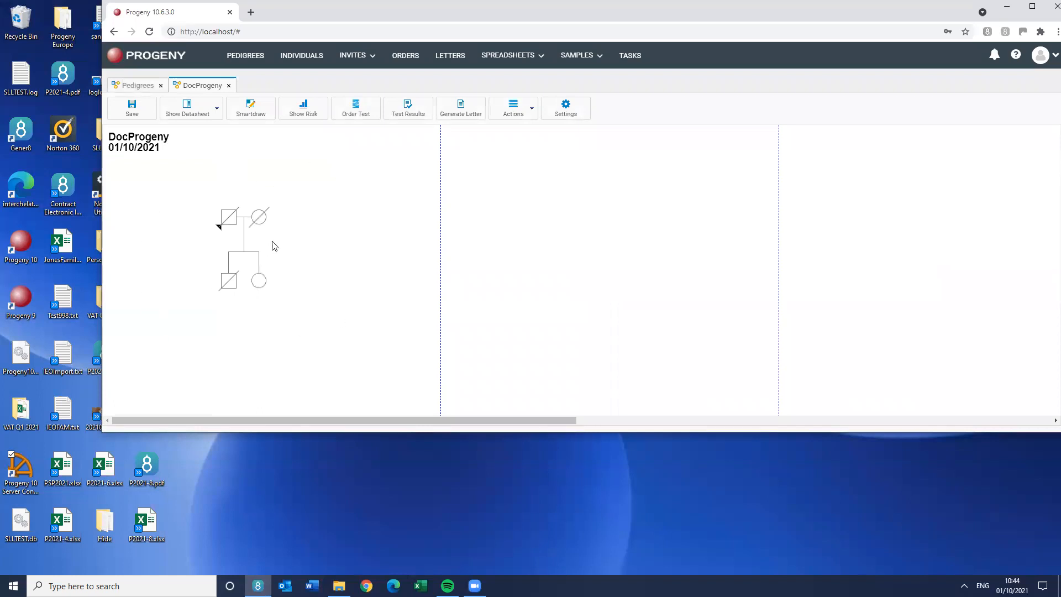
{"action": "mouse_move", "coordinate": [285, 232]}
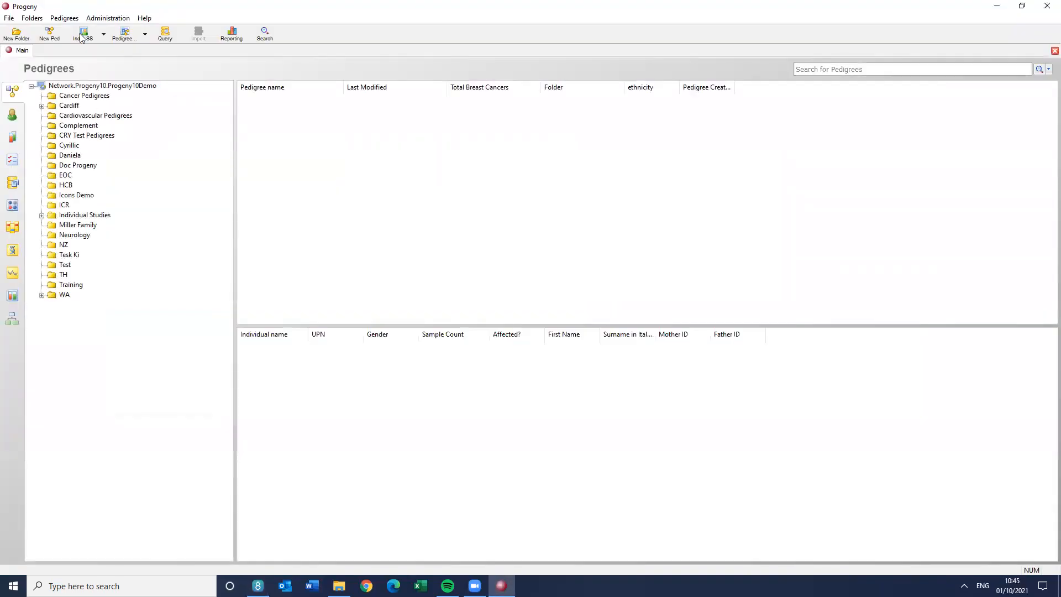
Build an Individual Data Spreadsheet with Individual name, Dodsalder and Dodsdatum columns.
{"action": "left_click", "coordinate": [84, 33]}
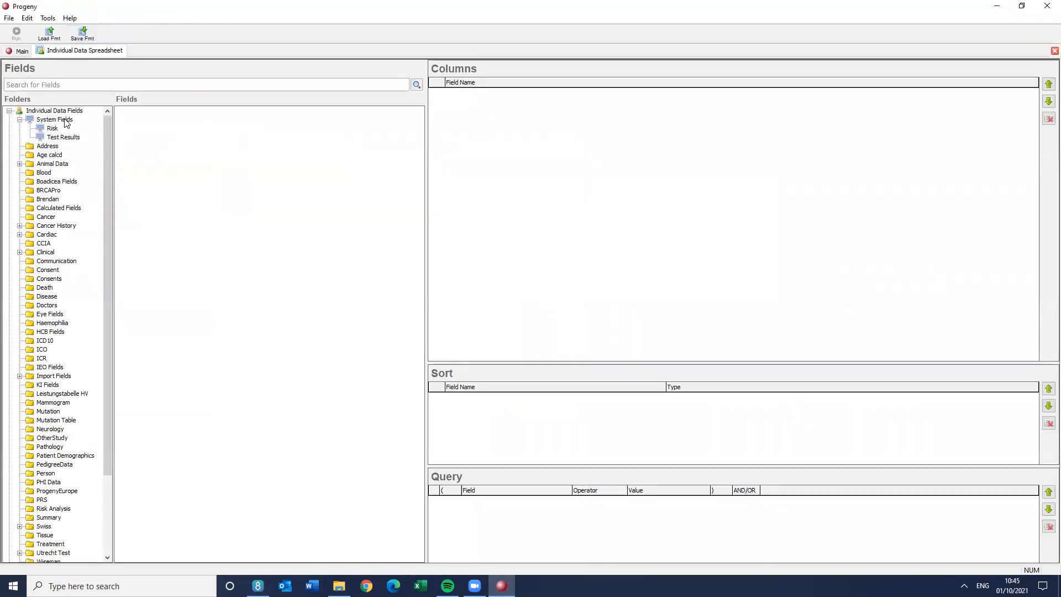
{"action": "left_click", "coordinate": [54, 119]}
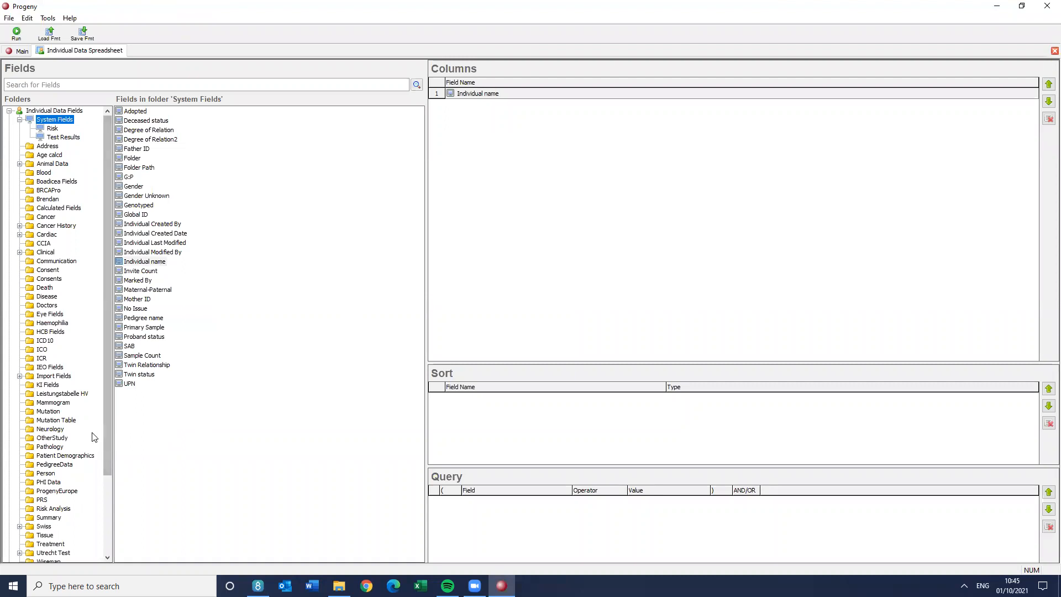
{"action": "left_click", "coordinate": [57, 490]}
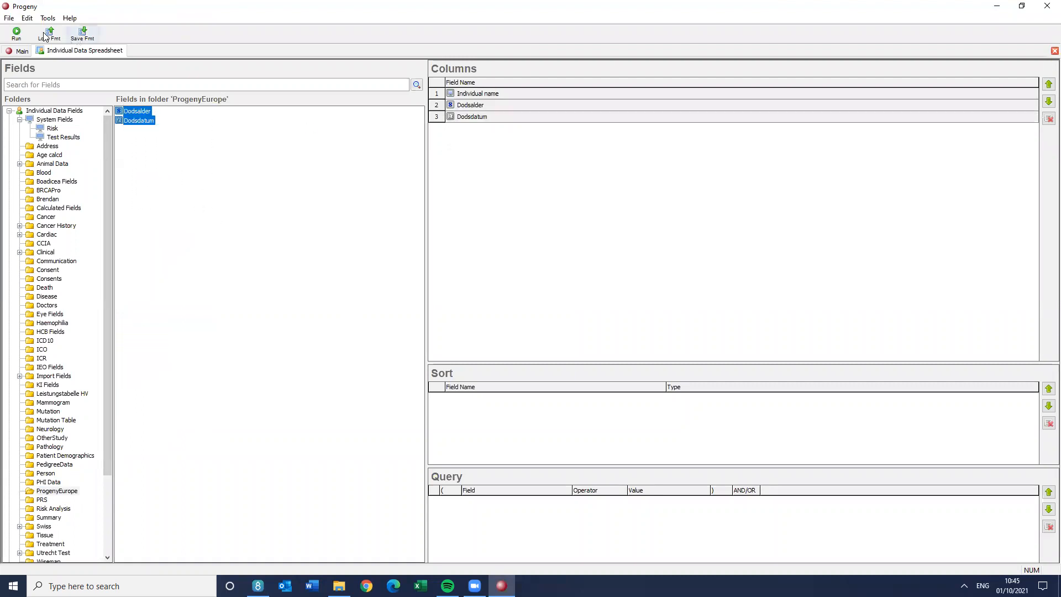
Run the Individual Data Spreadsheet to list everyone's Dodsalder and Dodsdatum.
{"action": "left_click", "coordinate": [15, 34]}
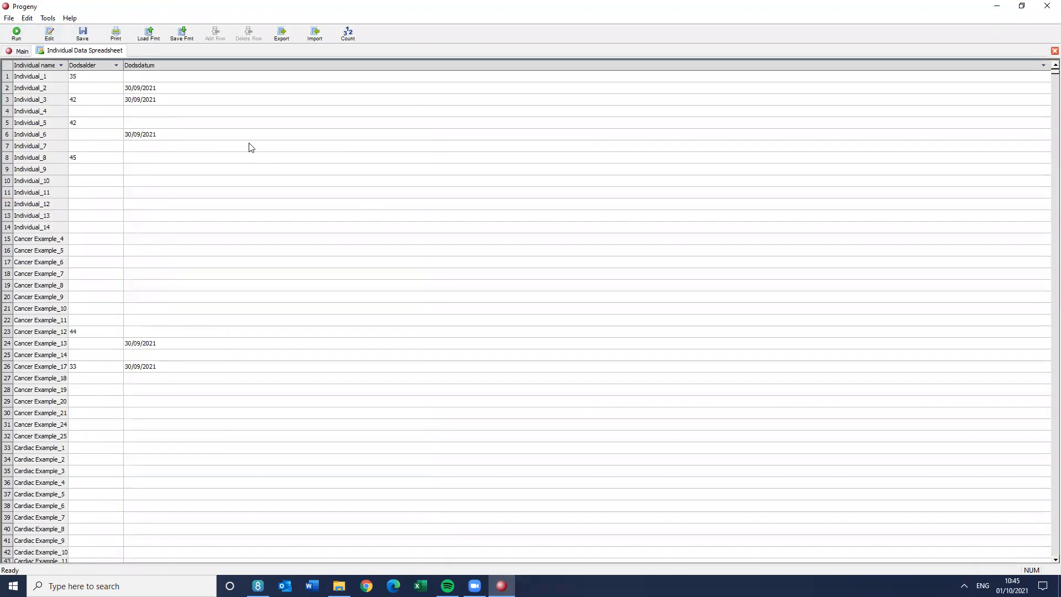
{"action": "mouse_move", "coordinate": [296, 122]}
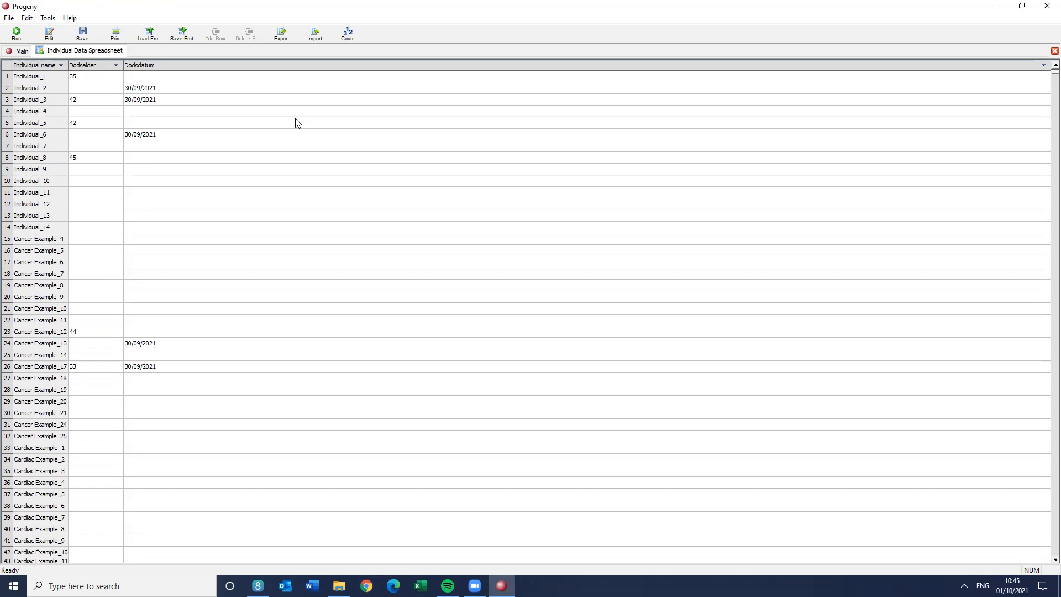
{"action": "mouse_move", "coordinate": [862, 505]}
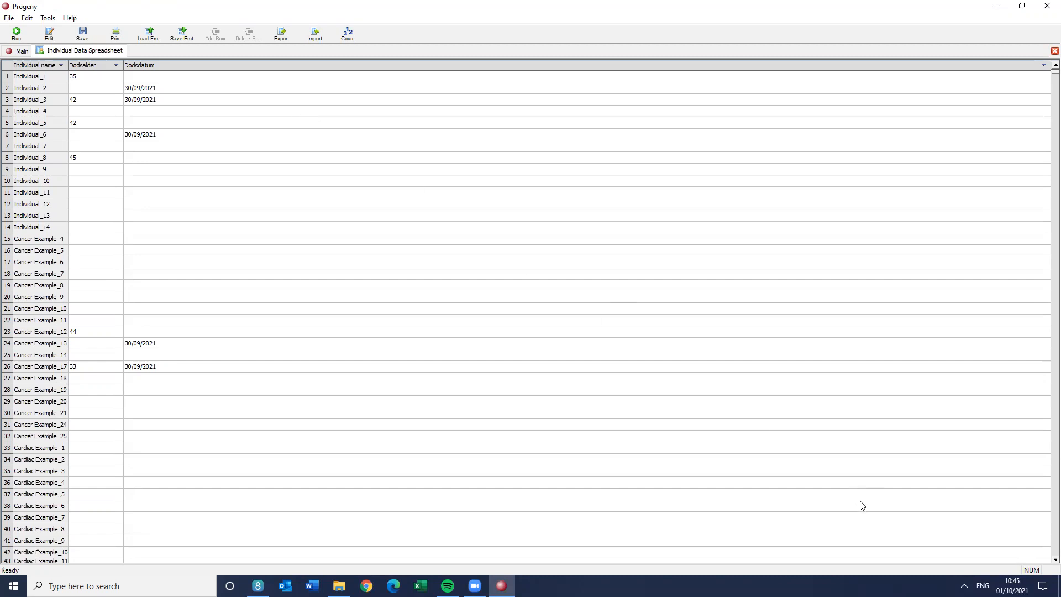